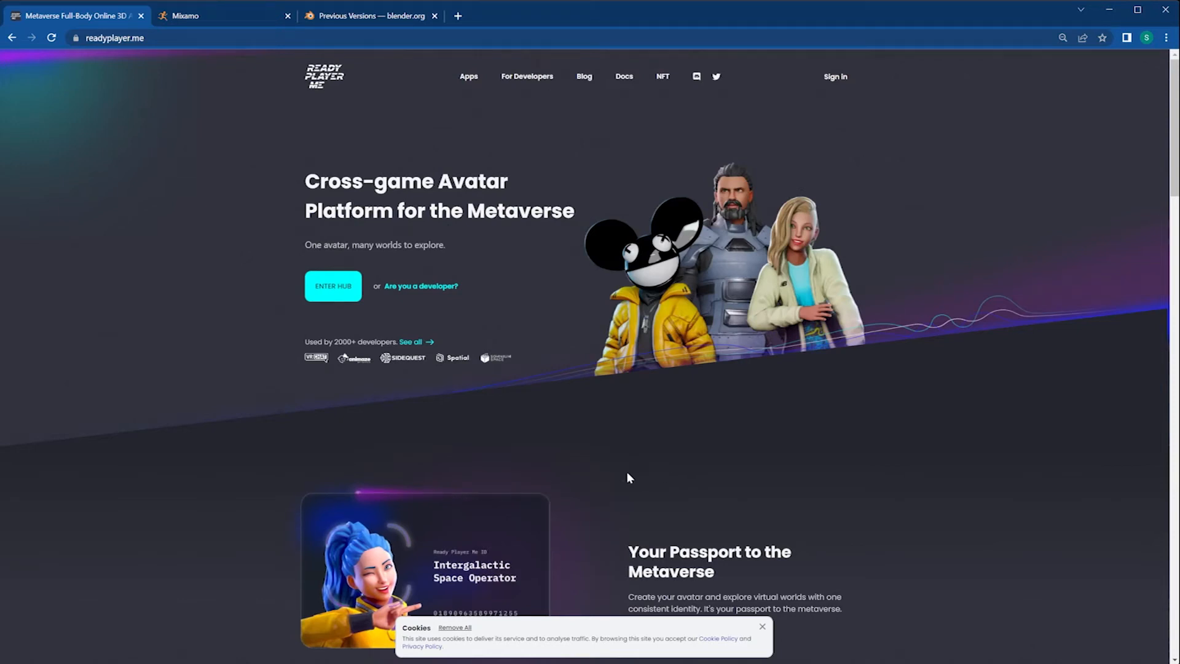
Step: Close the Cookies banner at the bottom of the readyplayer.me home page
click(762, 626)
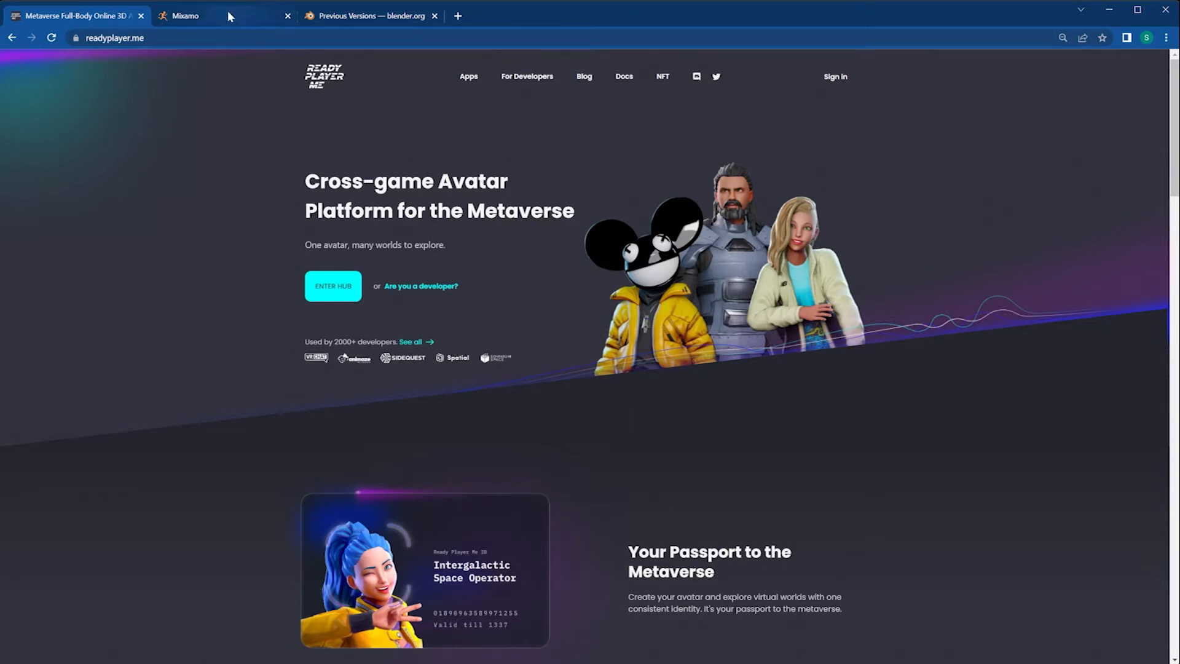
mouse_move(280, 330)
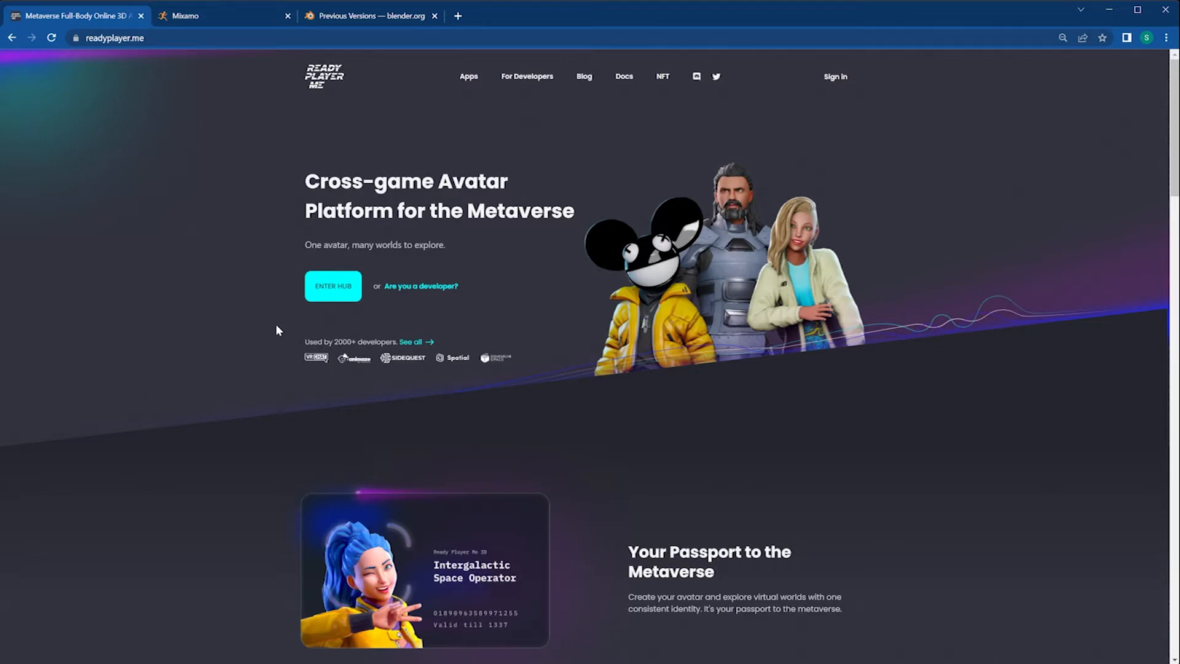
Step: Switch to the Mixamo tab and show the Characters library
click(188, 16)
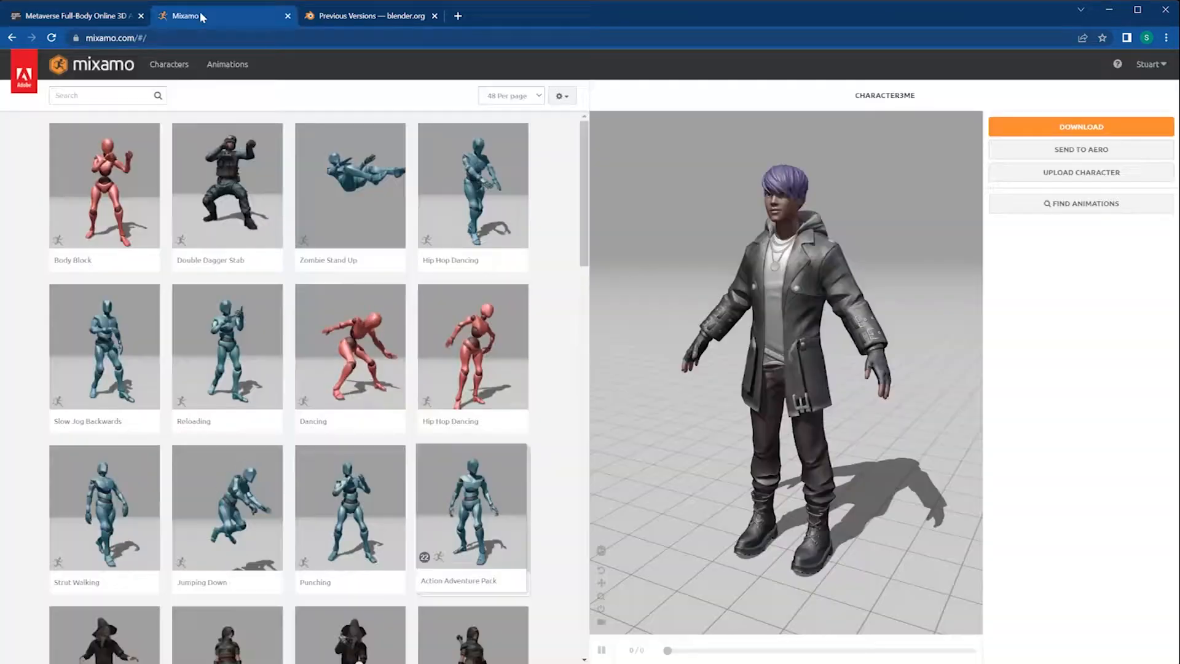
click(168, 64)
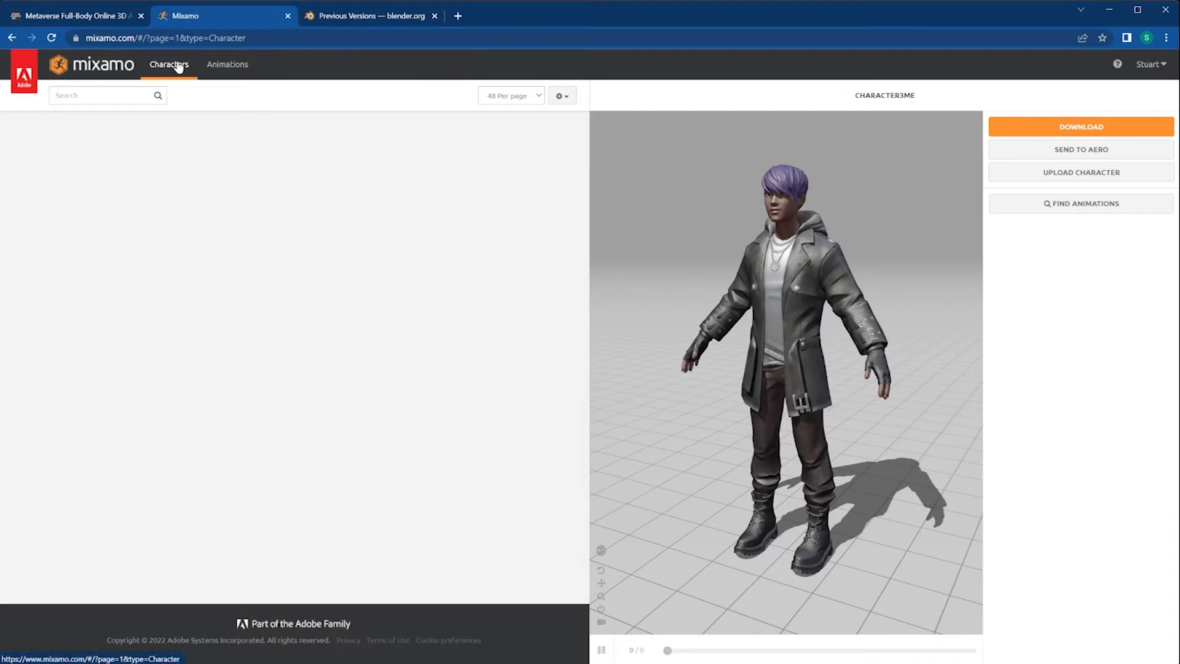
click(169, 64)
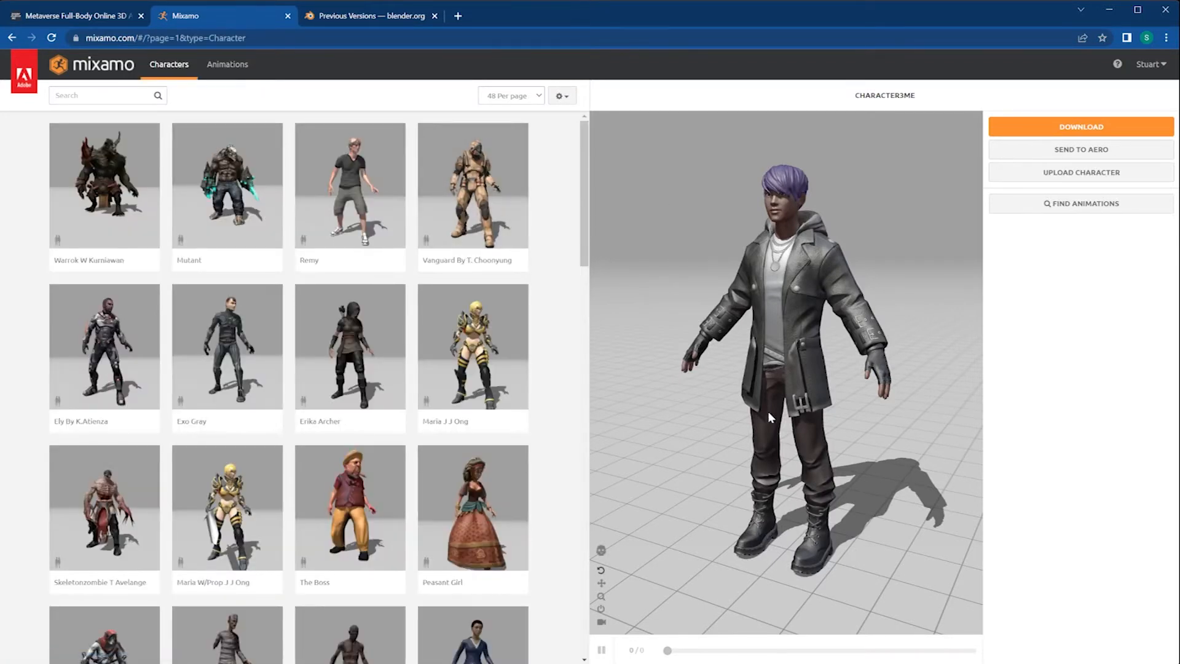
mouse_move(815, 512)
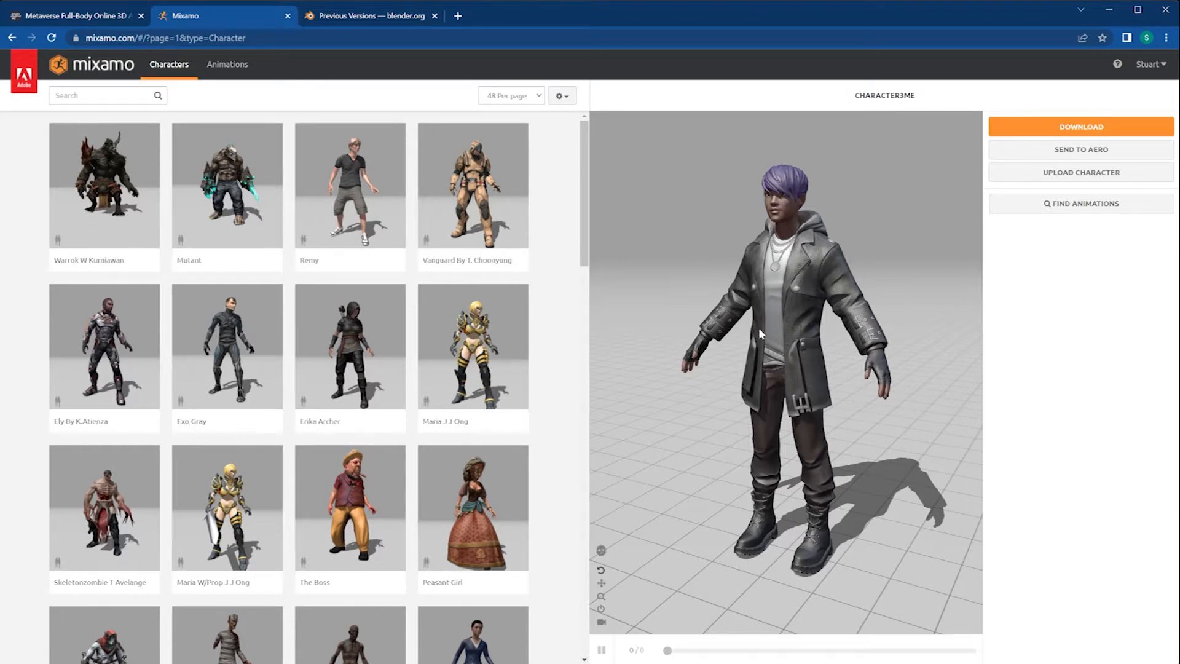
mouse_move(504, 109)
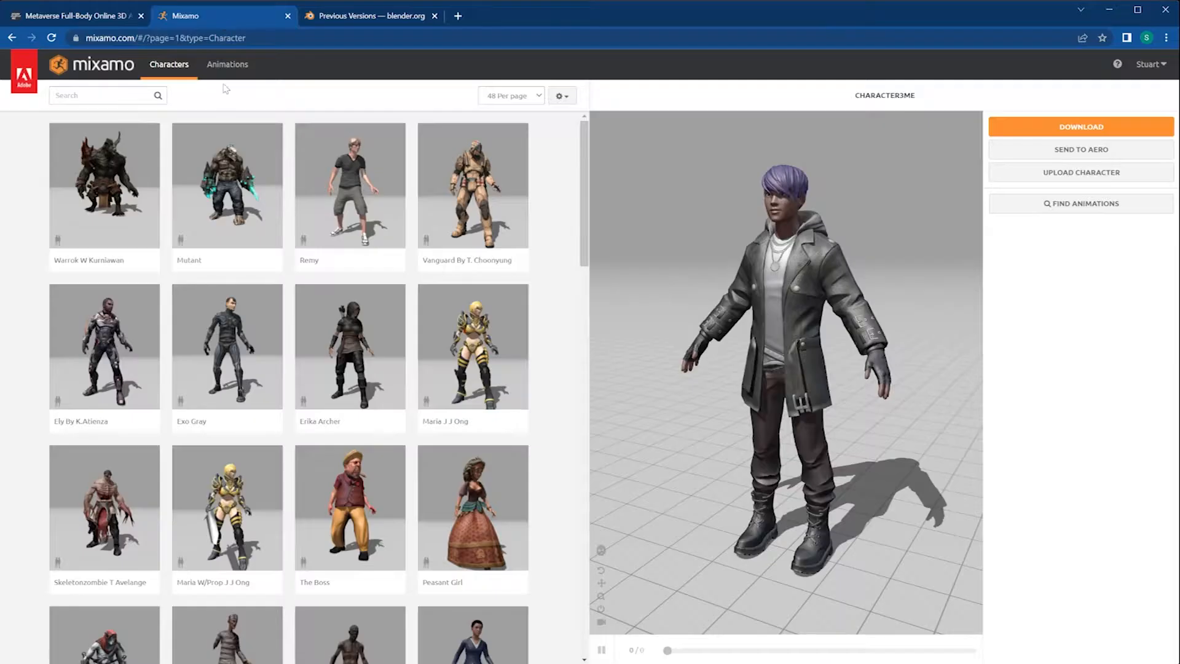
mouse_move(150, 62)
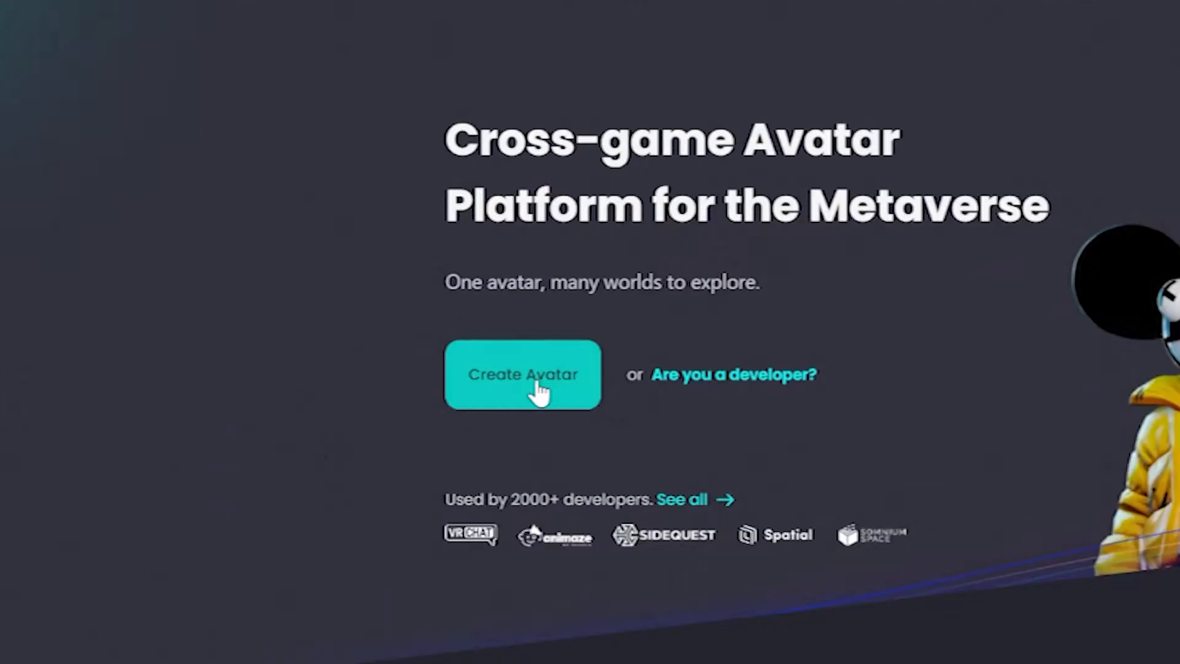
Step: Create a Feminine avatar from an uploaded face photo and accept it
click(522, 375)
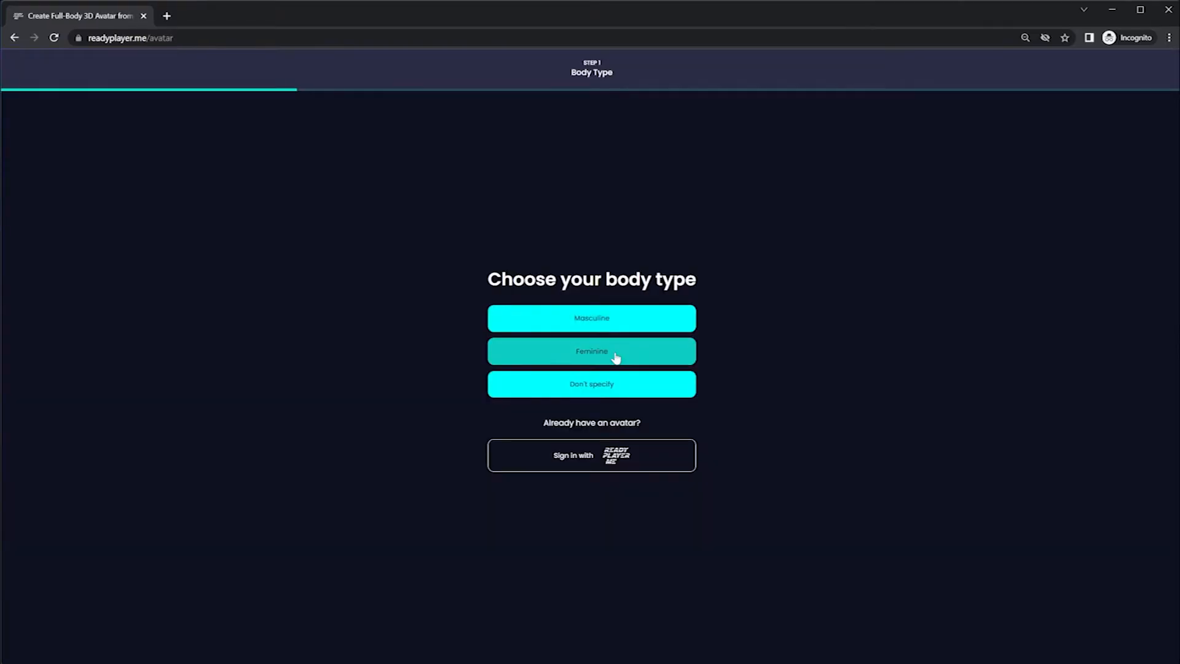
click(591, 351)
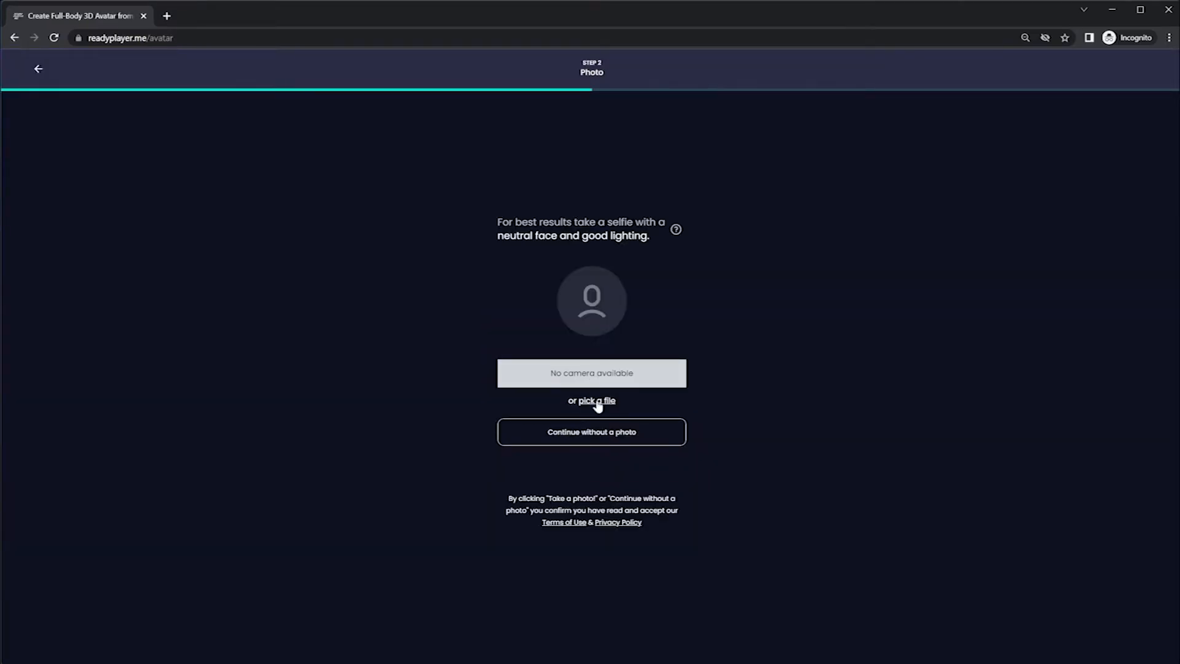
click(597, 401)
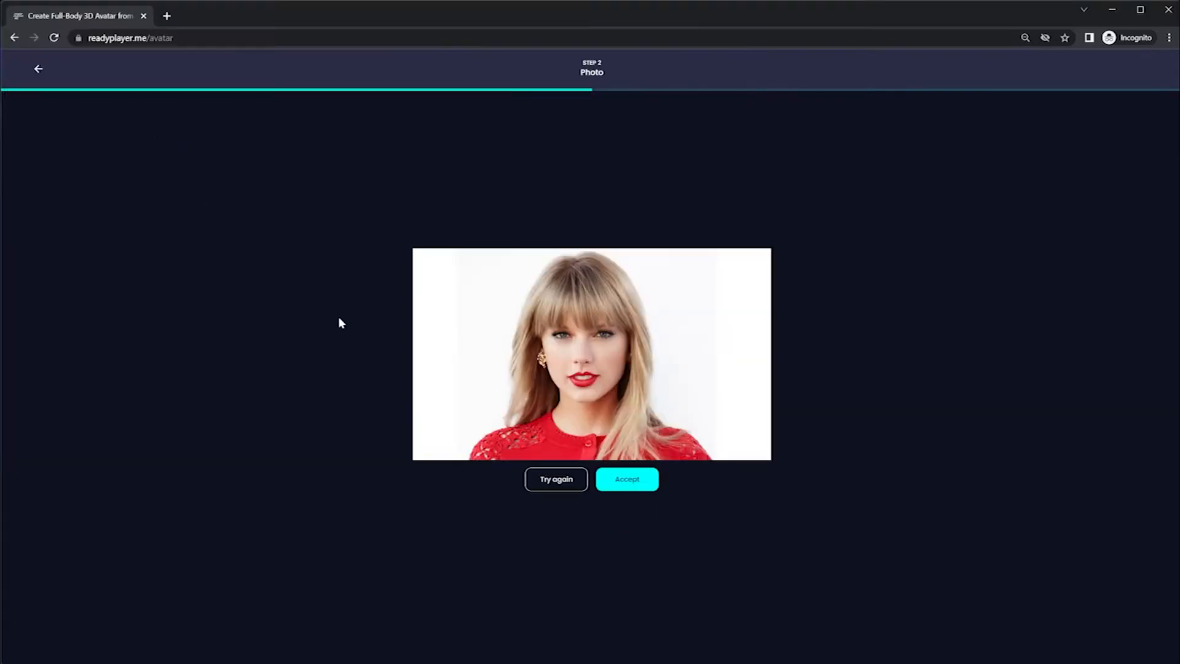
mouse_move(648, 506)
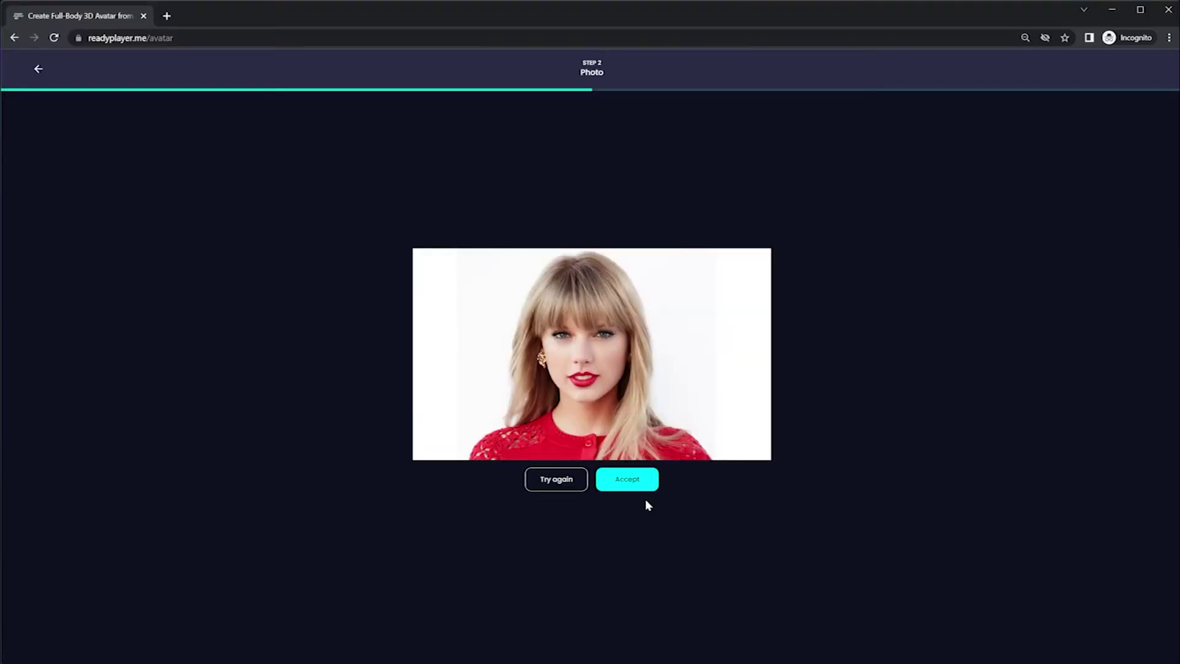
mouse_move(620, 498)
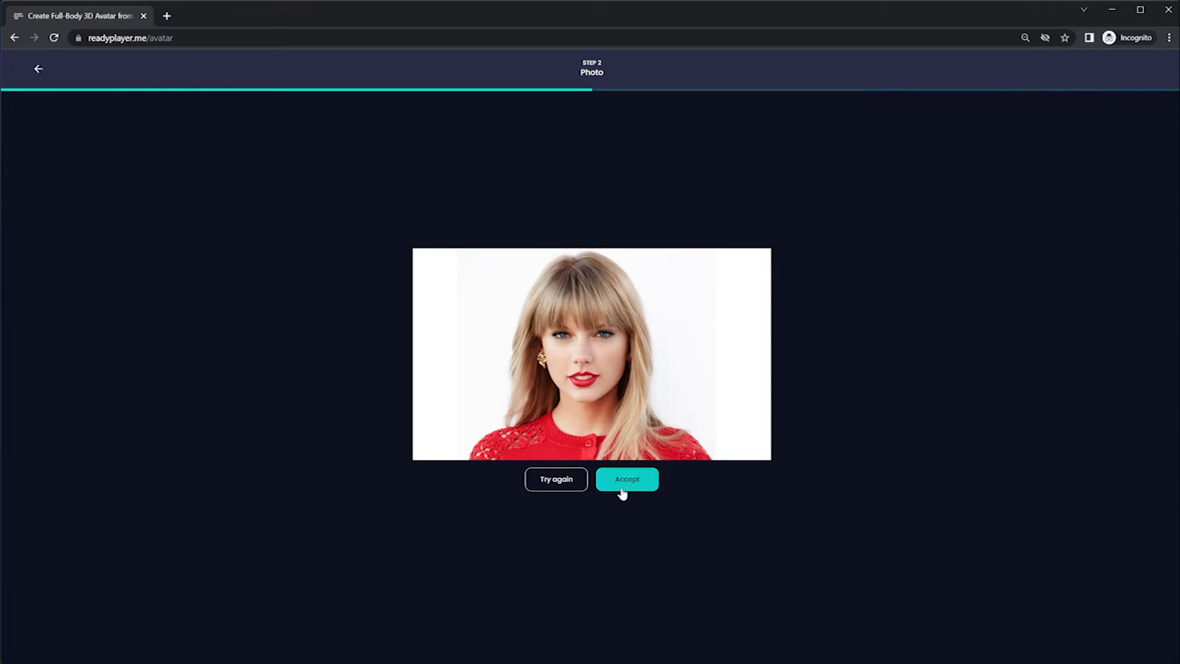
click(627, 479)
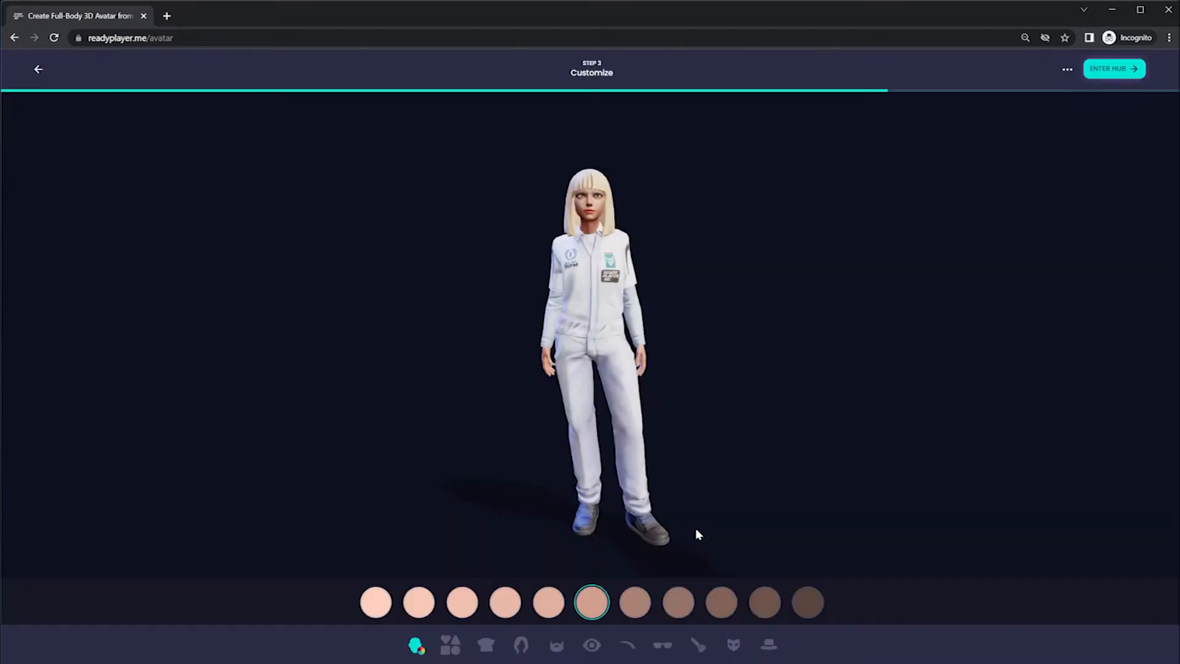
mouse_move(729, 619)
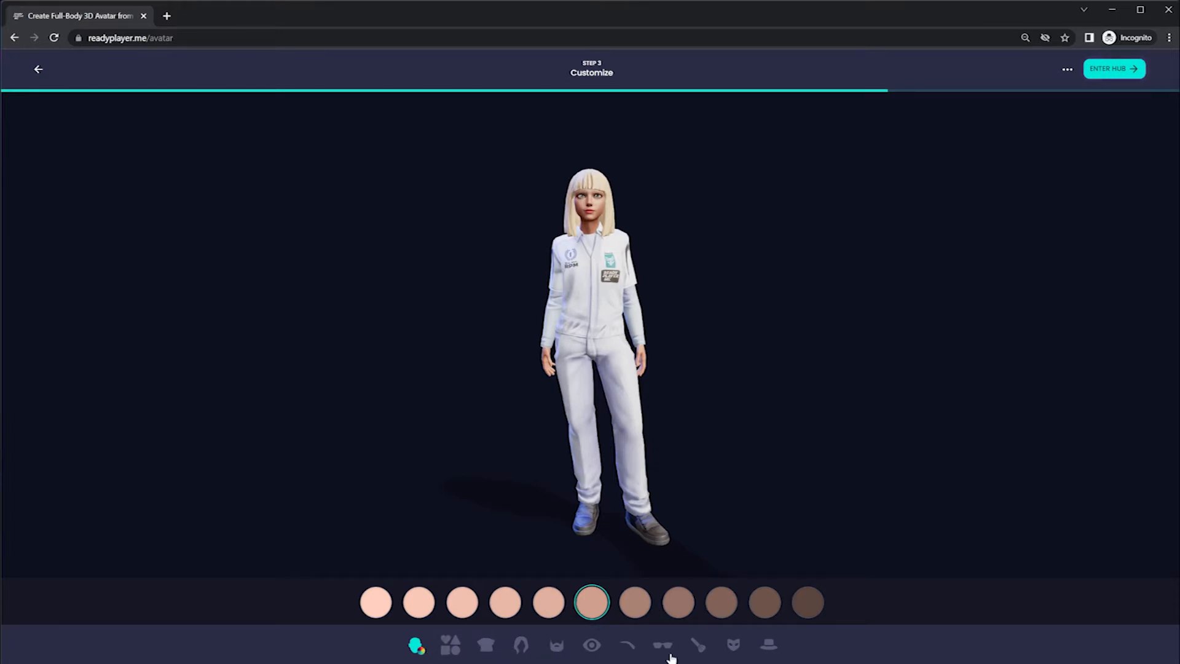
mouse_move(448, 651)
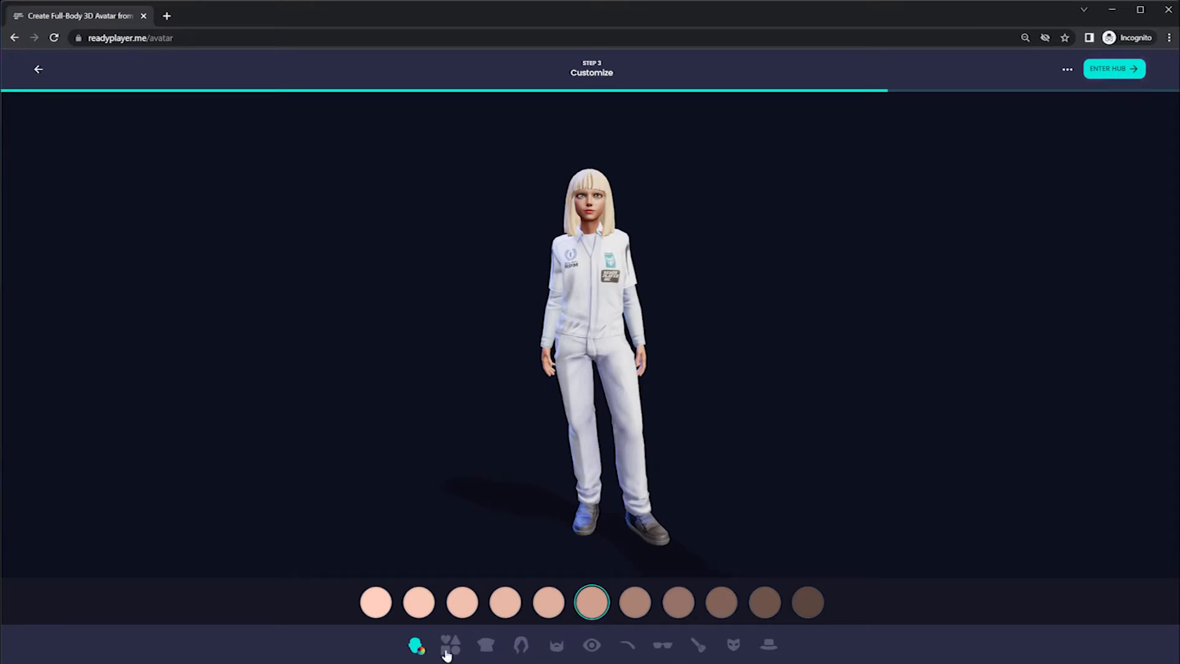
Step: Browse face shapes and outfits, trying the black coat before choosing the dark RPMPD outfit
click(447, 656)
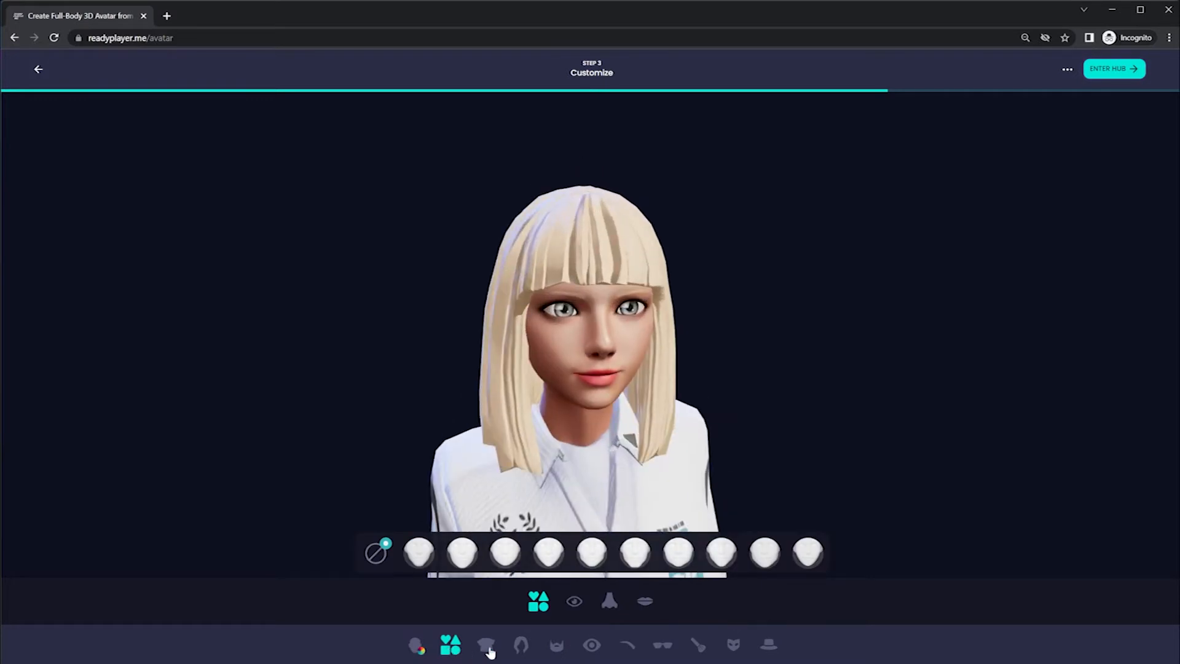
click(482, 650)
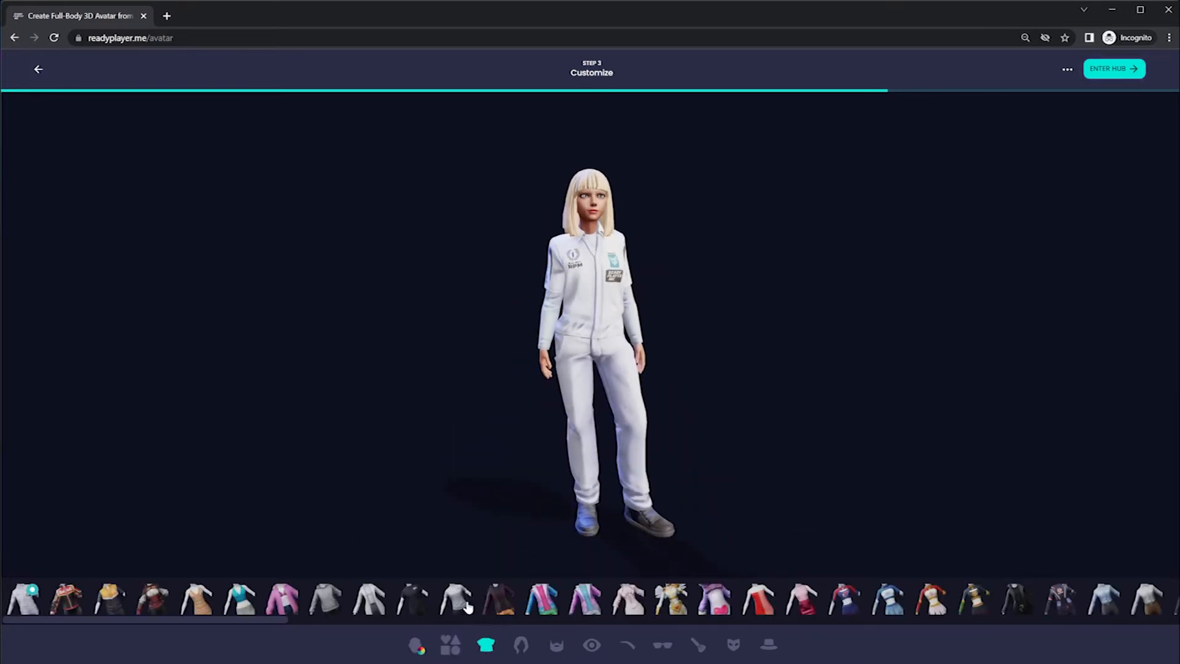
mouse_move(1059, 608)
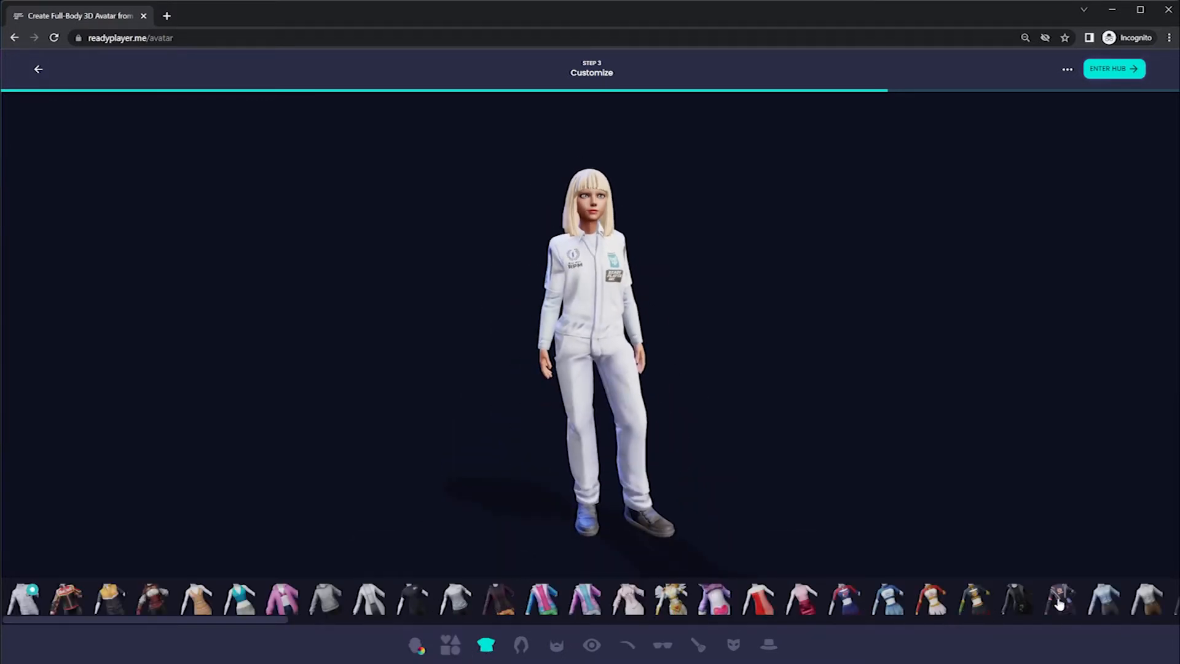
click(1014, 604)
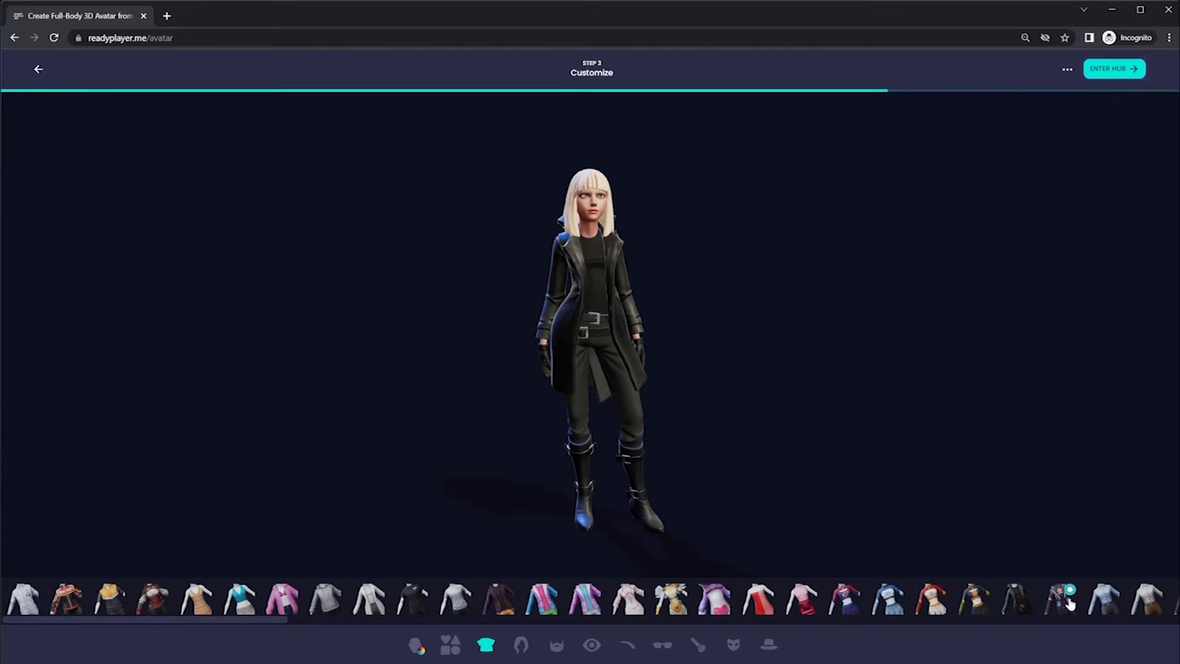
click(1067, 605)
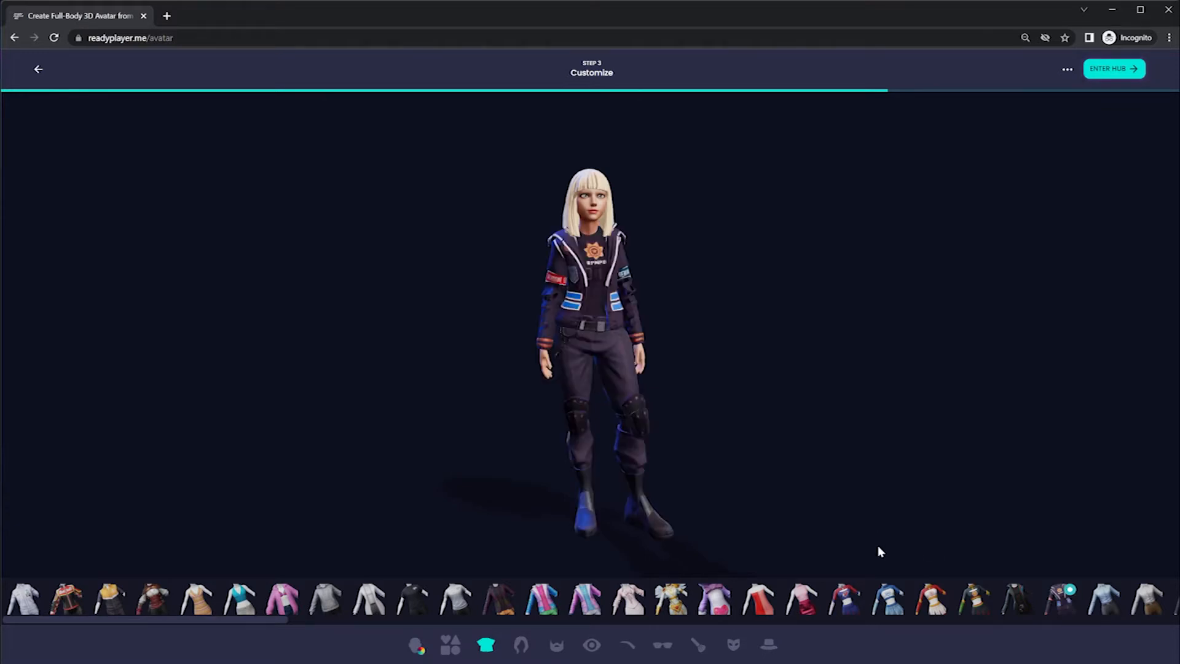
Step: Browse the facial hair, eye colour and headwear options
click(519, 646)
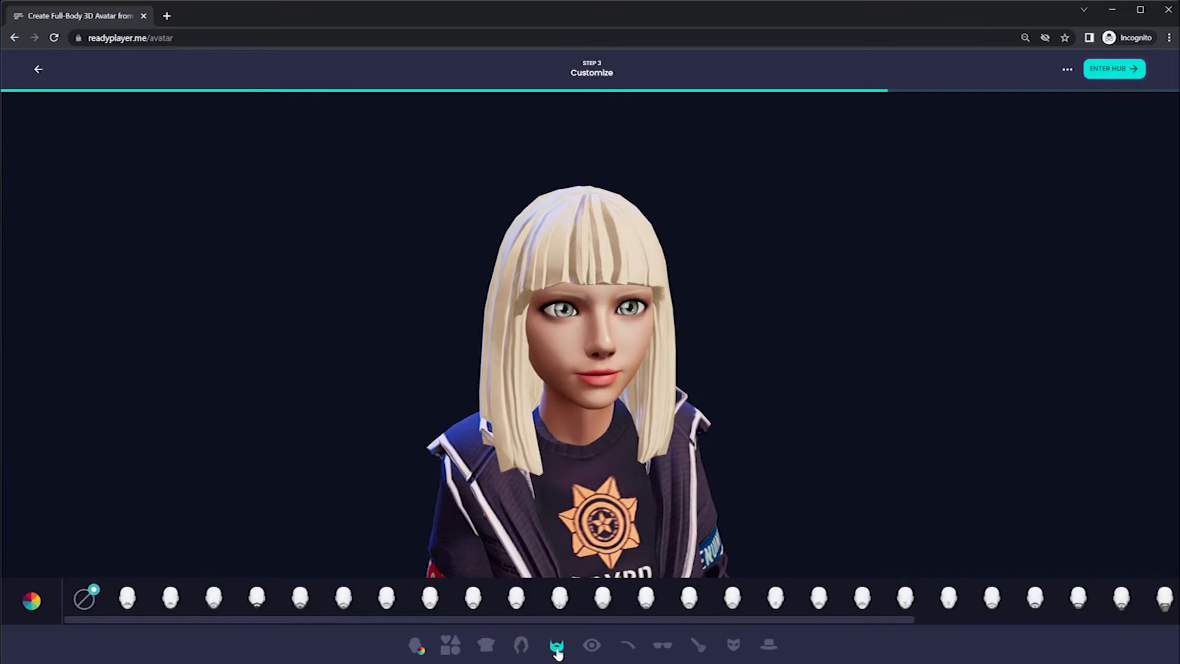
click(591, 646)
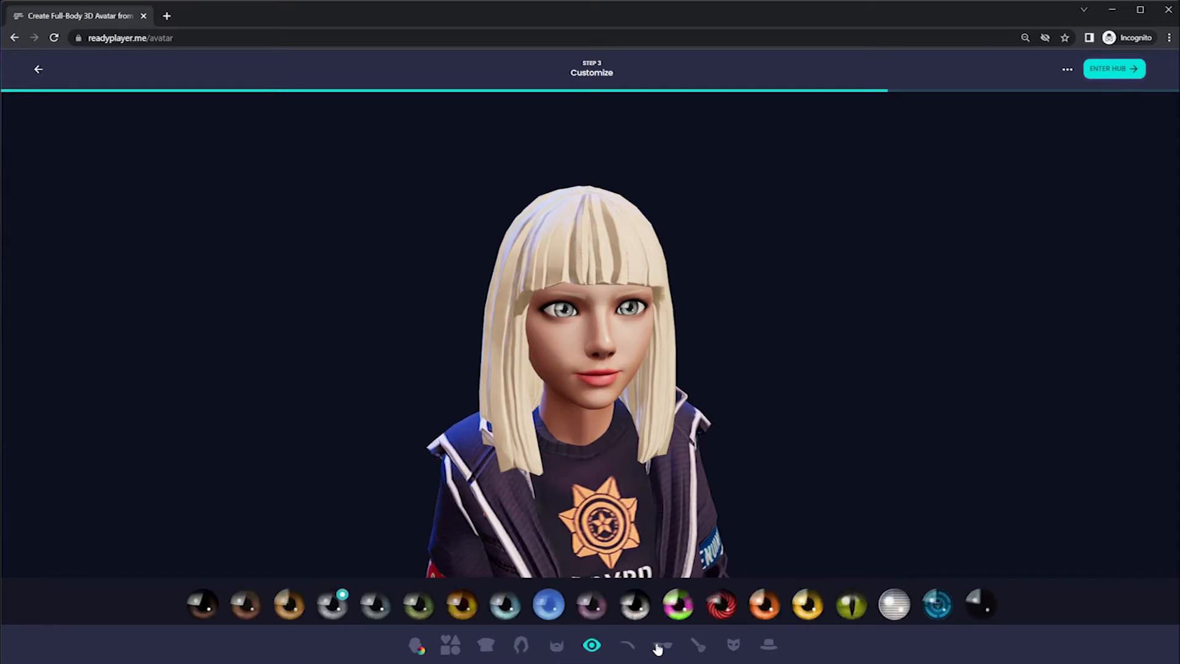
click(781, 643)
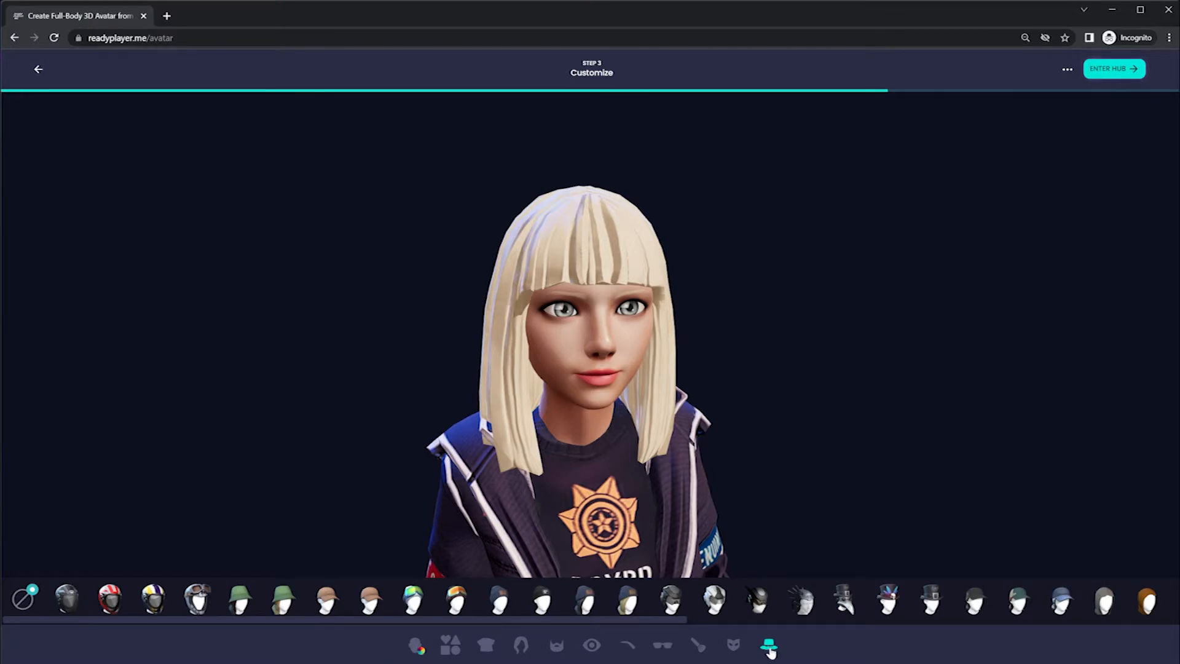
mouse_move(772, 619)
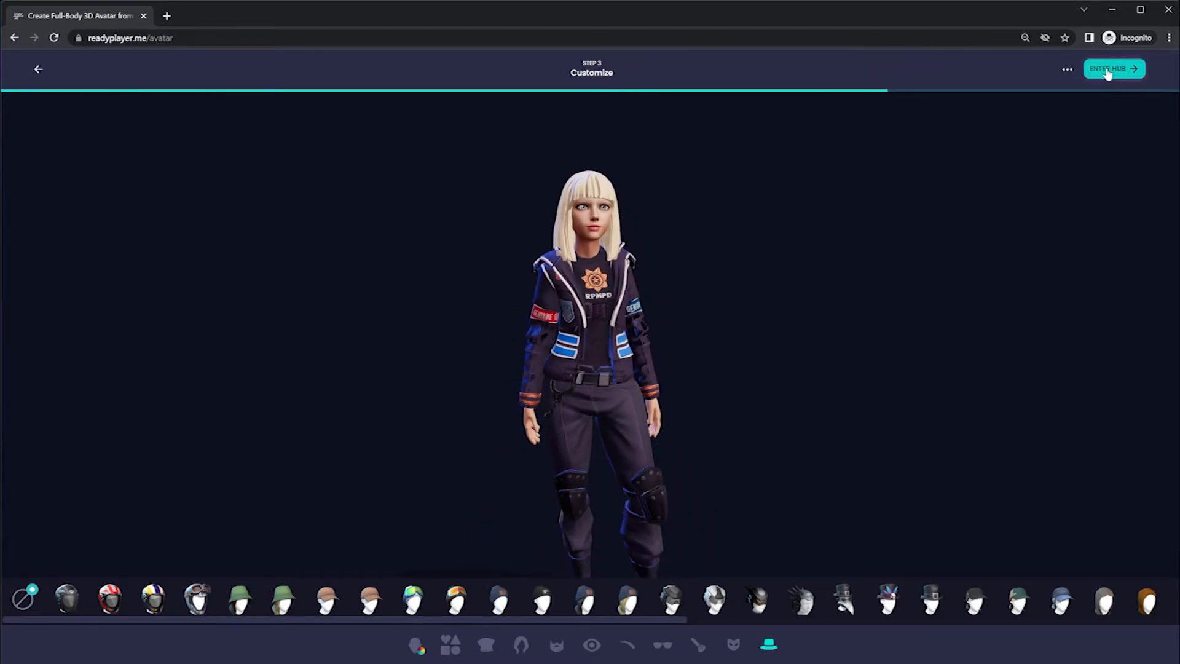
Step: Enter the Hub and download the avatar as a .glb file
click(1112, 68)
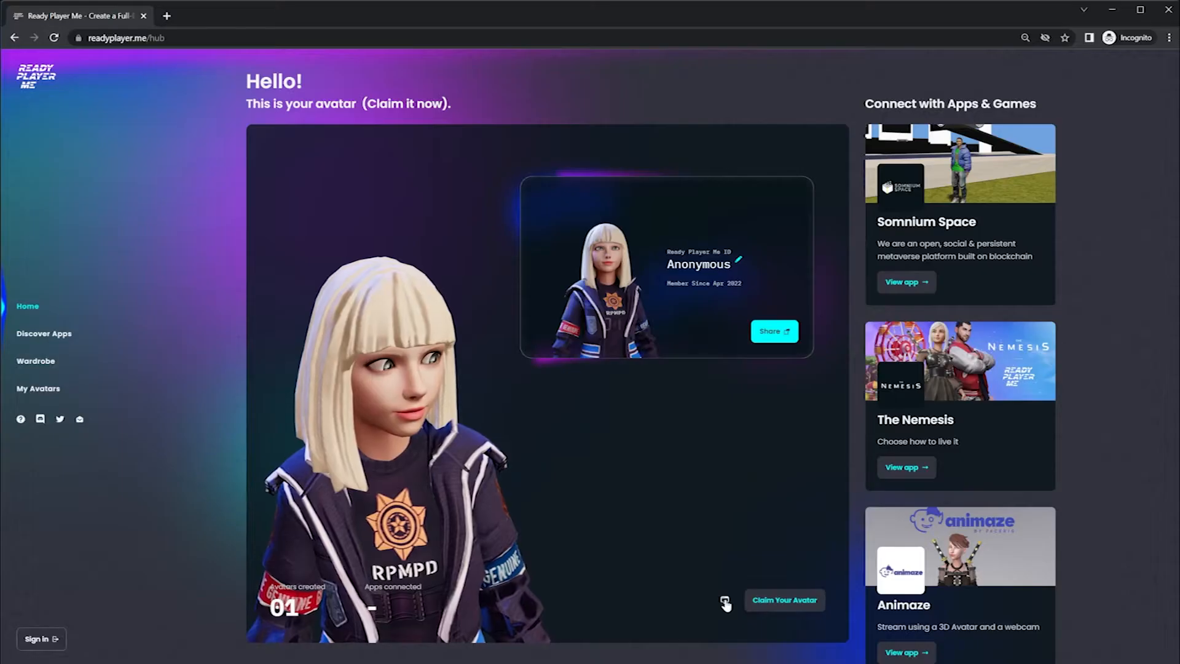
click(724, 600)
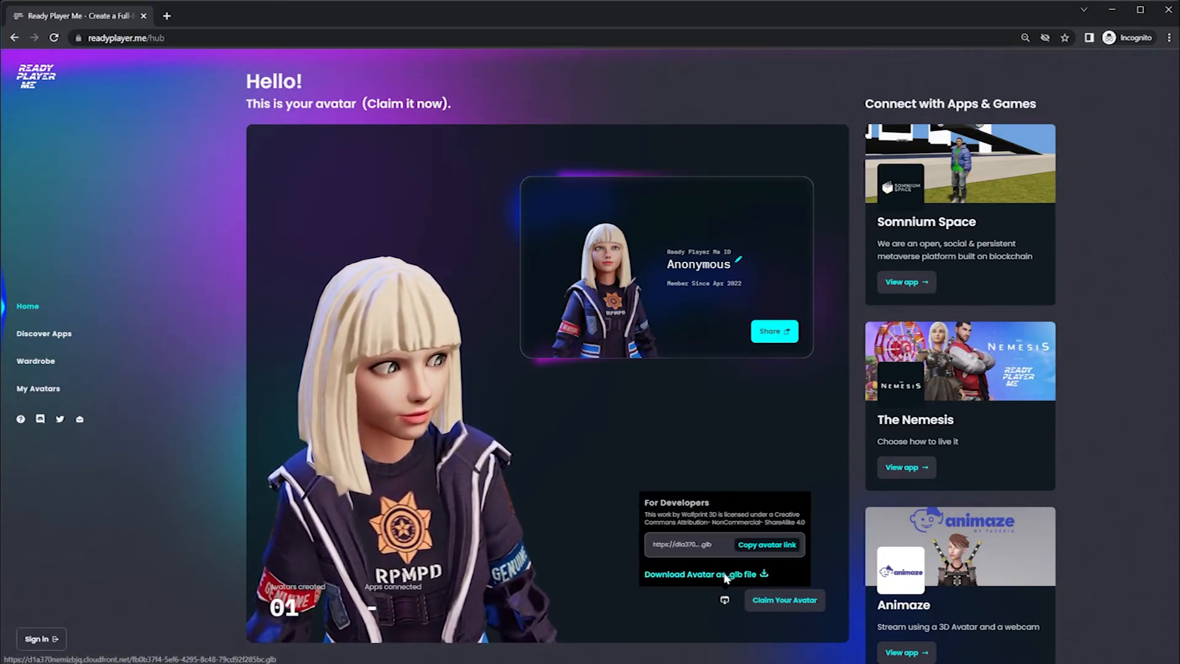
click(700, 574)
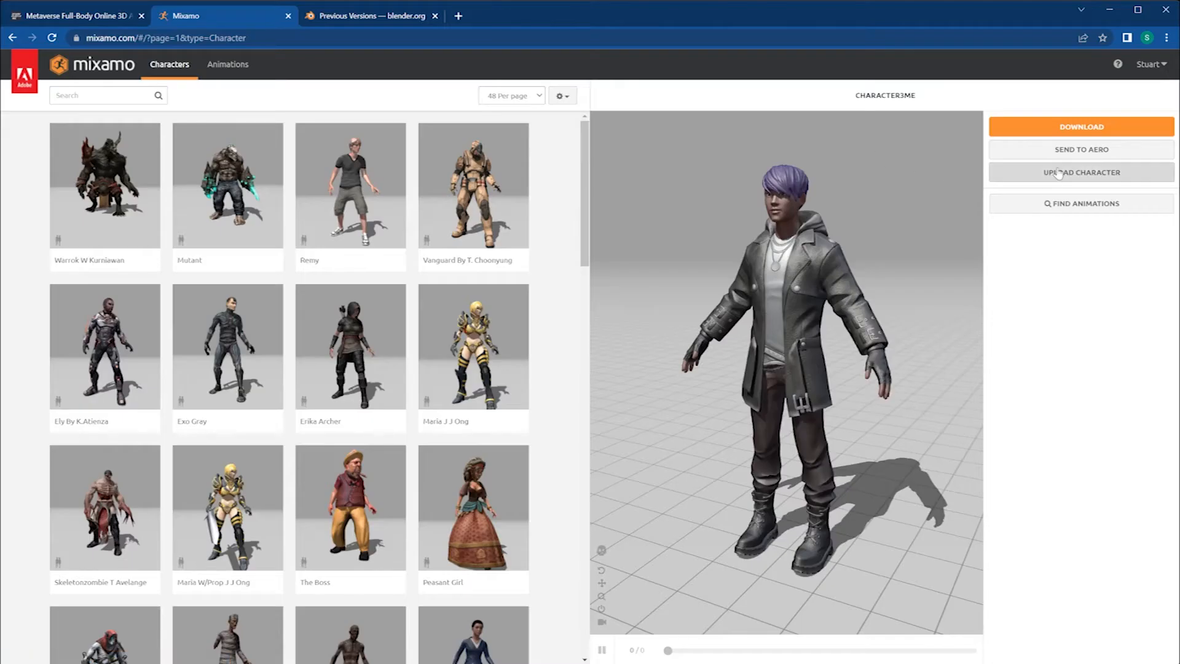
Step: Open Mixamo's Upload a Character dialog from the Characters page
click(1082, 173)
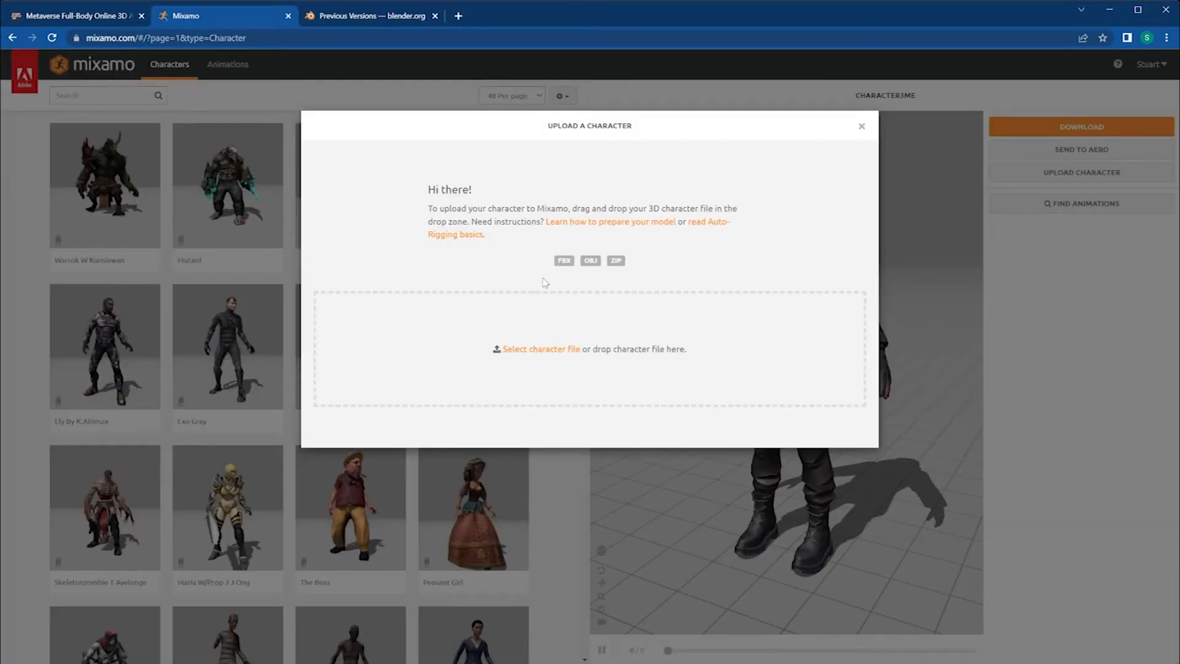
mouse_move(572, 262)
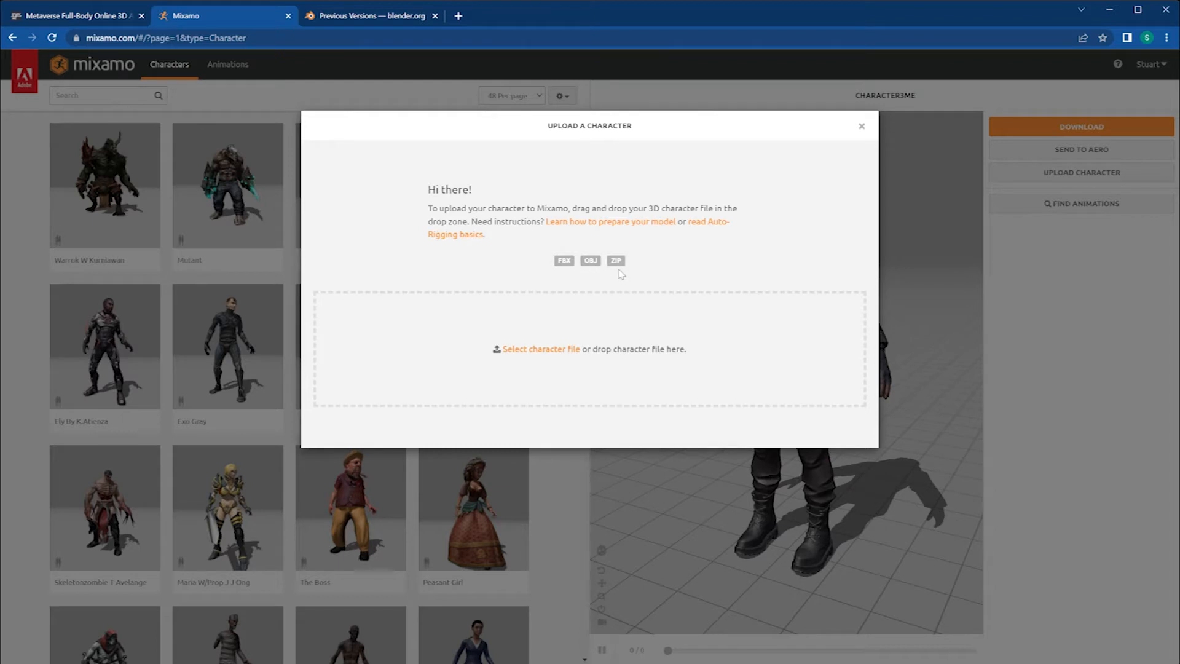
mouse_move(646, 255)
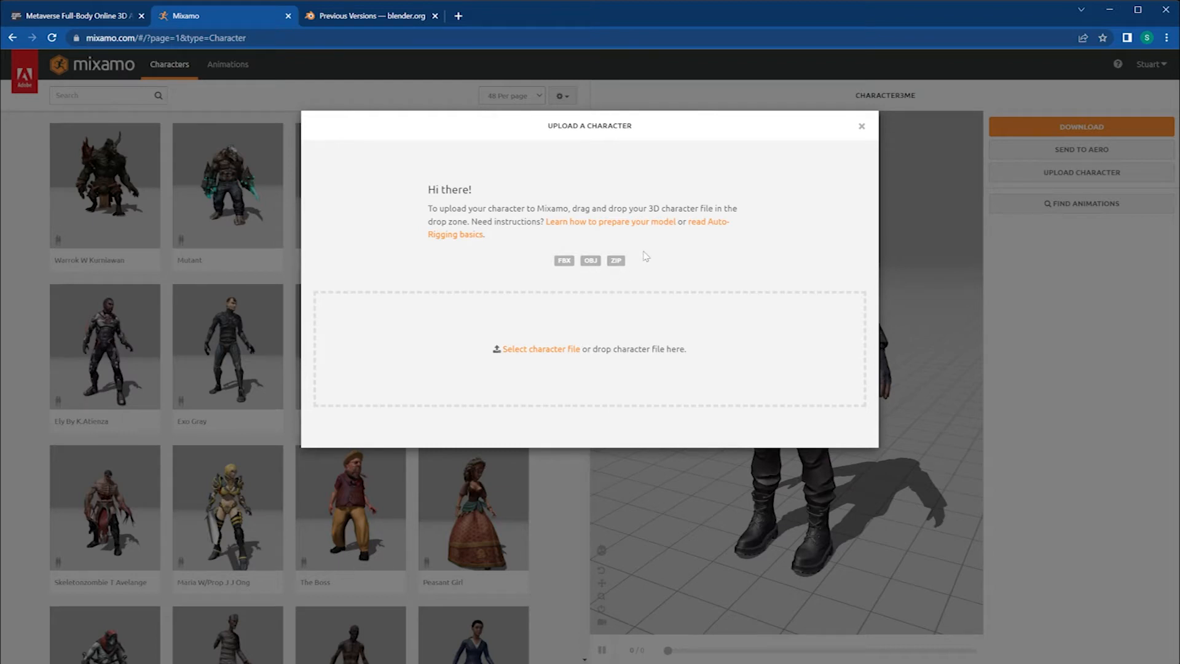
mouse_move(551, 279)
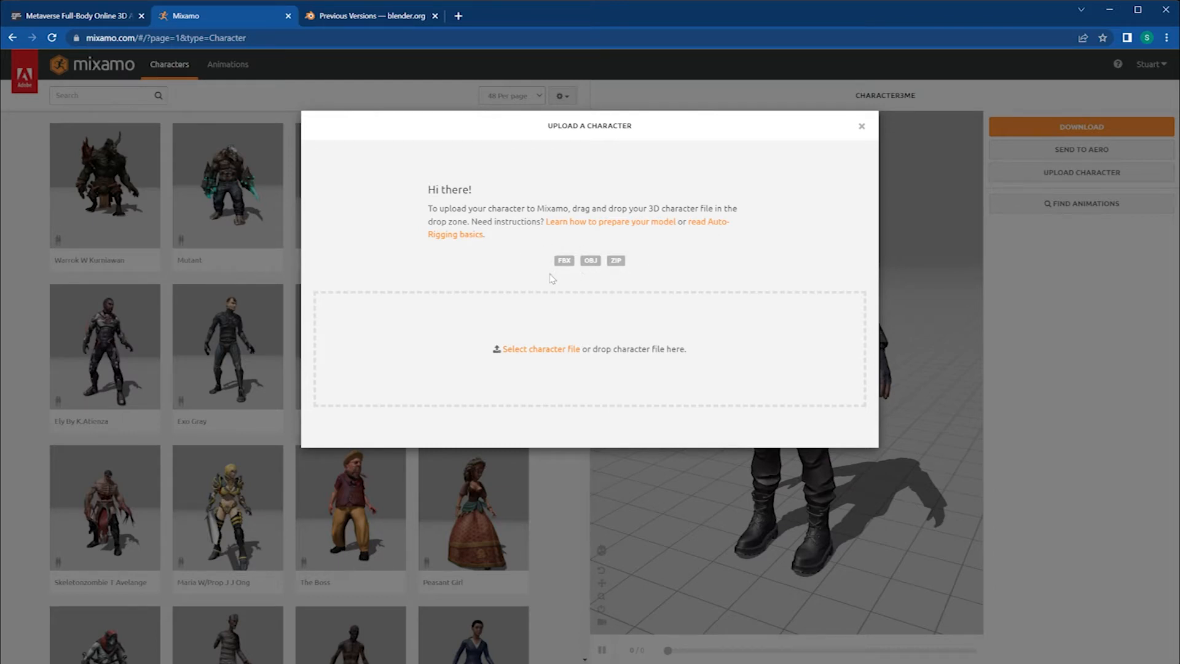
mouse_move(563, 292)
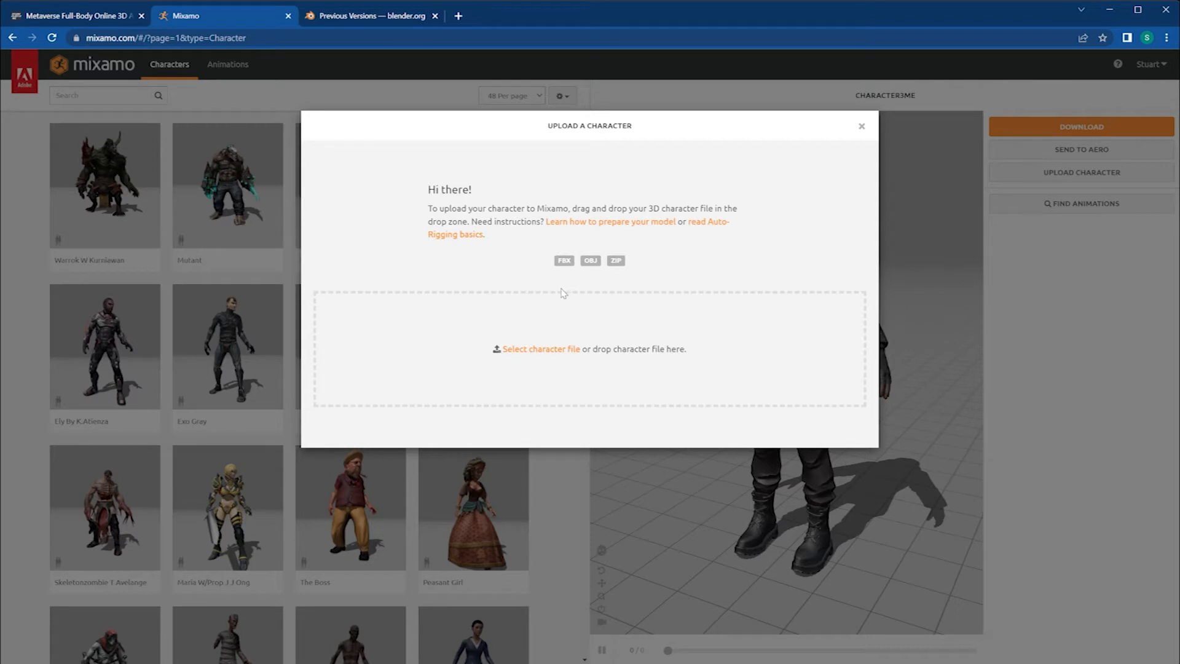
mouse_move(646, 516)
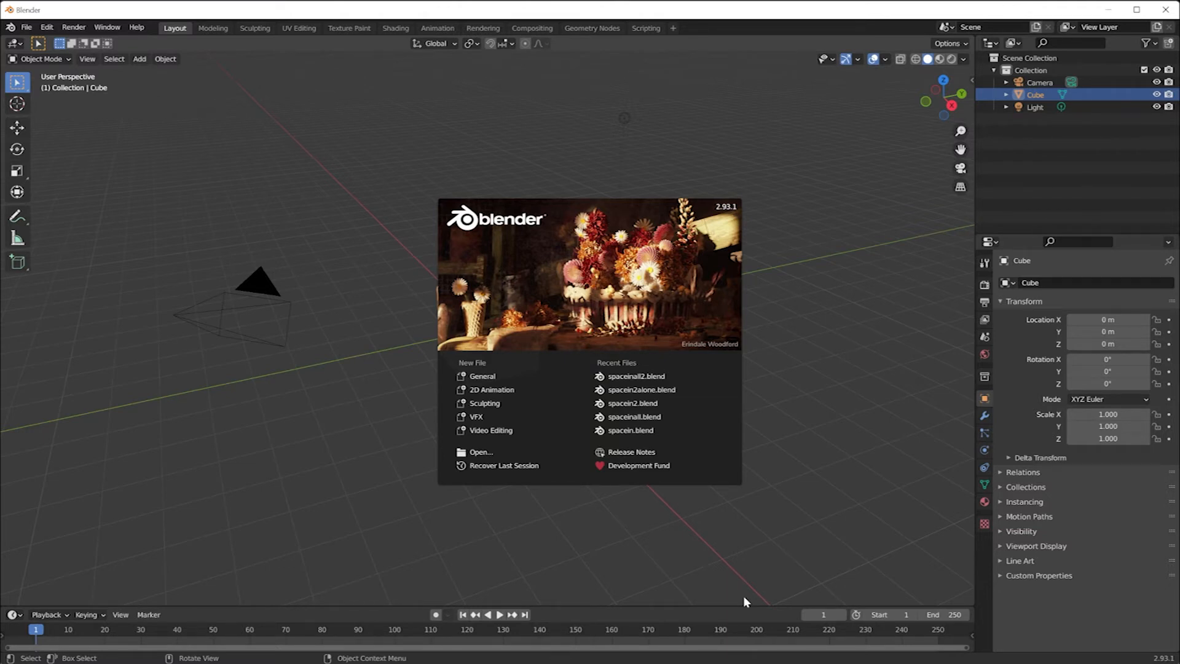
Step: Dismiss the Blender 2.93 splash screen
click(747, 601)
text(blender per)
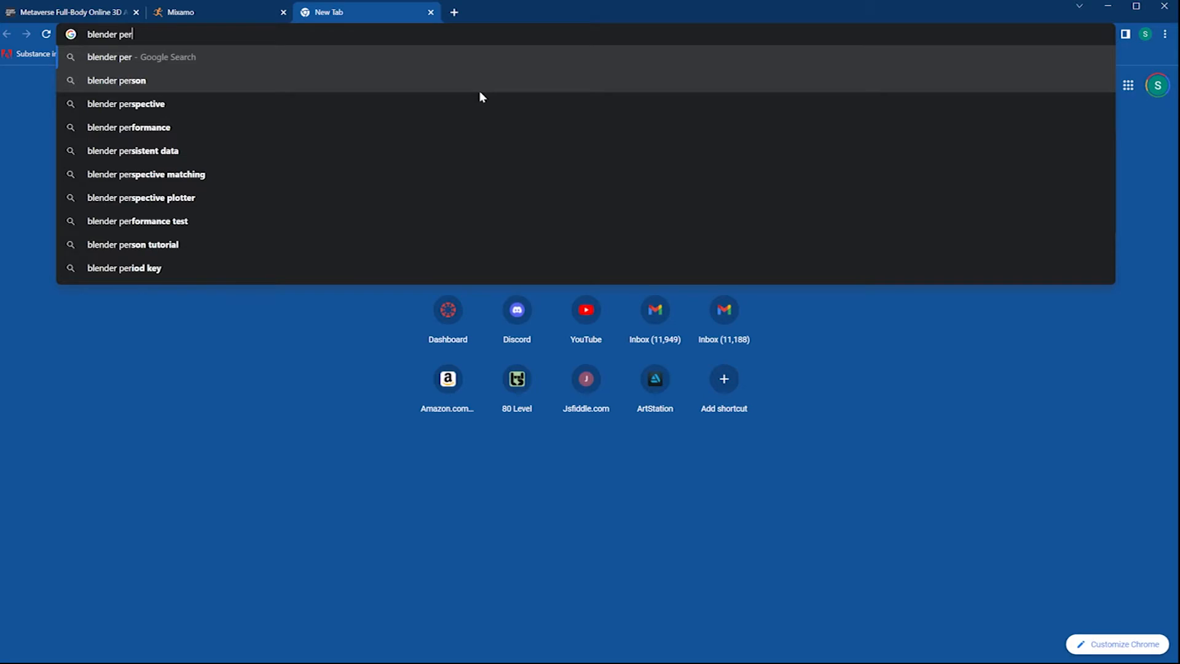
Step: Search 'blender previous versions', reach the Blender 3.0 download index, then close that tab
key(Backspace)
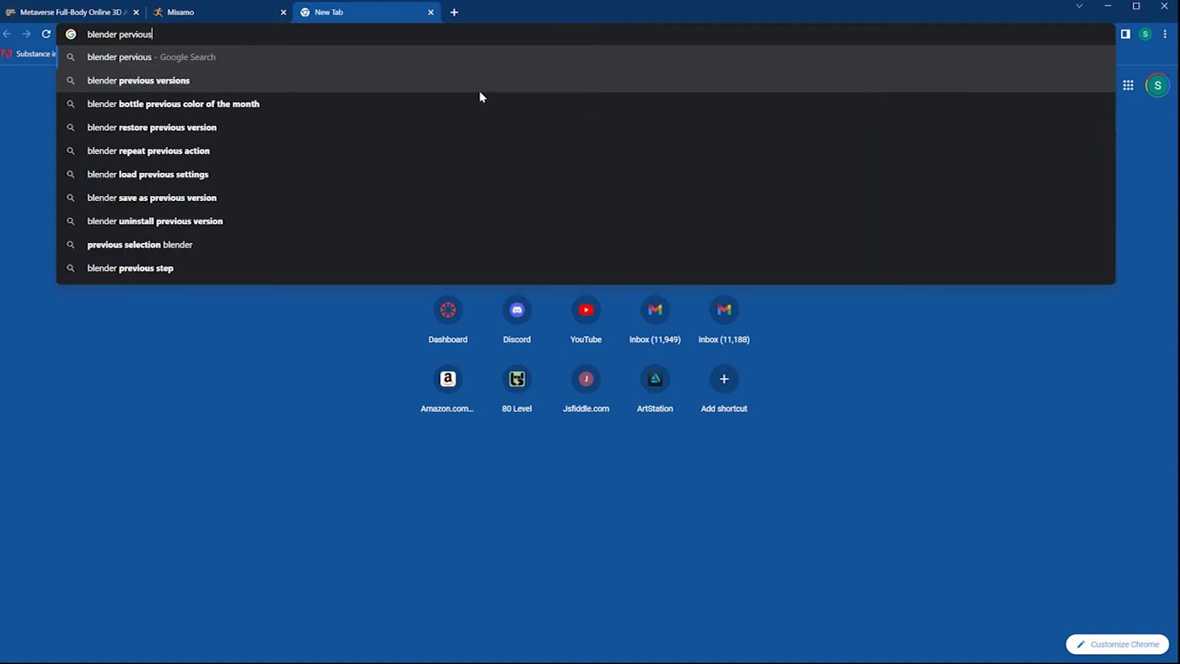
click(138, 80)
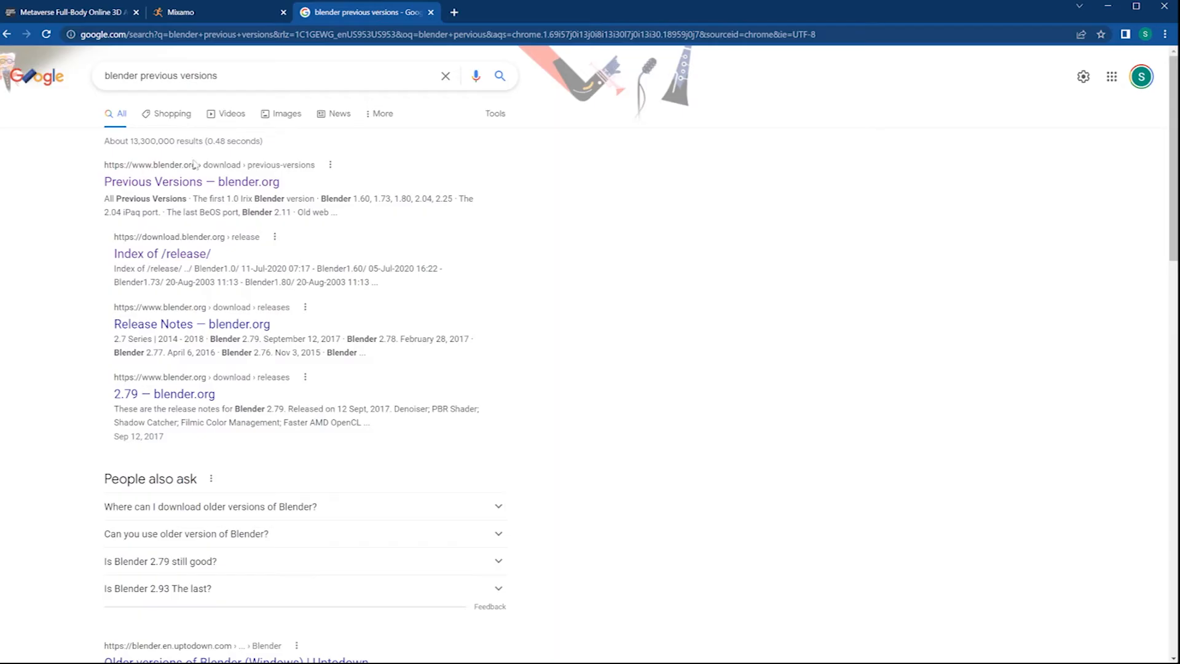
click(191, 181)
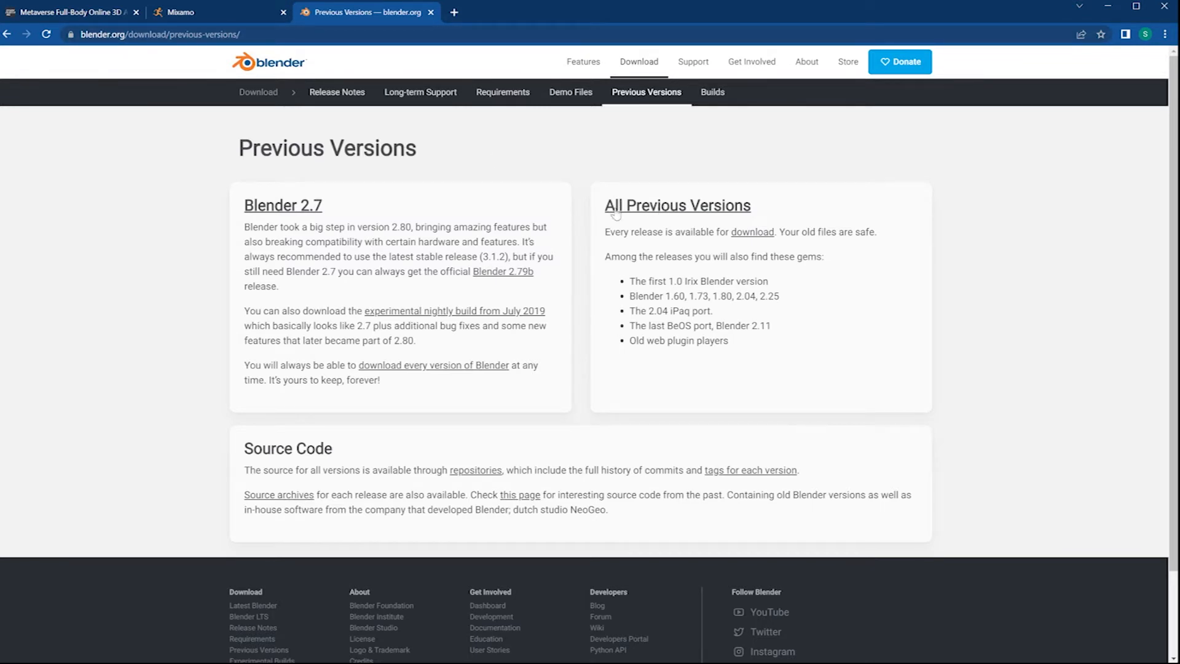
click(434, 365)
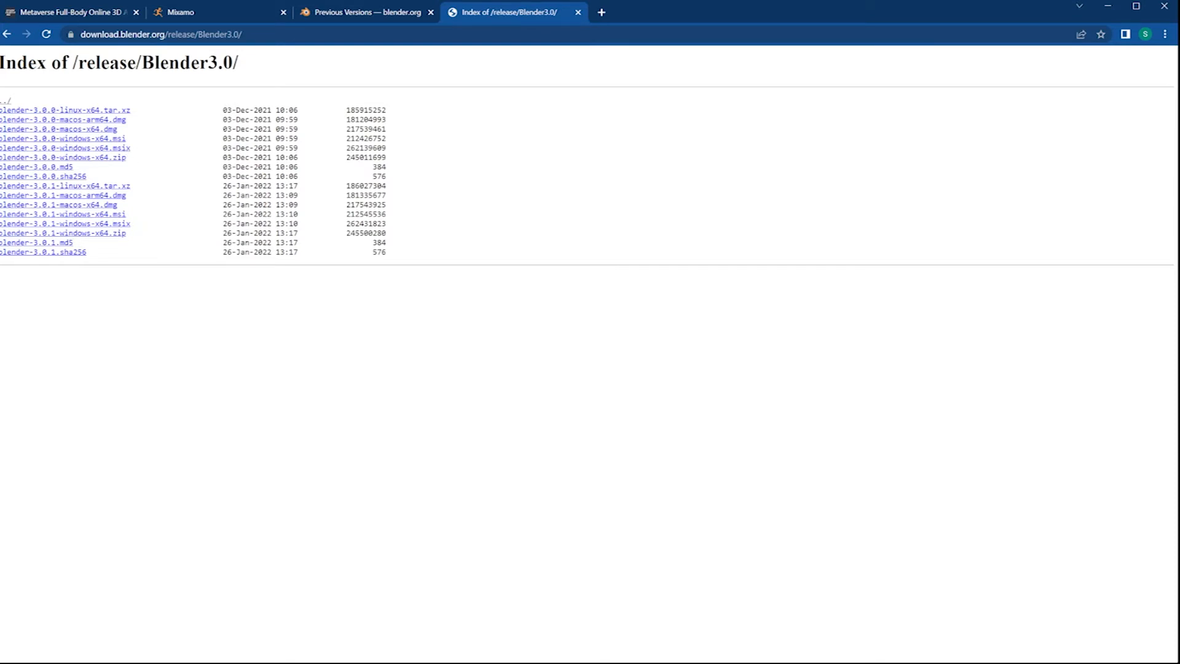
mouse_move(576, 12)
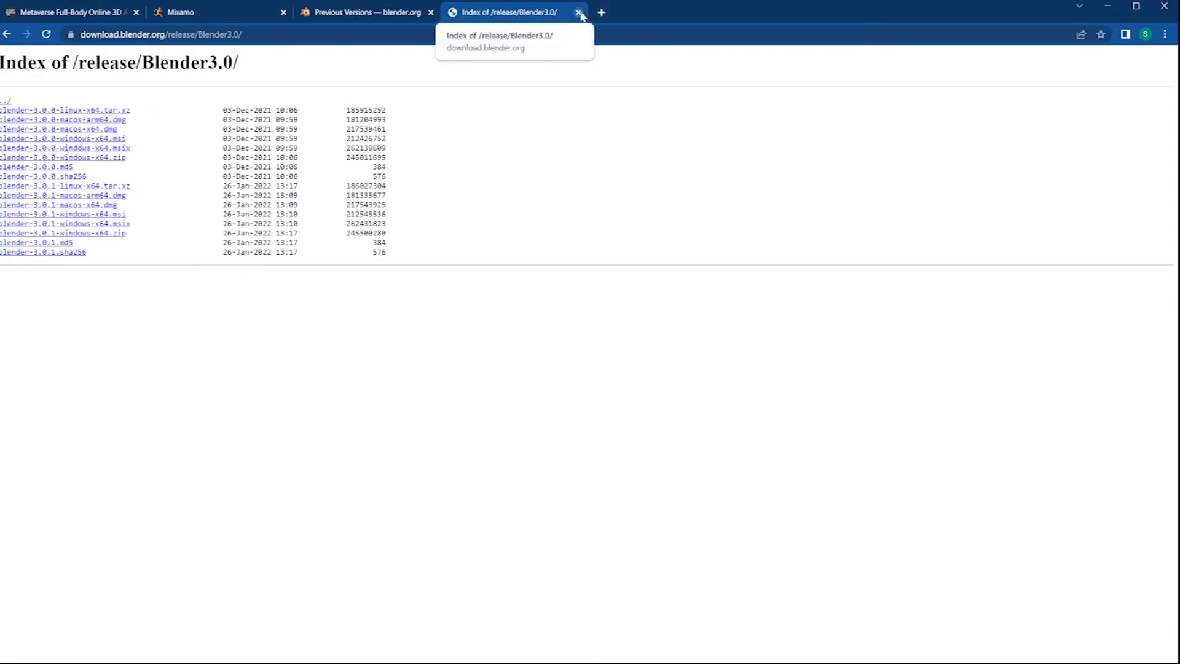
click(579, 11)
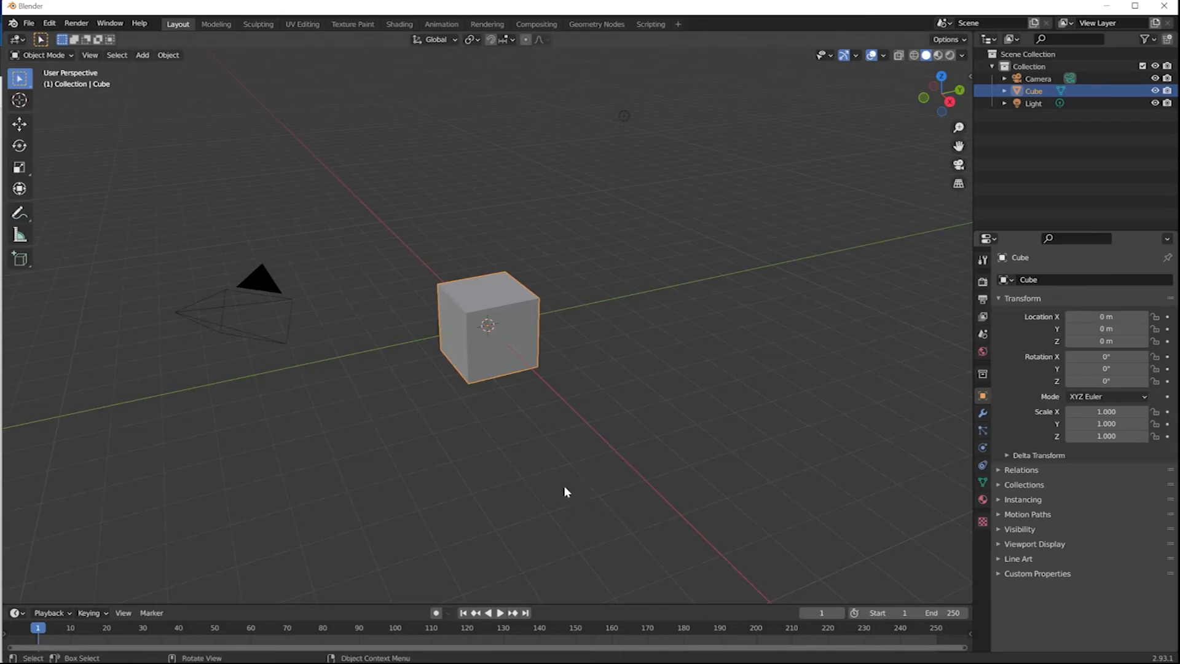
mouse_move(562, 487)
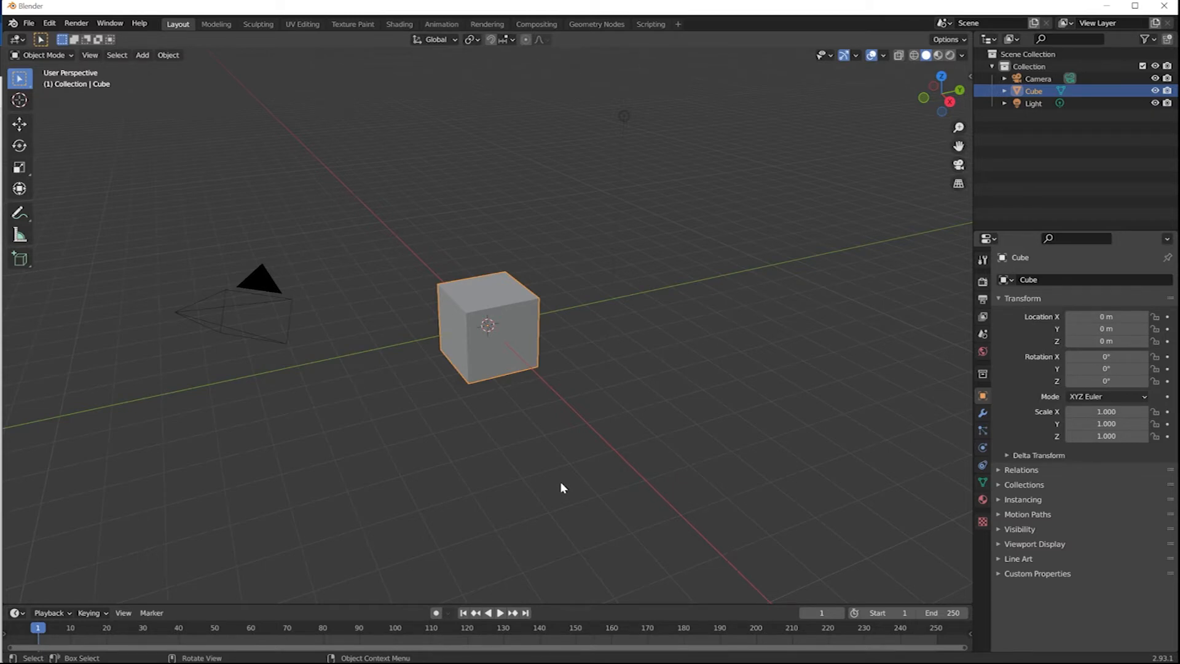
mouse_move(510, 433)
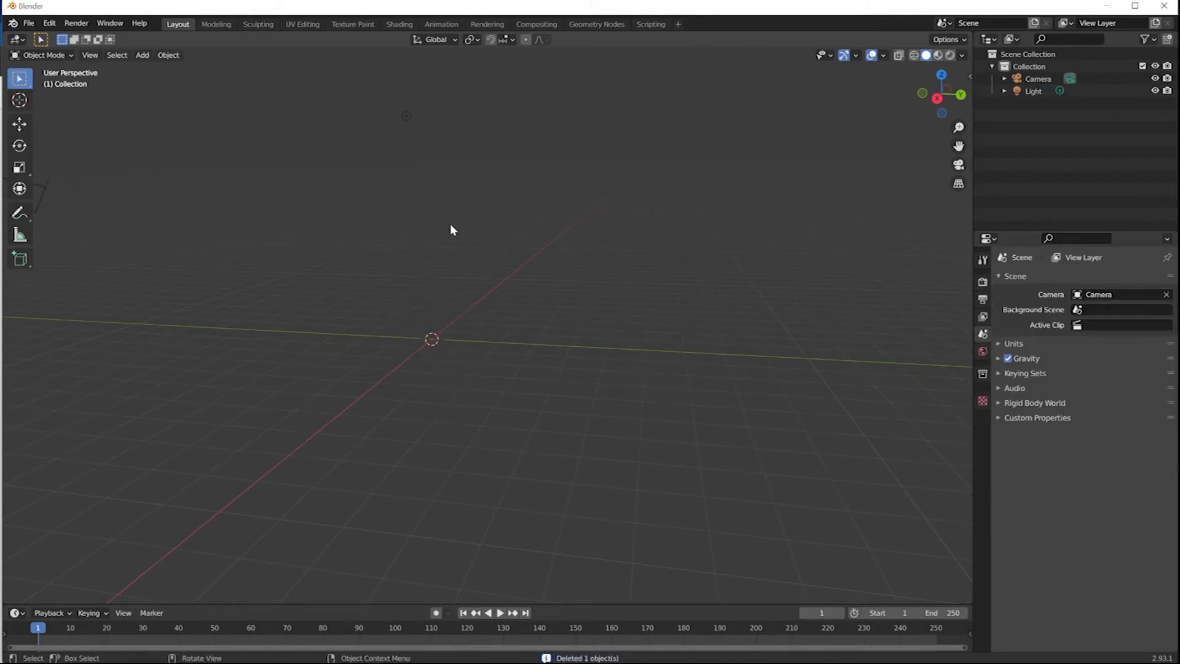
Step: Open Blender's File menu to begin a glTF 2.0 import
click(30, 24)
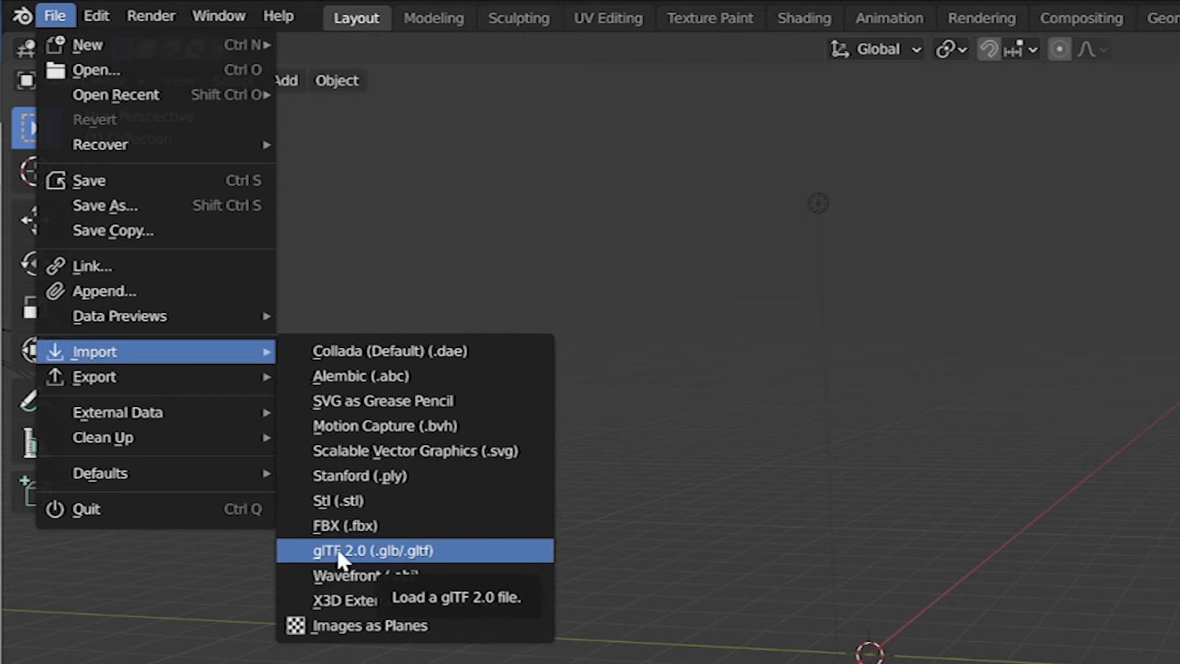
Step: Import character10.glb via glTF 2.0 and orbit to a closer front view
click(367, 550)
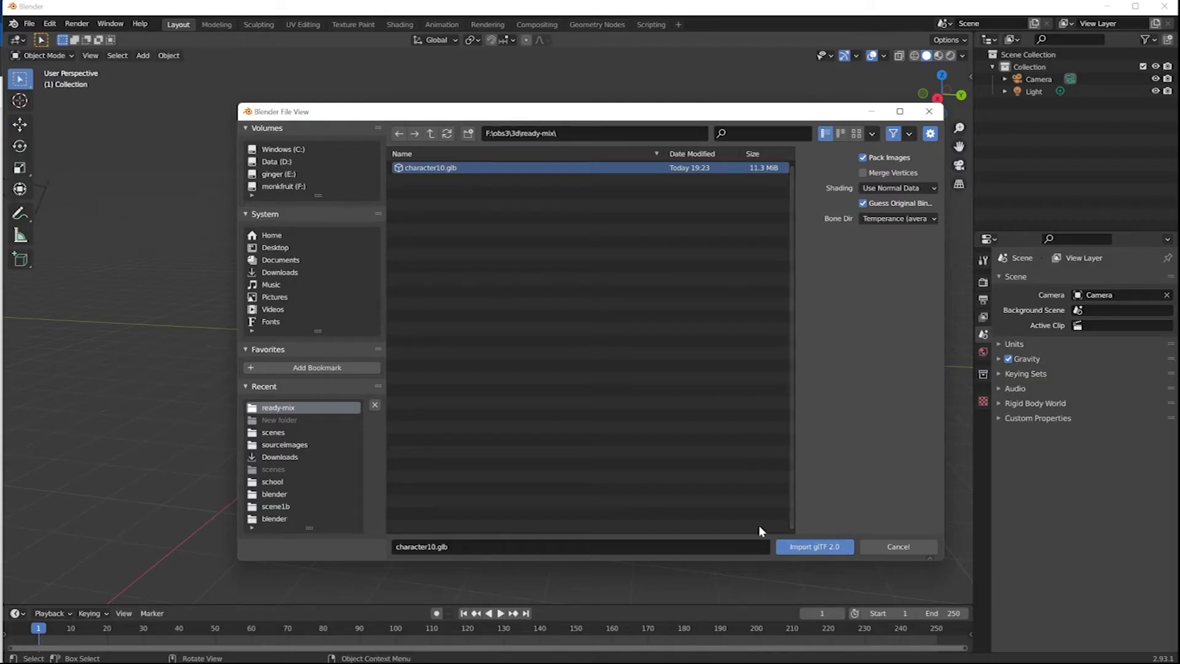
click(813, 546)
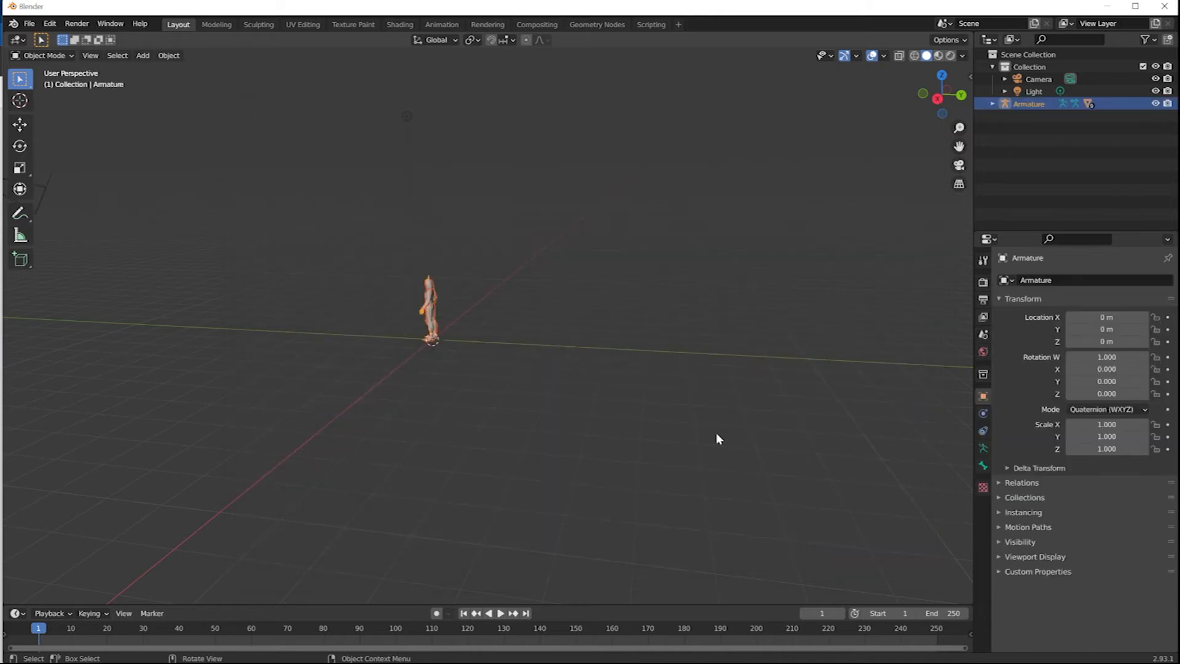
mouse_move(424, 337)
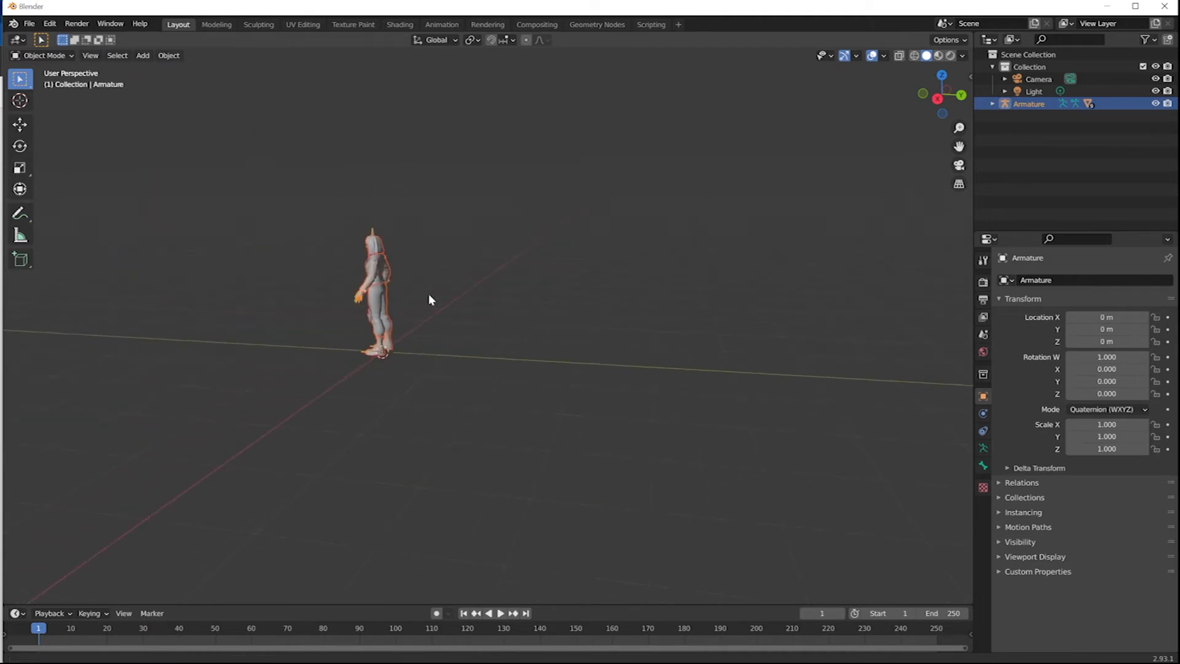
drag(429, 302, 504, 313)
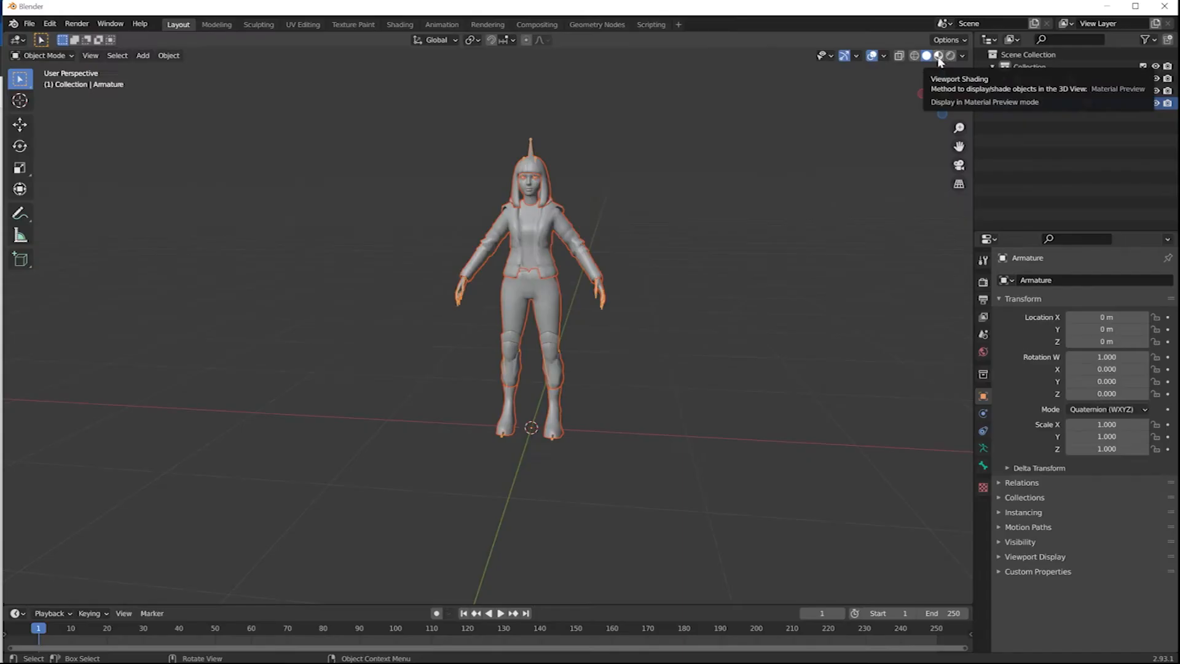
Step: Show the avatar in Material Preview shading and reselect the whole armature
click(938, 55)
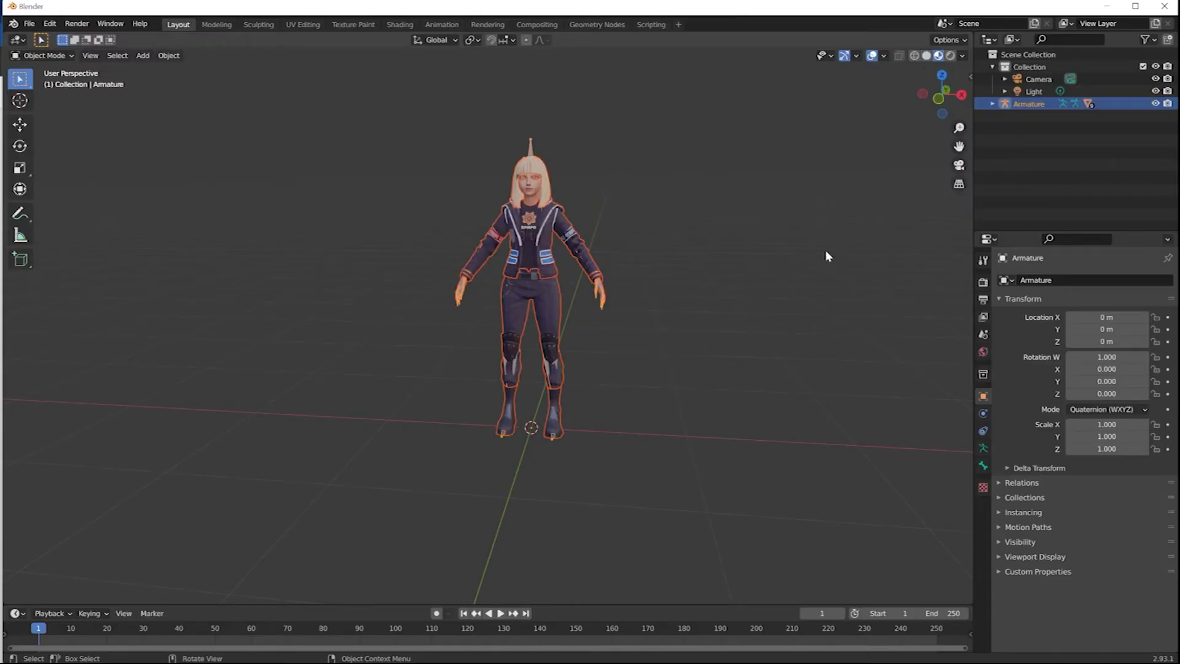
mouse_move(805, 264)
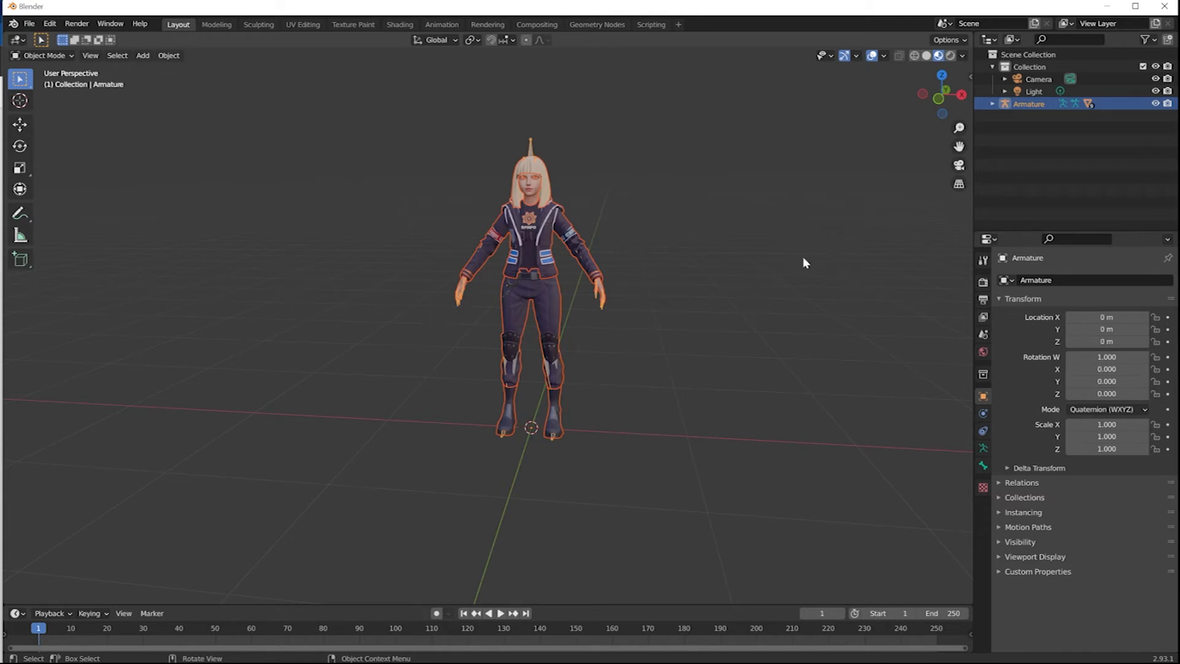
mouse_move(639, 443)
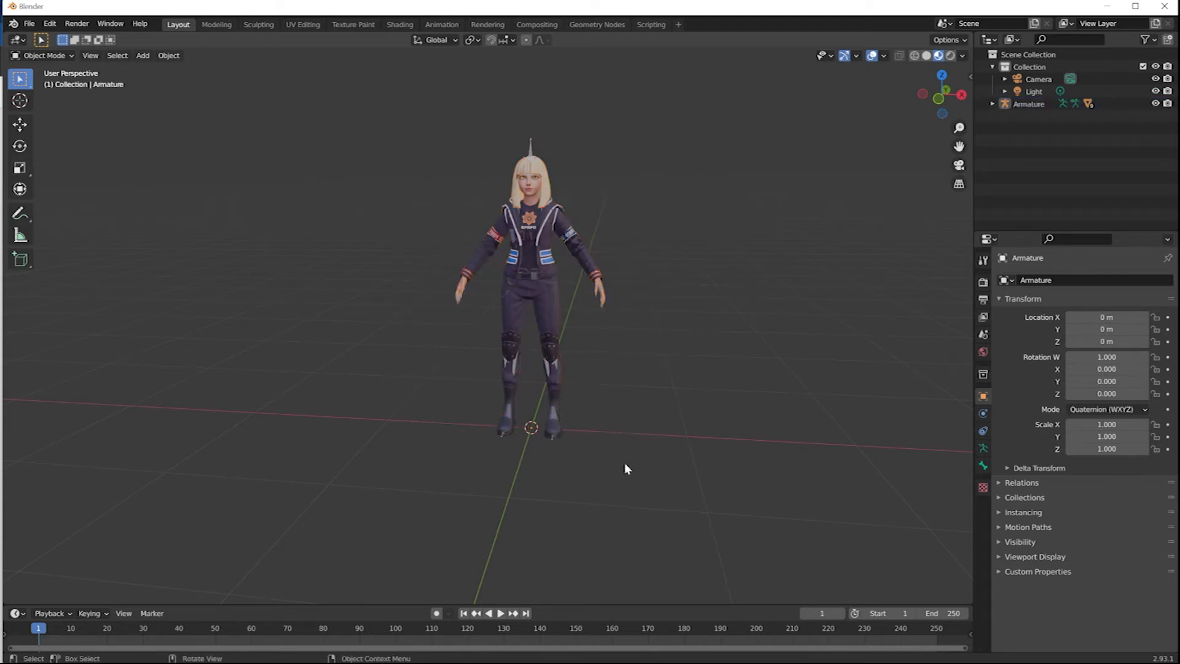
click(528, 264)
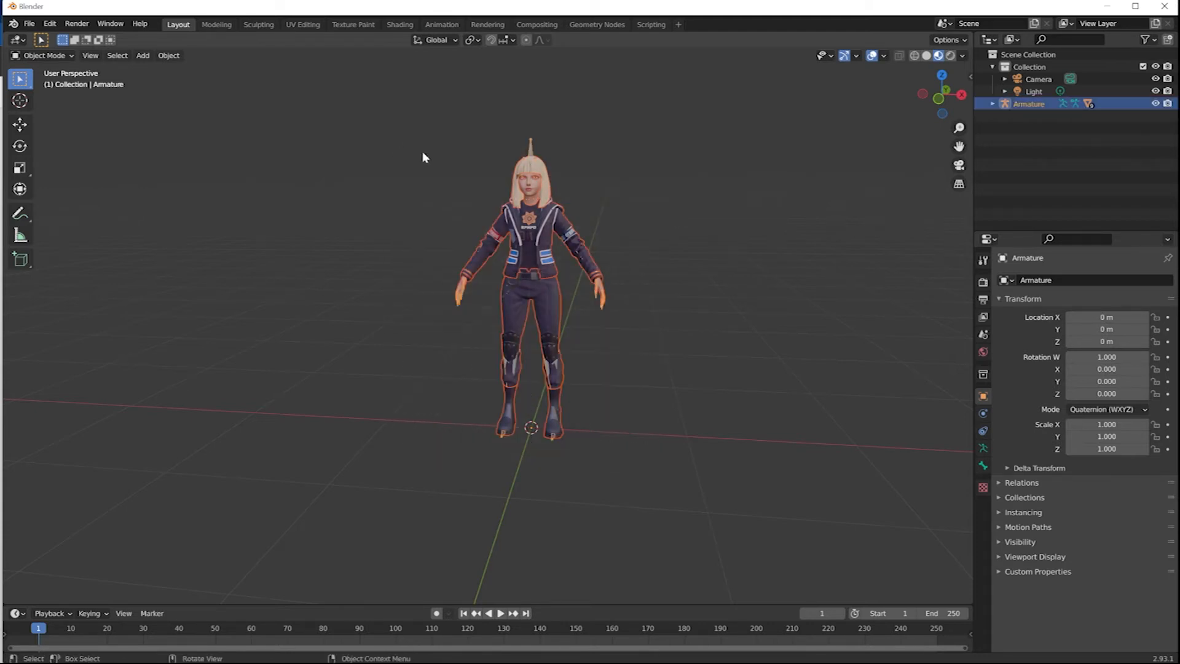
click(30, 23)
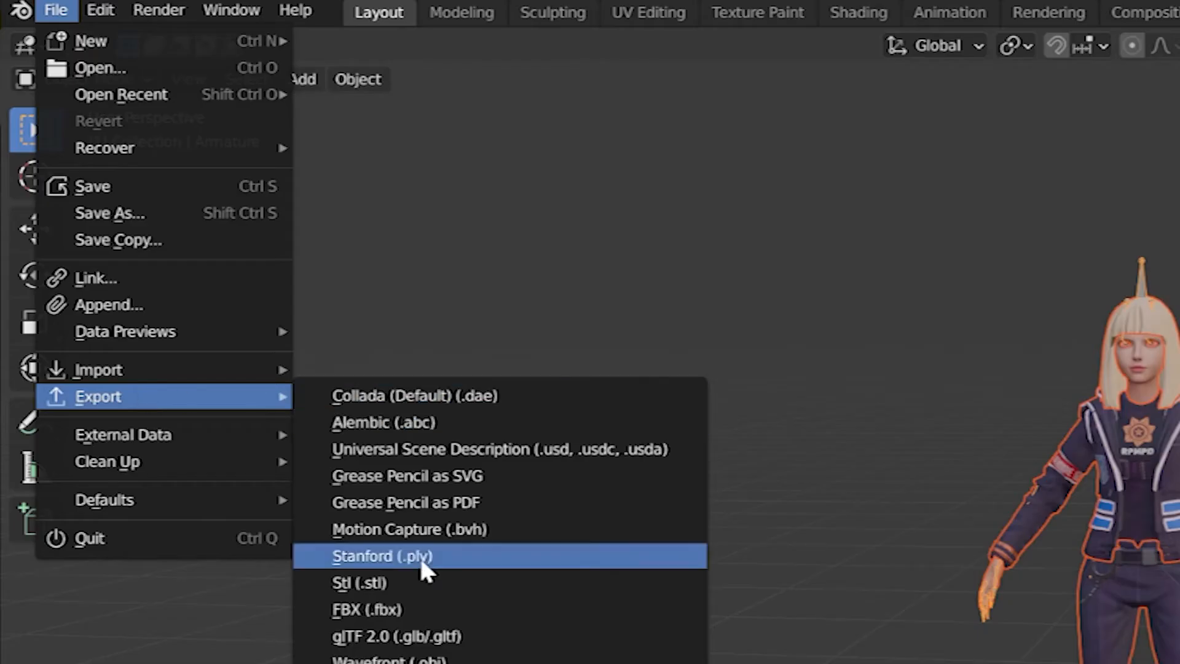
Step: Export the avatar as character11.fbx with Path Mode set to Copy and textures embedded
click(366, 608)
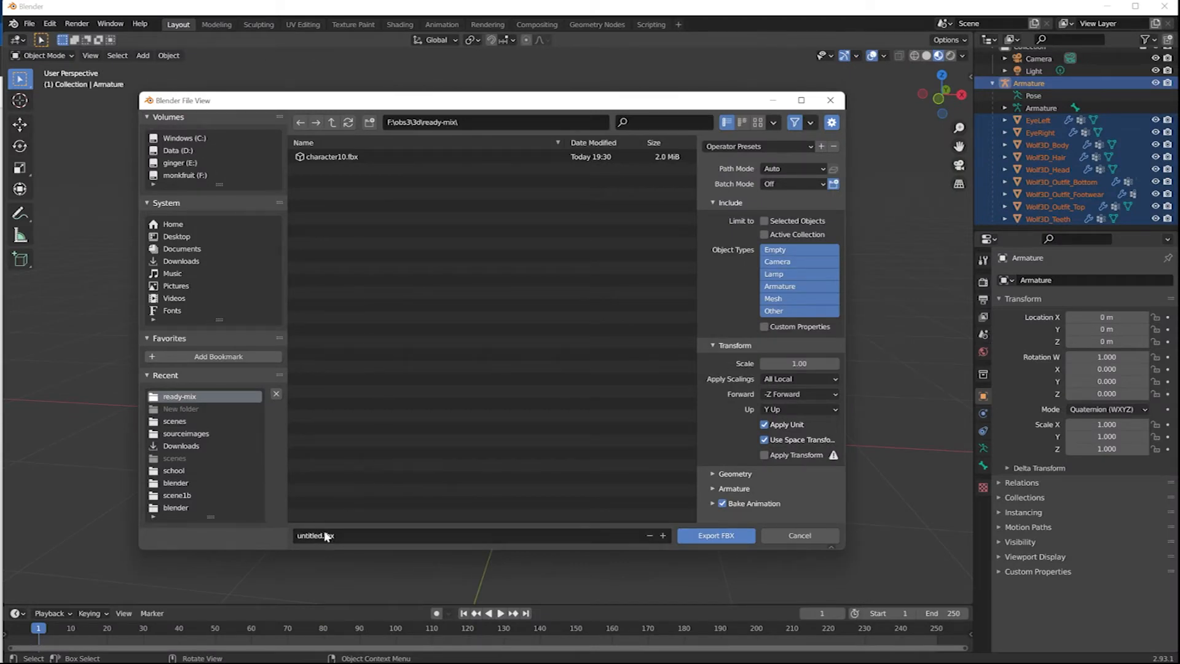
click(328, 535)
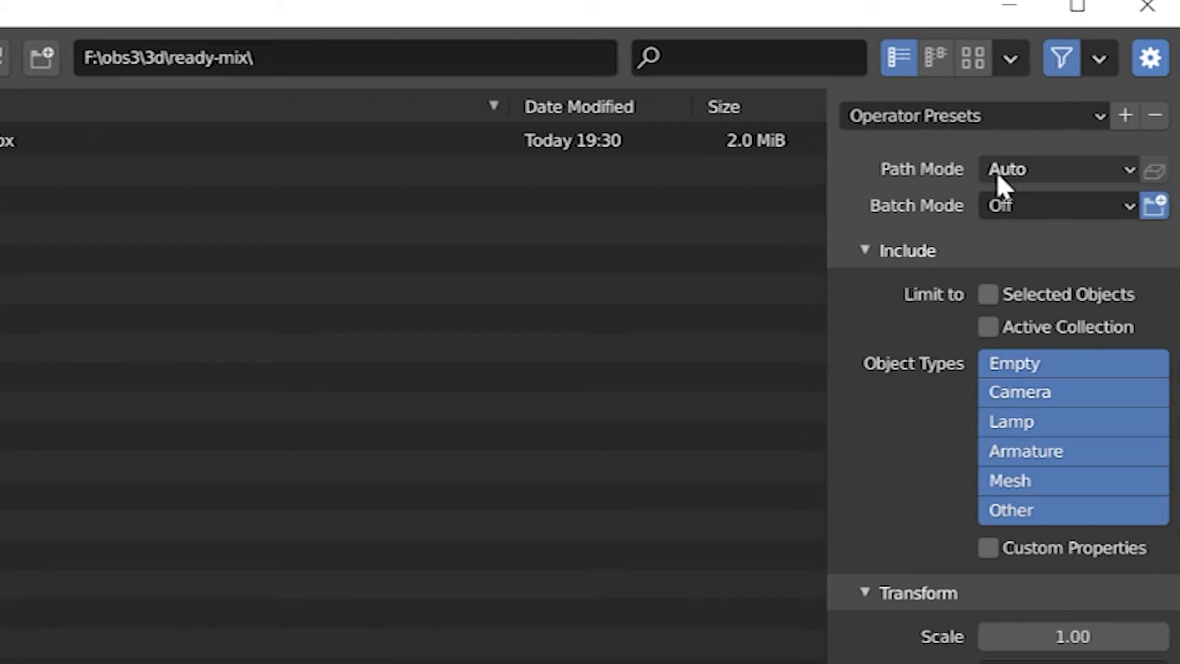
click(1058, 169)
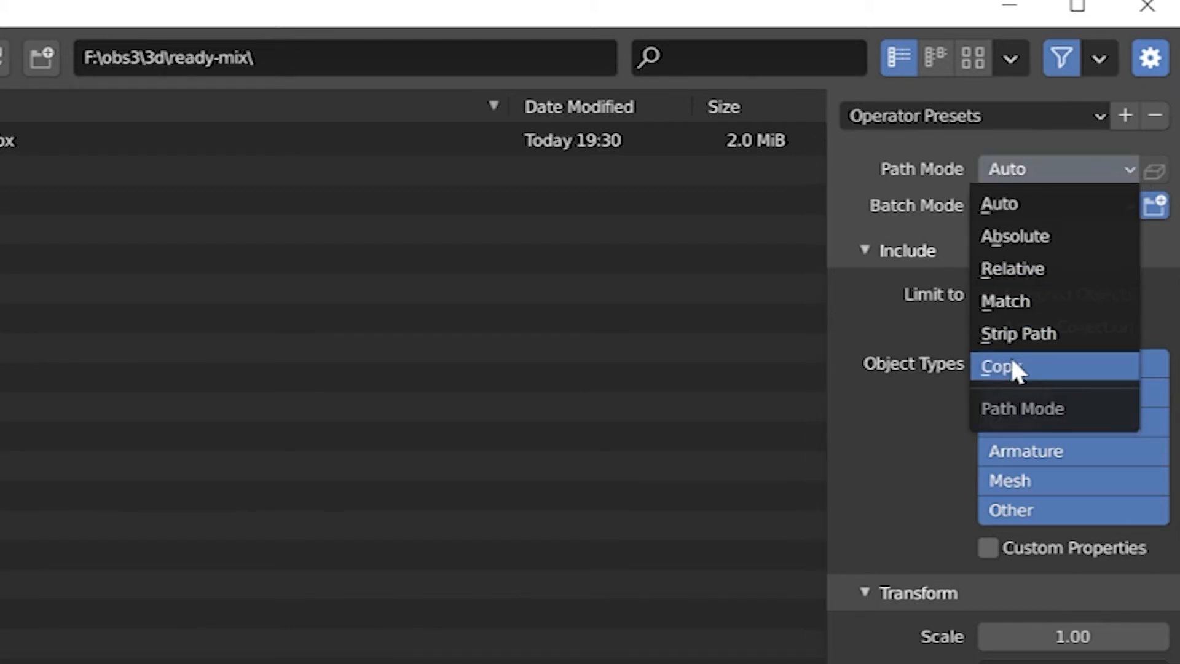
click(1003, 366)
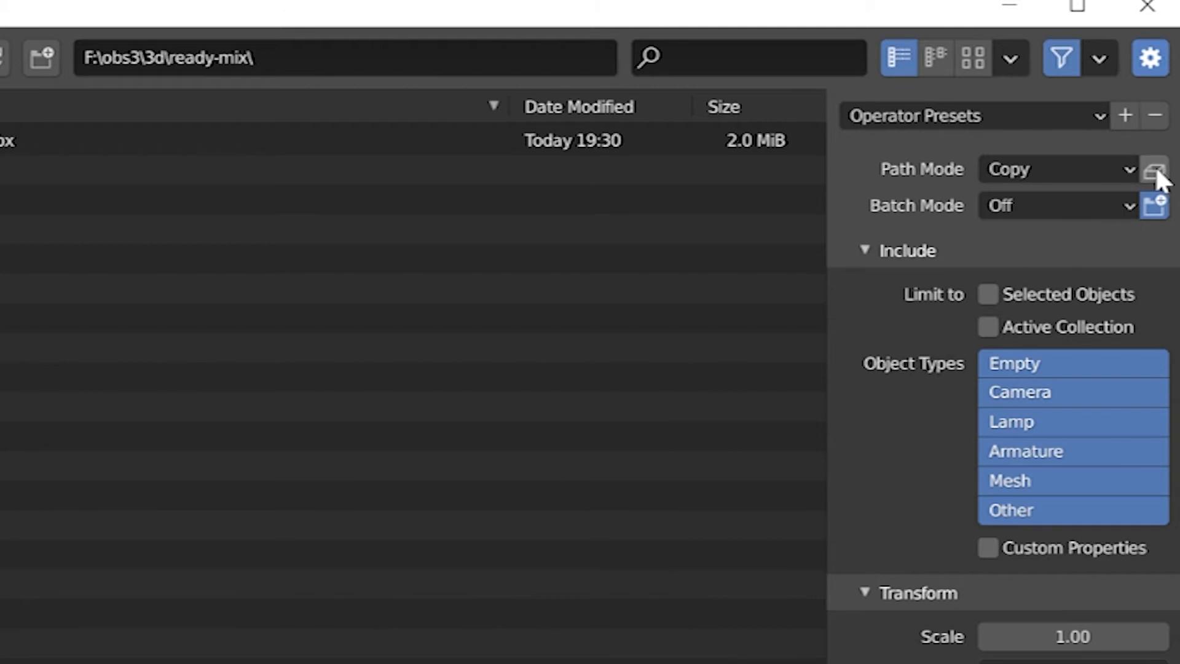
mouse_move(1153, 169)
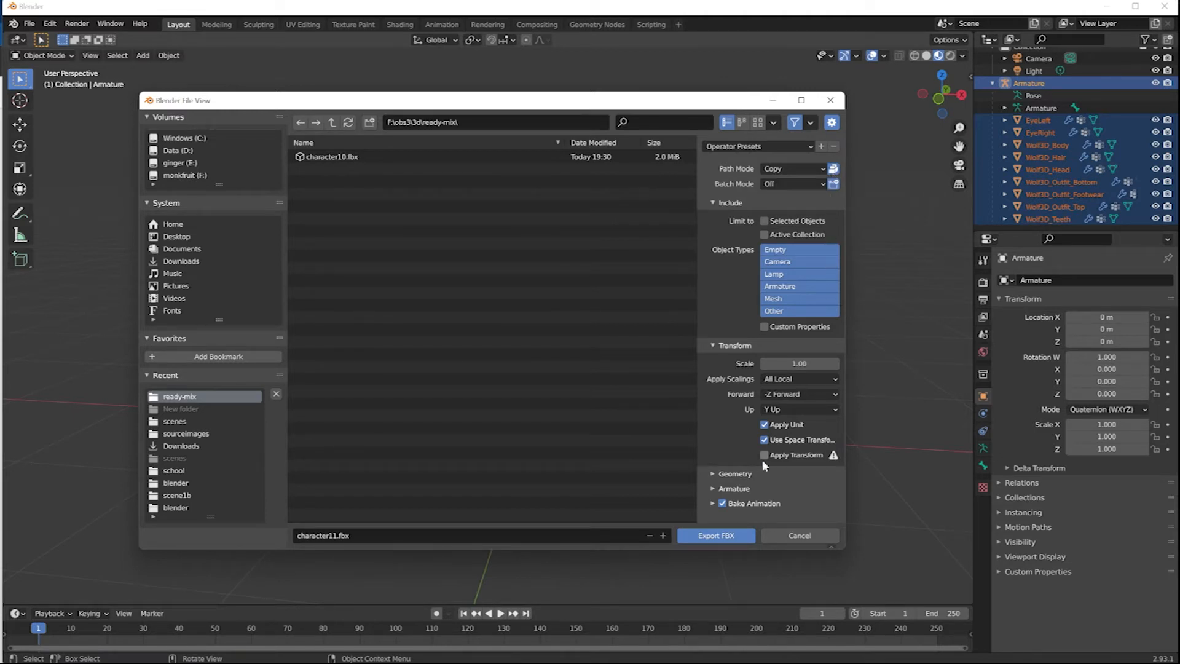
mouse_move(712, 538)
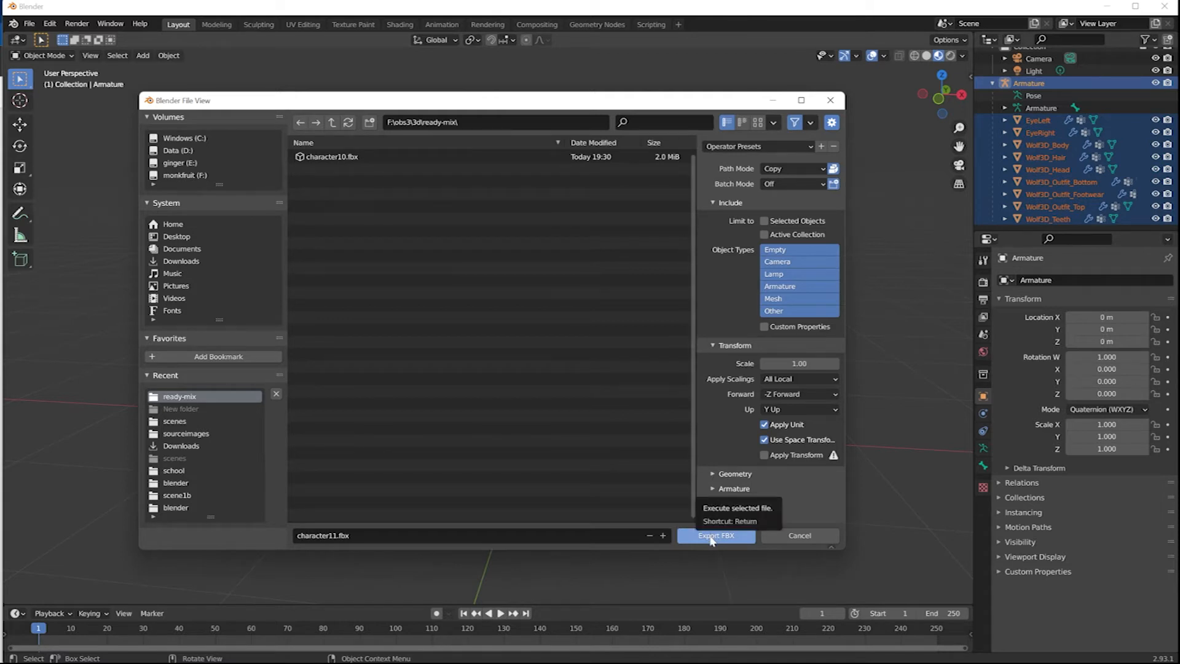
click(716, 535)
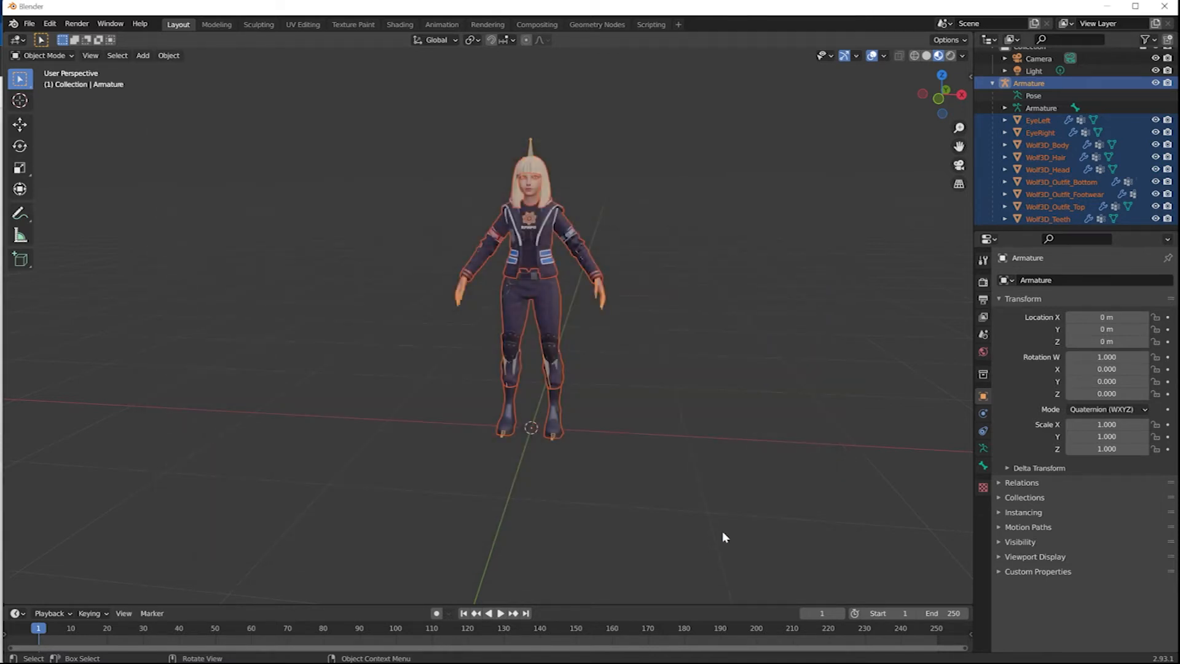
click(1169, 5)
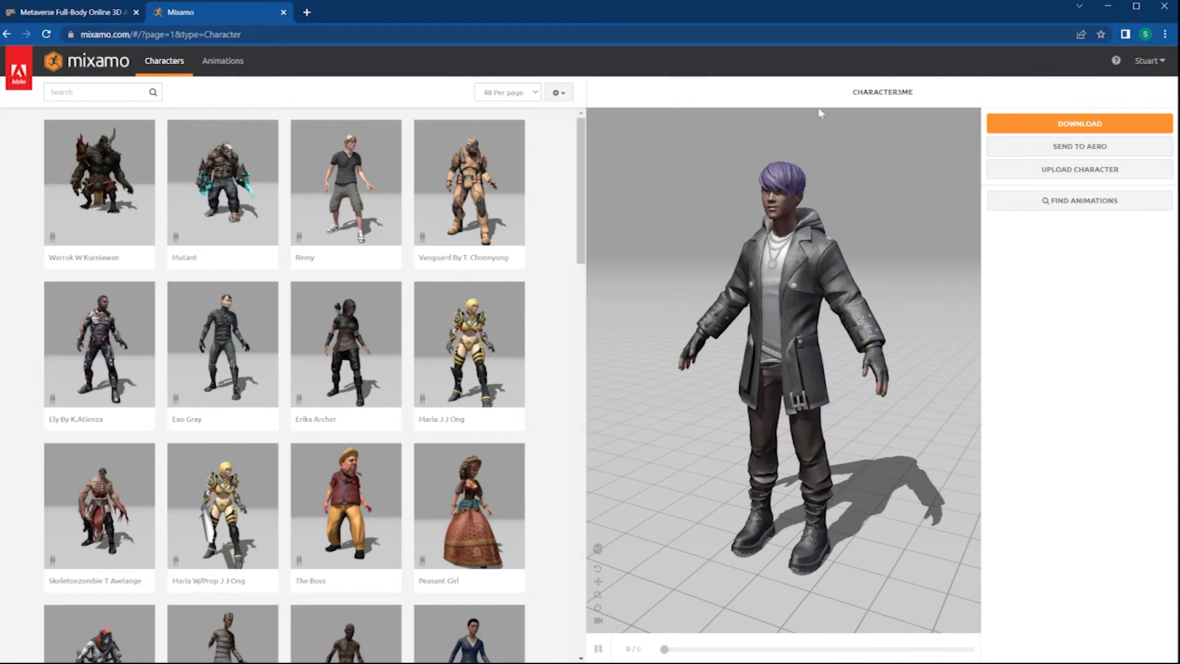
mouse_move(164, 70)
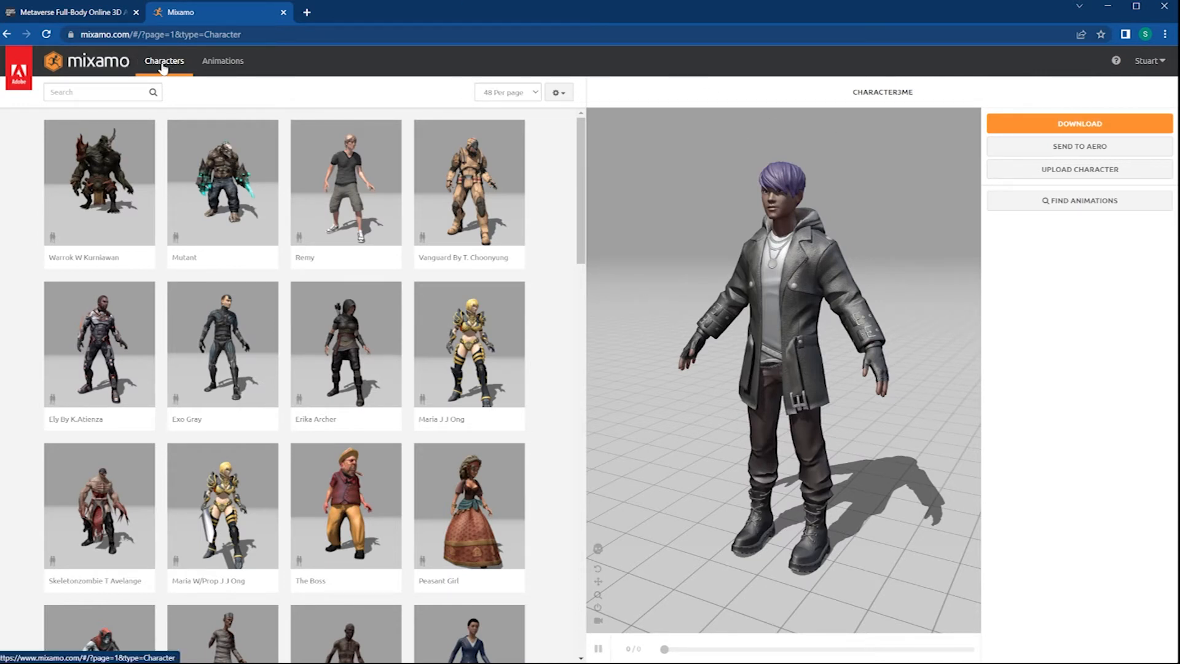
mouse_move(1063, 179)
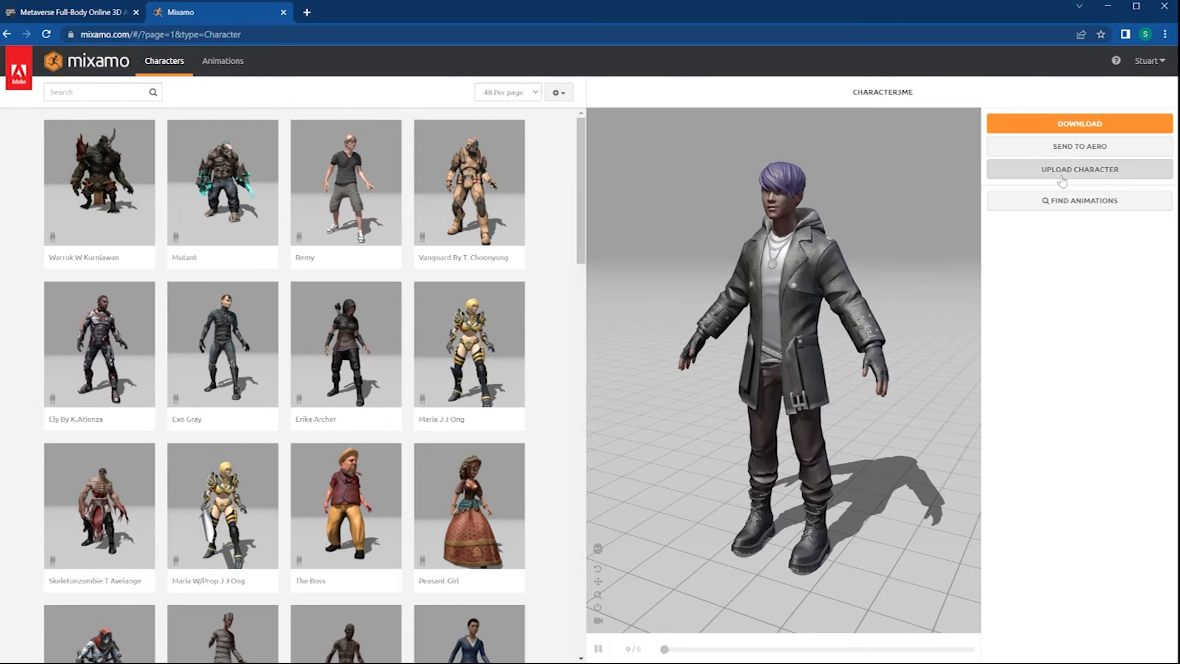
Step: Reopen Mixamo's Upload a Character dialog and browse for a character file
click(1079, 169)
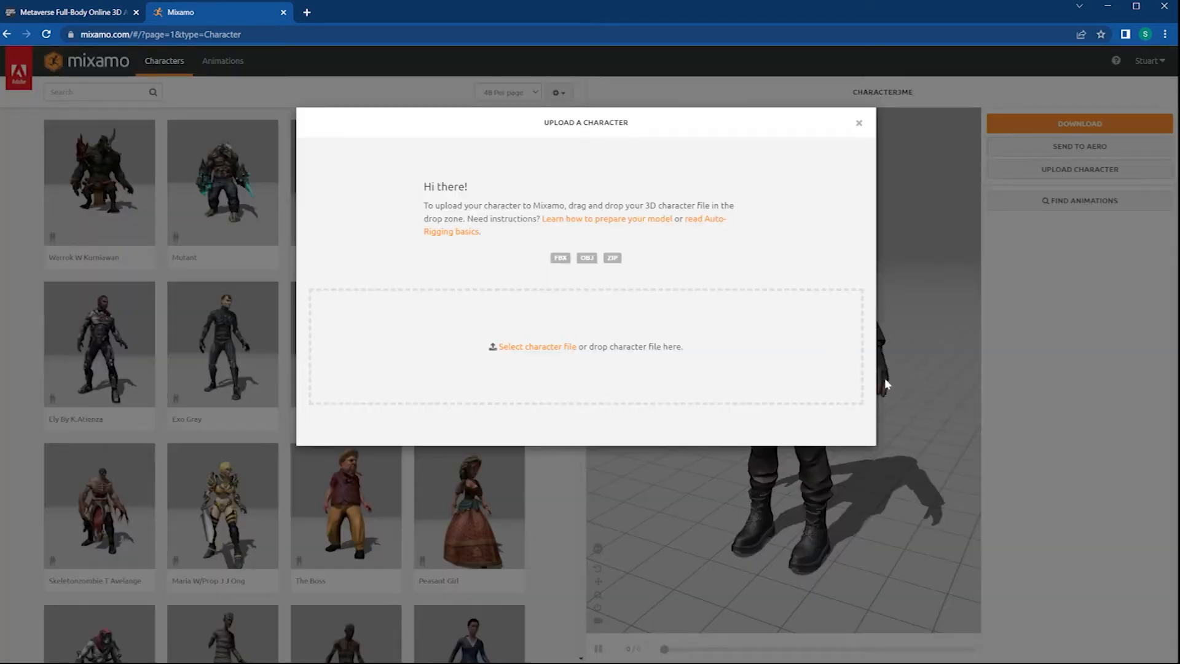
mouse_move(808, 512)
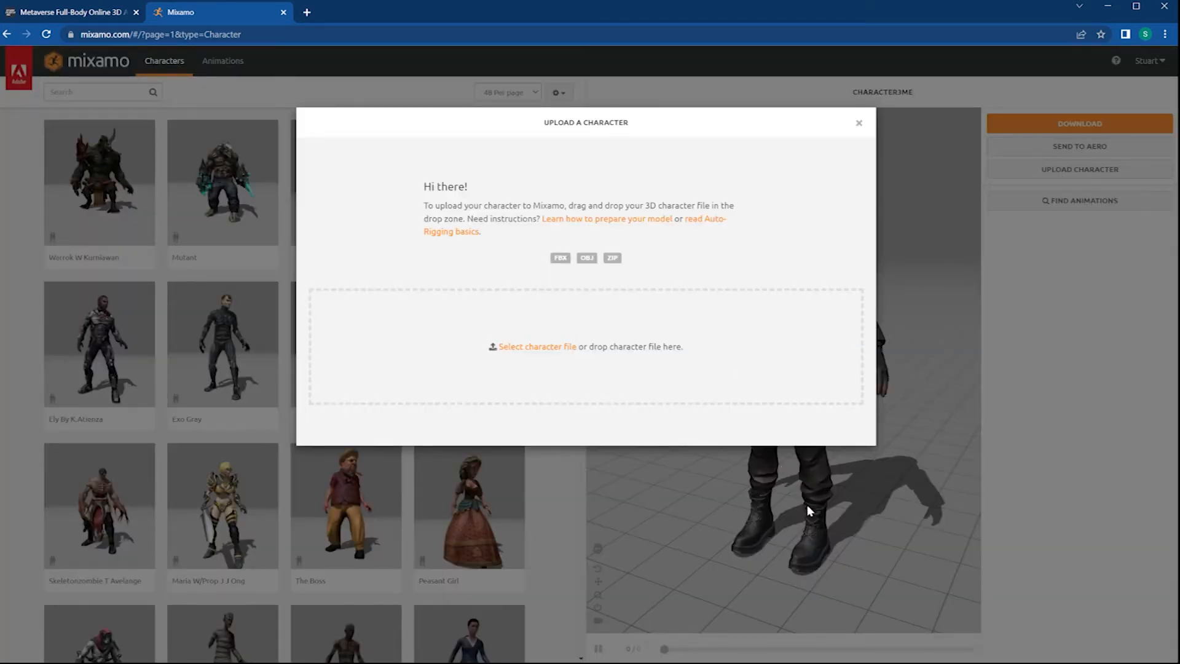
mouse_move(804, 508)
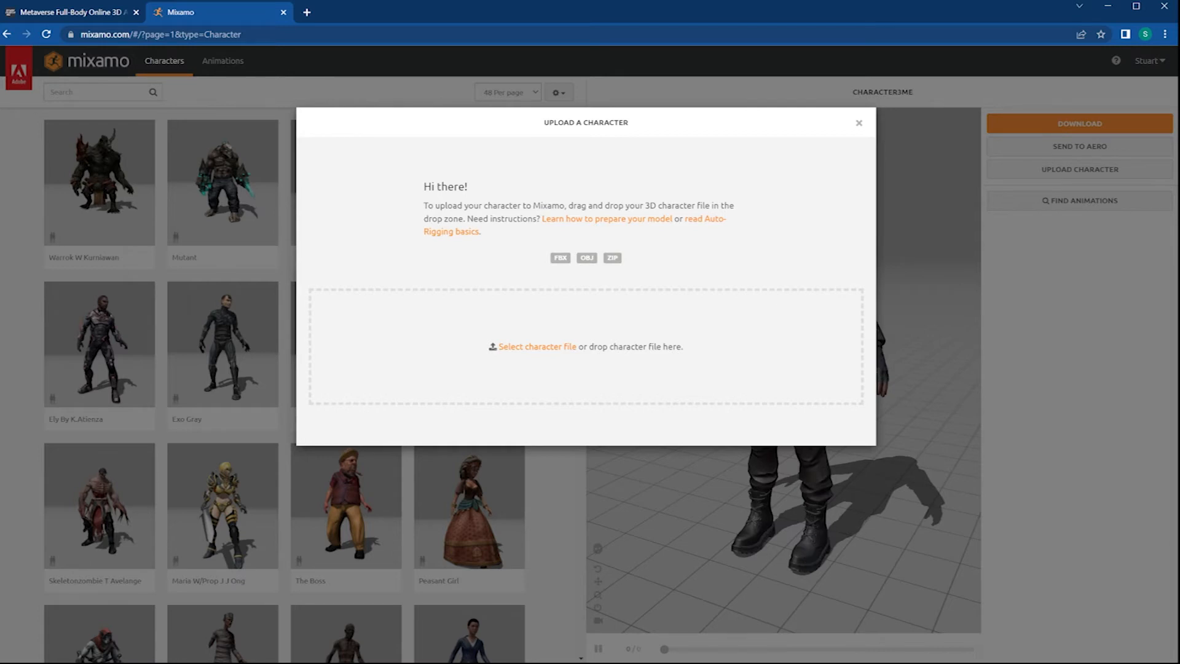
click(859, 123)
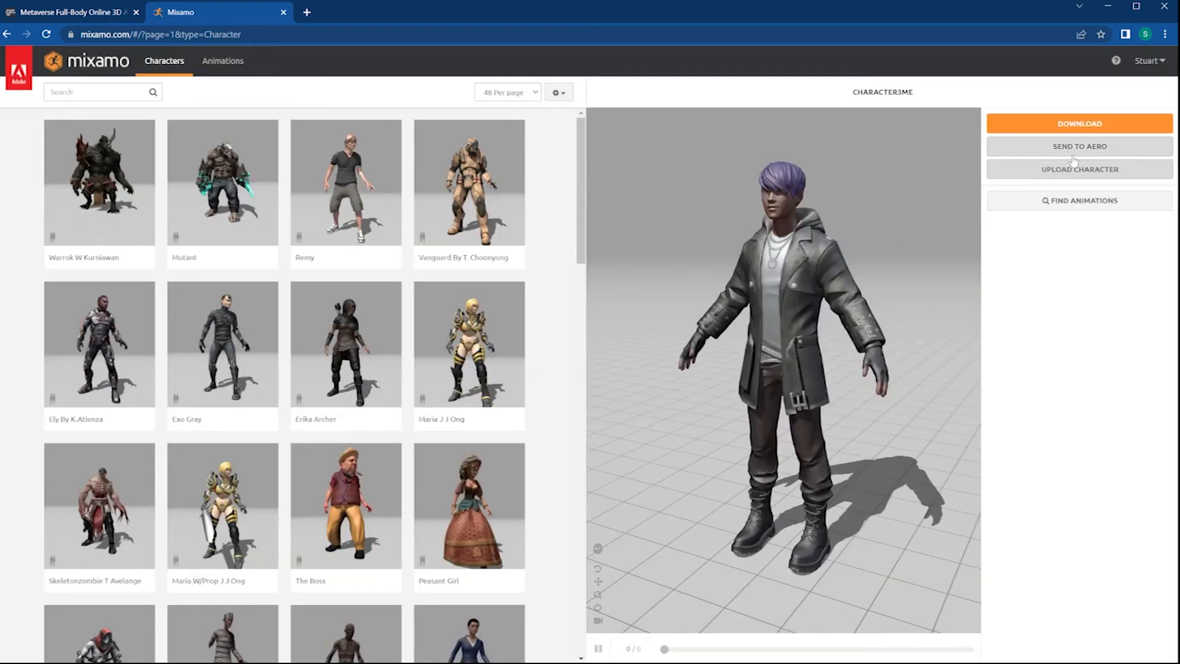
click(1079, 169)
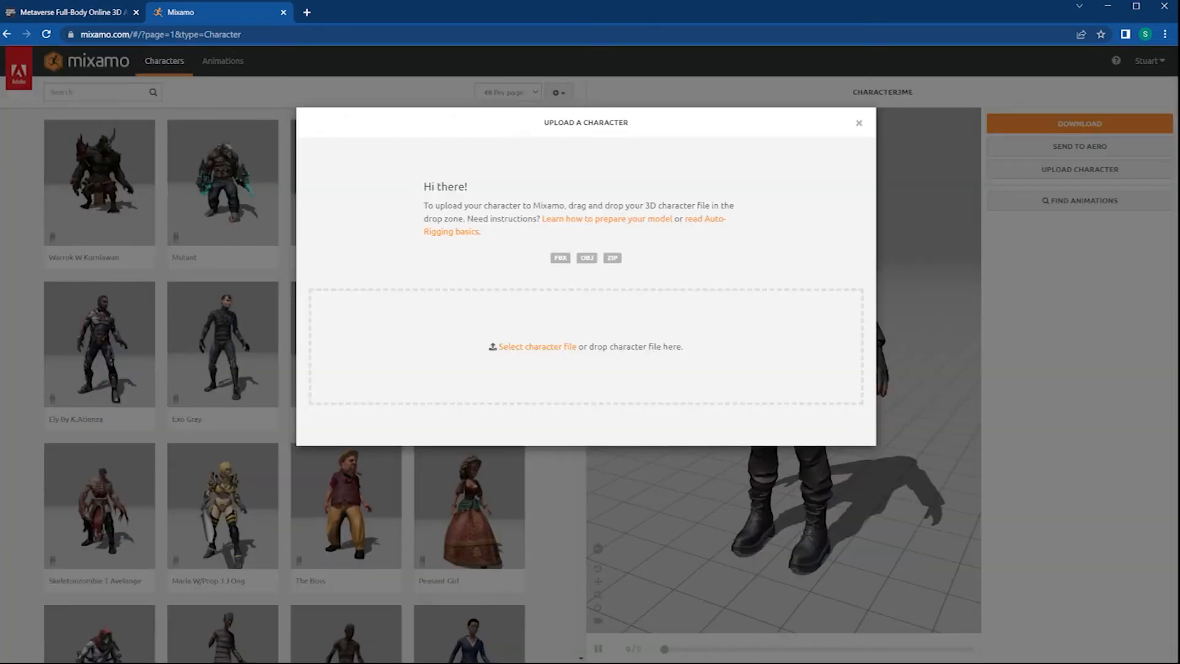
click(536, 347)
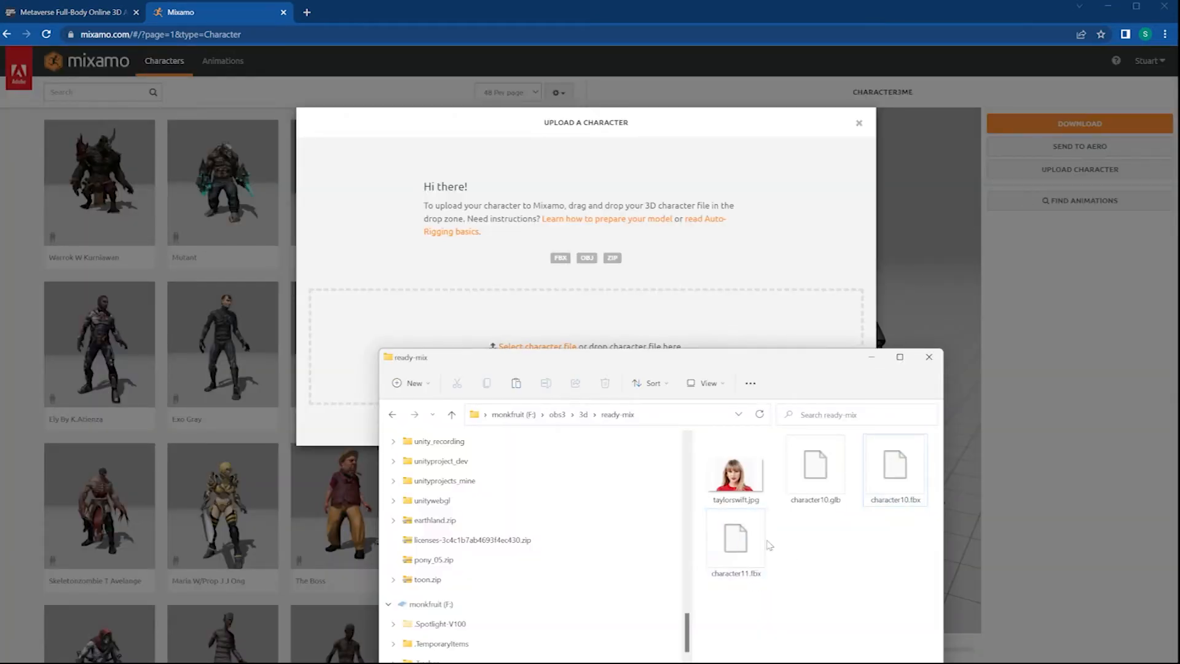
Step: Drop character11.fbx into the upload zone and accept the auto-rig and character change
drag(735, 542, 435, 302)
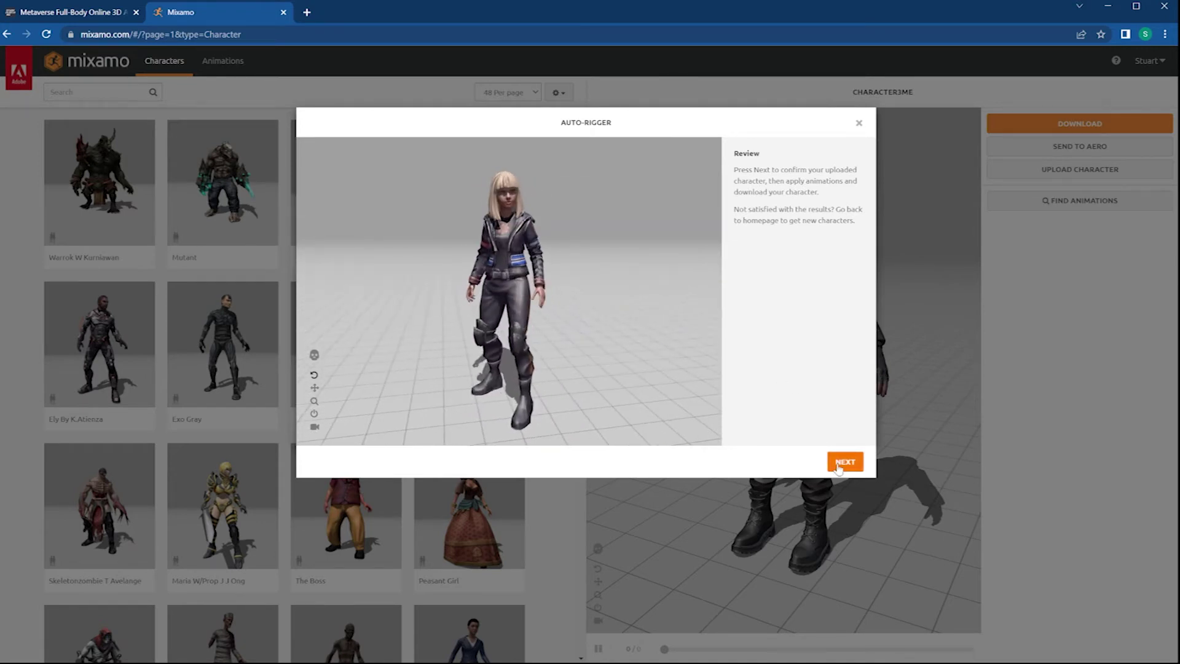
click(845, 461)
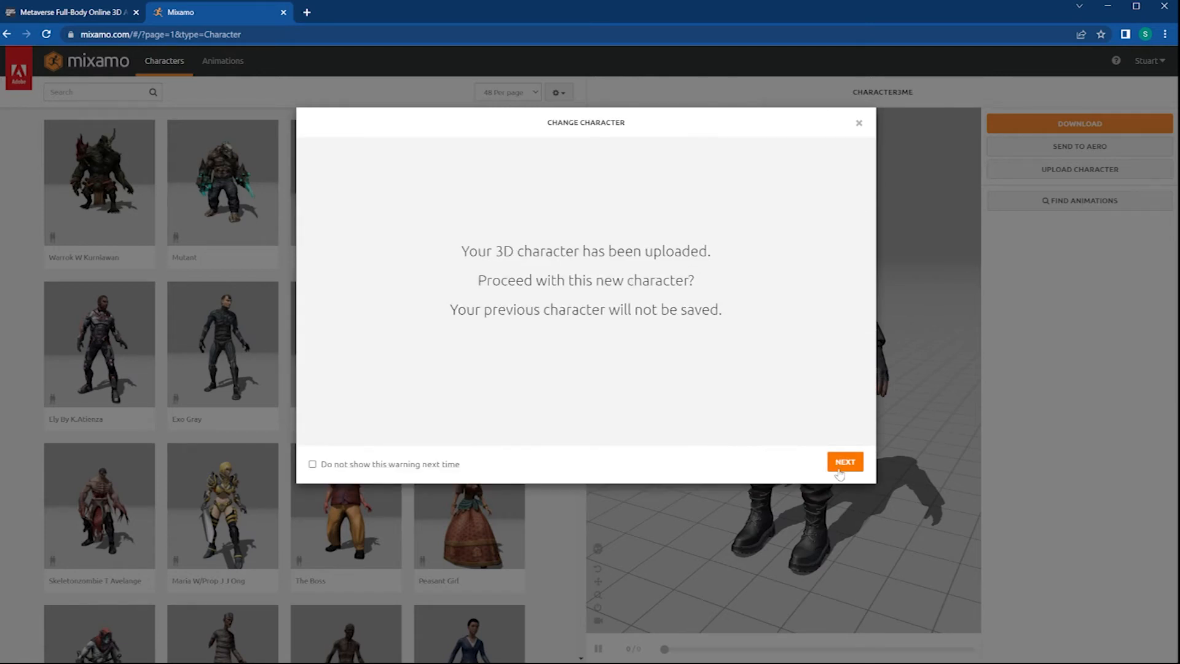
click(844, 461)
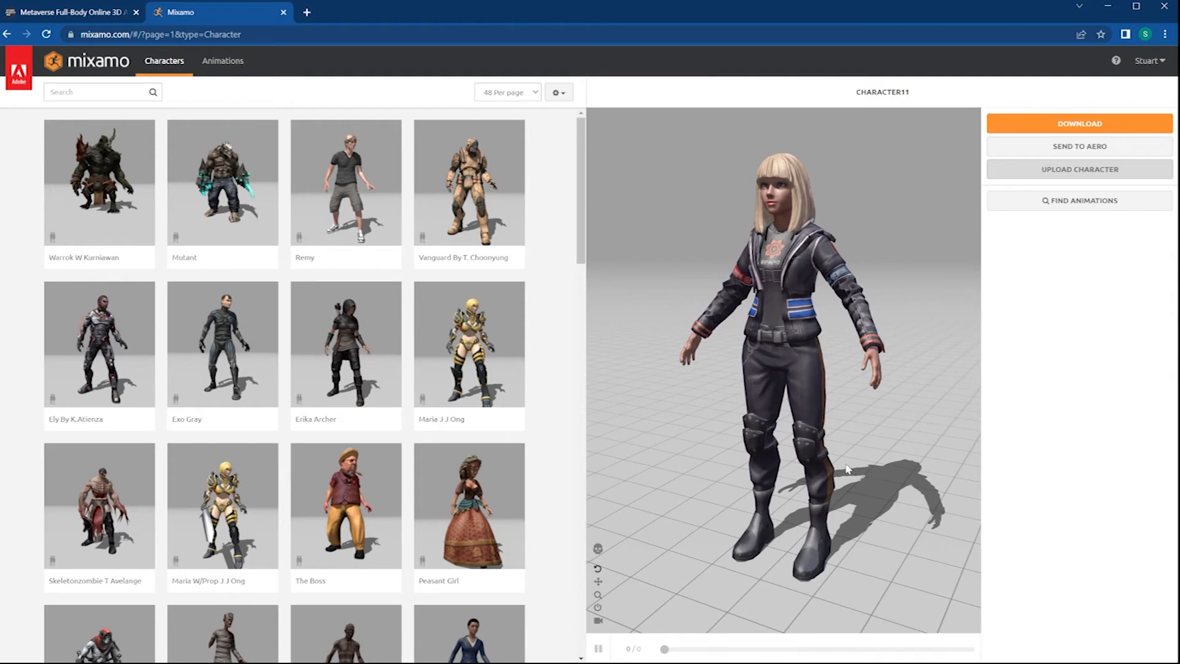
mouse_move(878, 301)
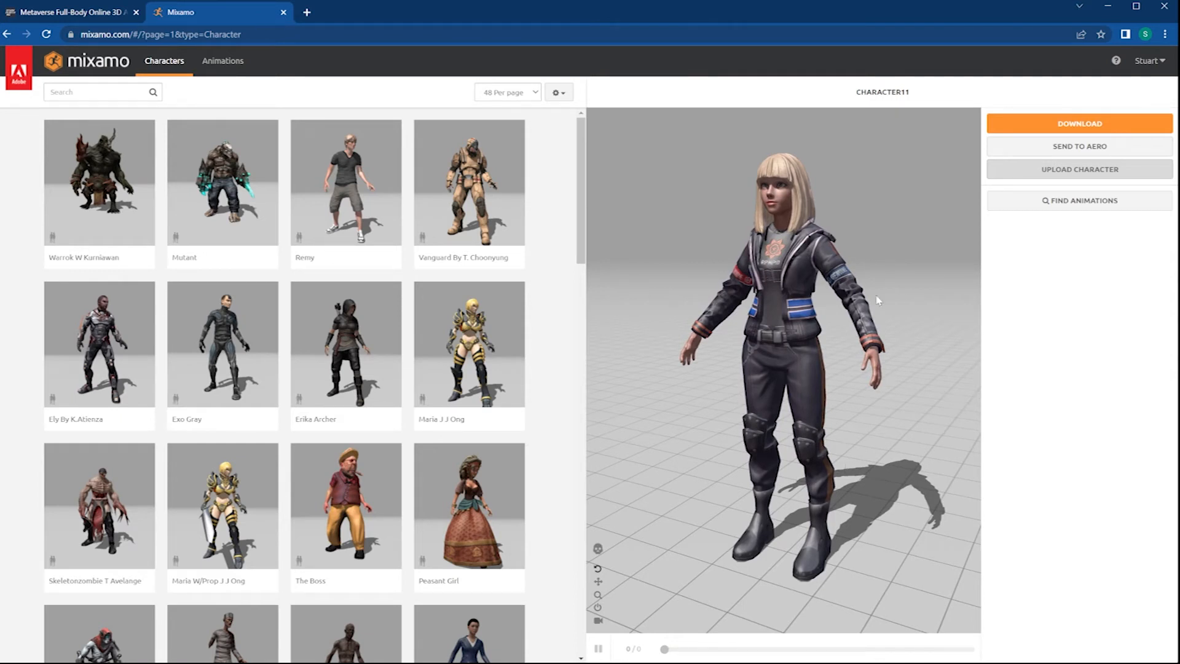
mouse_move(1069, 132)
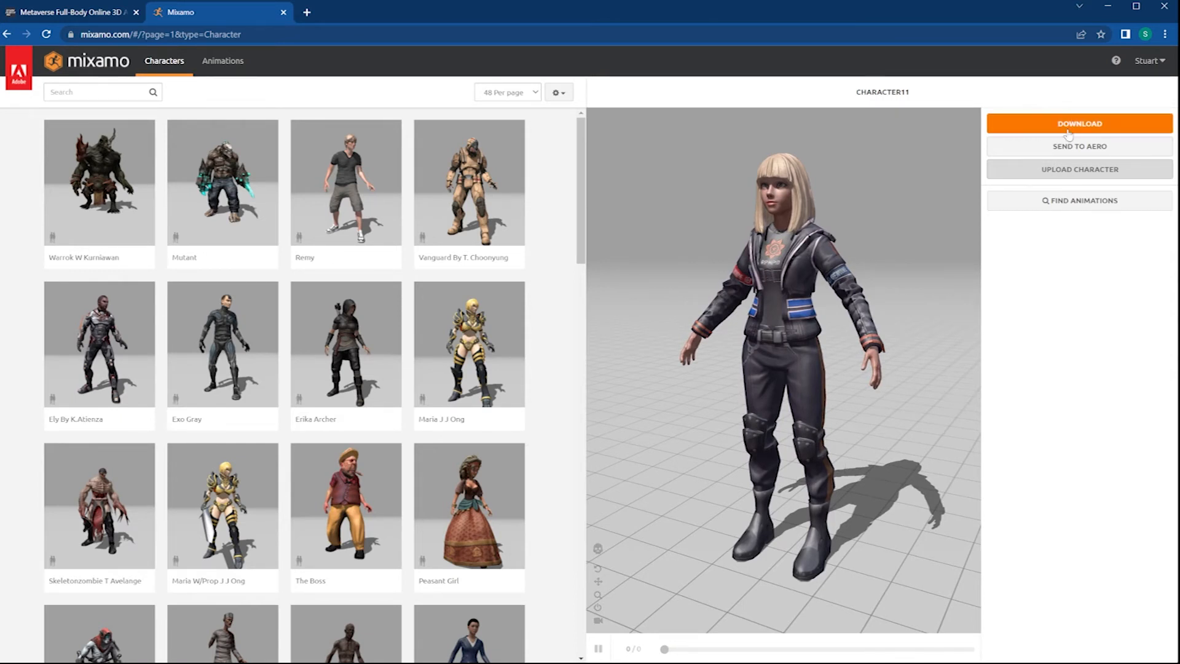
Step: Download character11 from Mixamo as FBX Binary in T-pose
click(1079, 123)
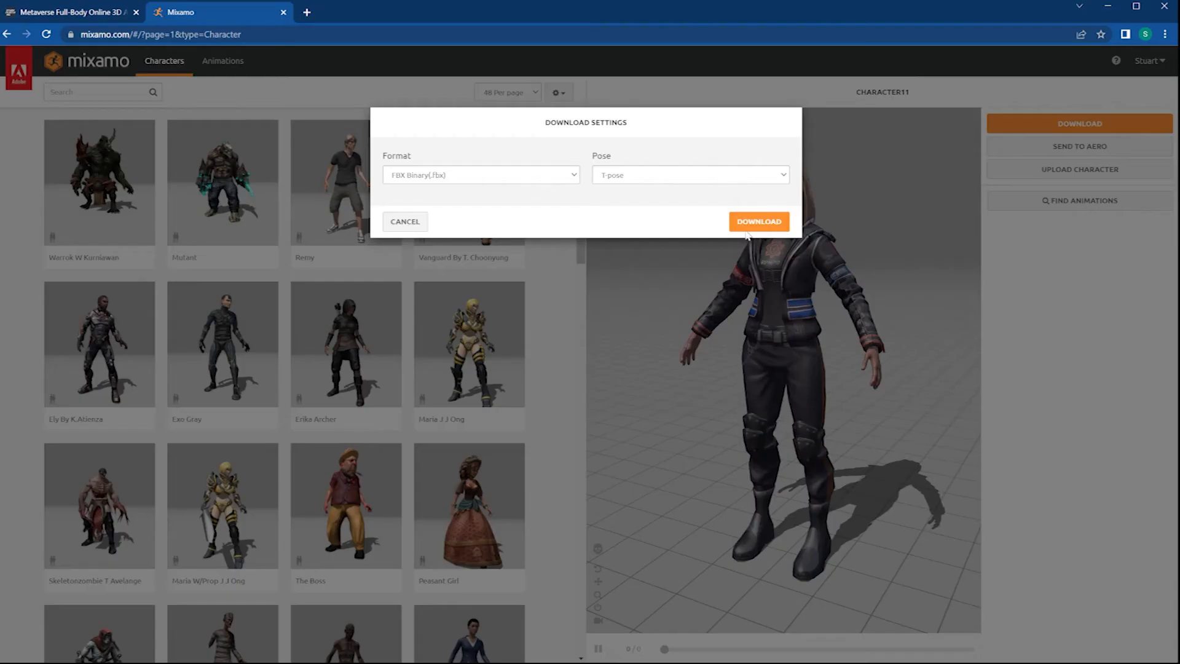
click(406, 221)
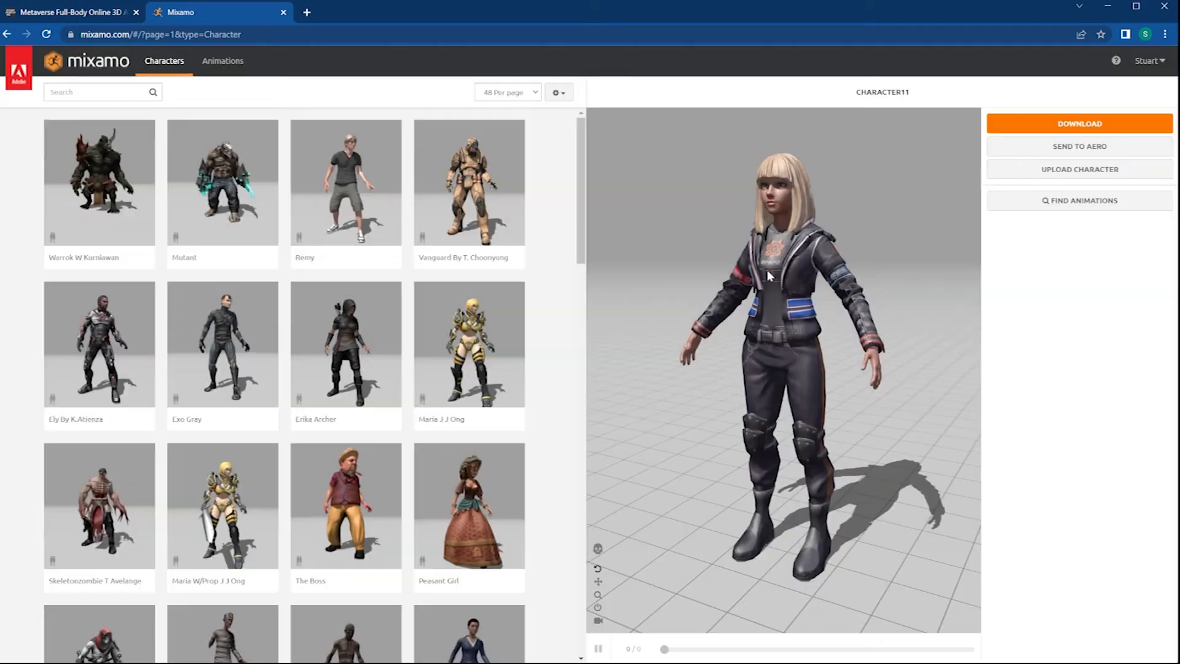
mouse_move(766, 283)
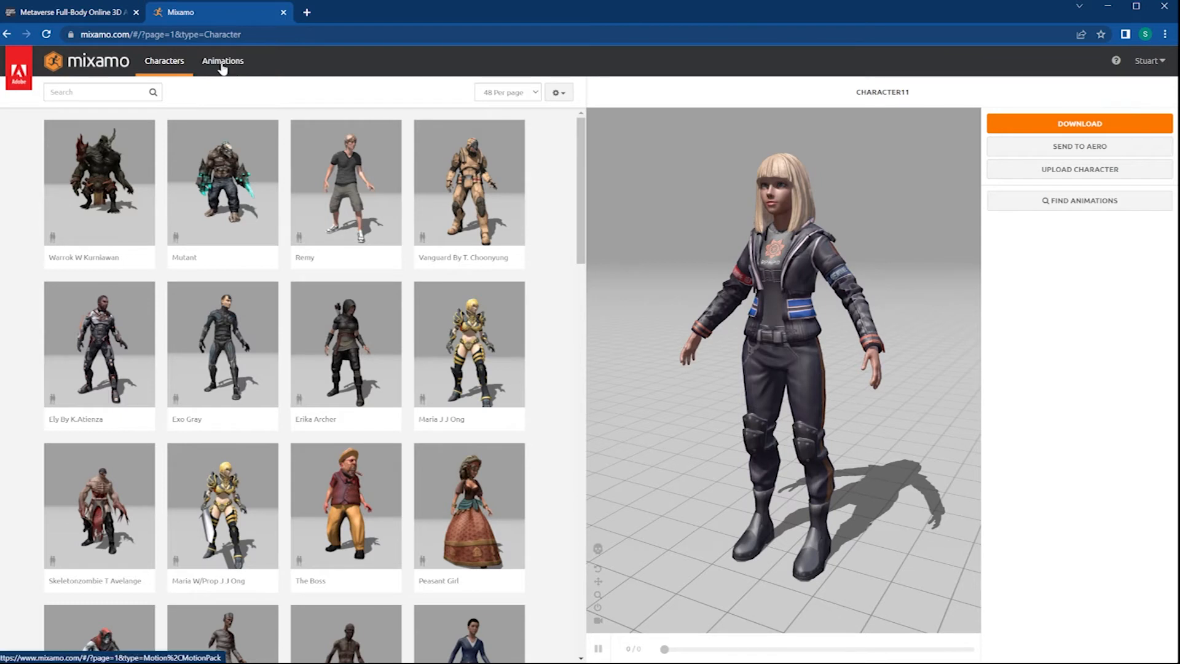
Step: Search animations for 'walk' and preview several Walking, Crouched and sneaking walk clips
click(222, 61)
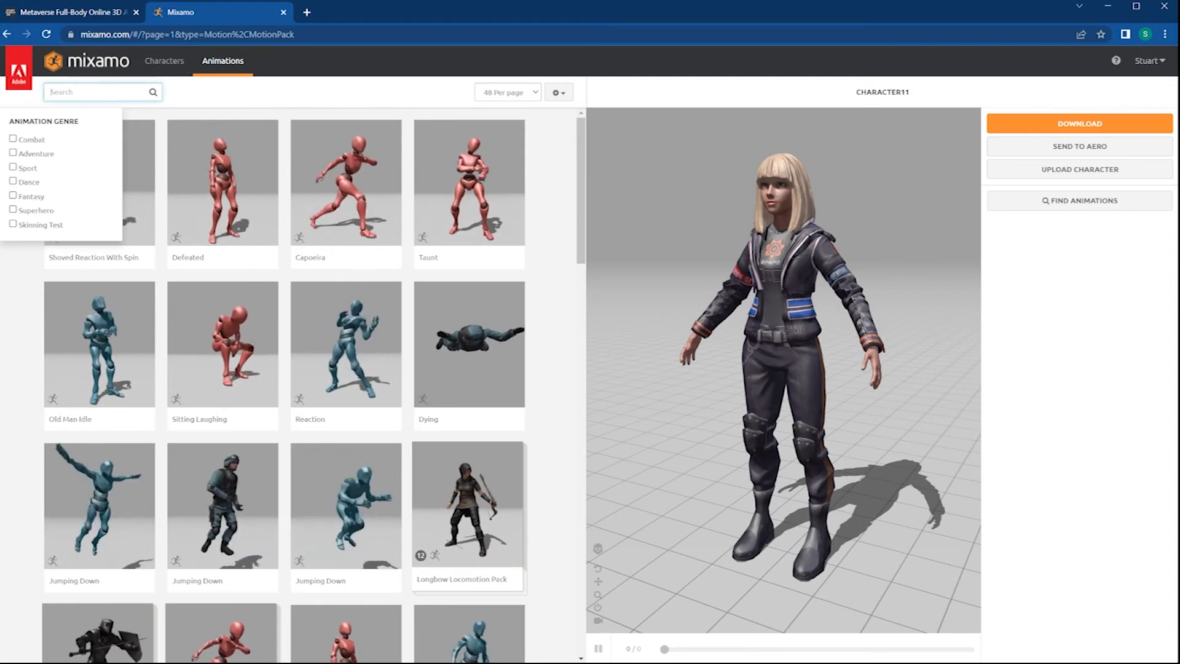
text(walk)
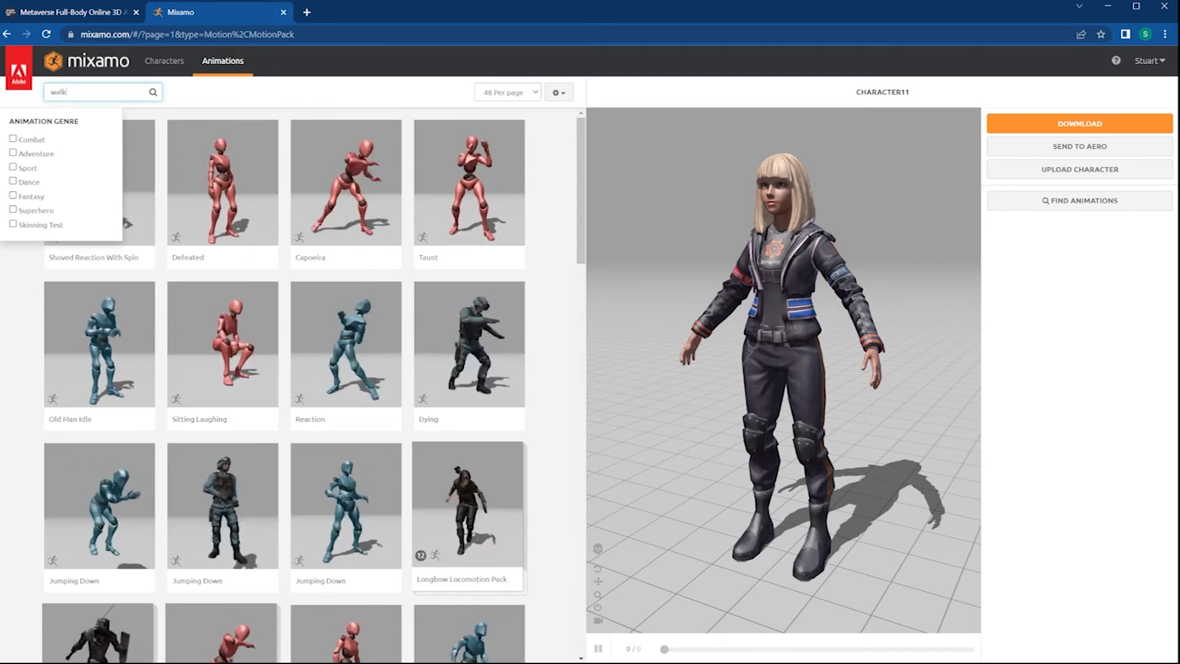
key(Enter)
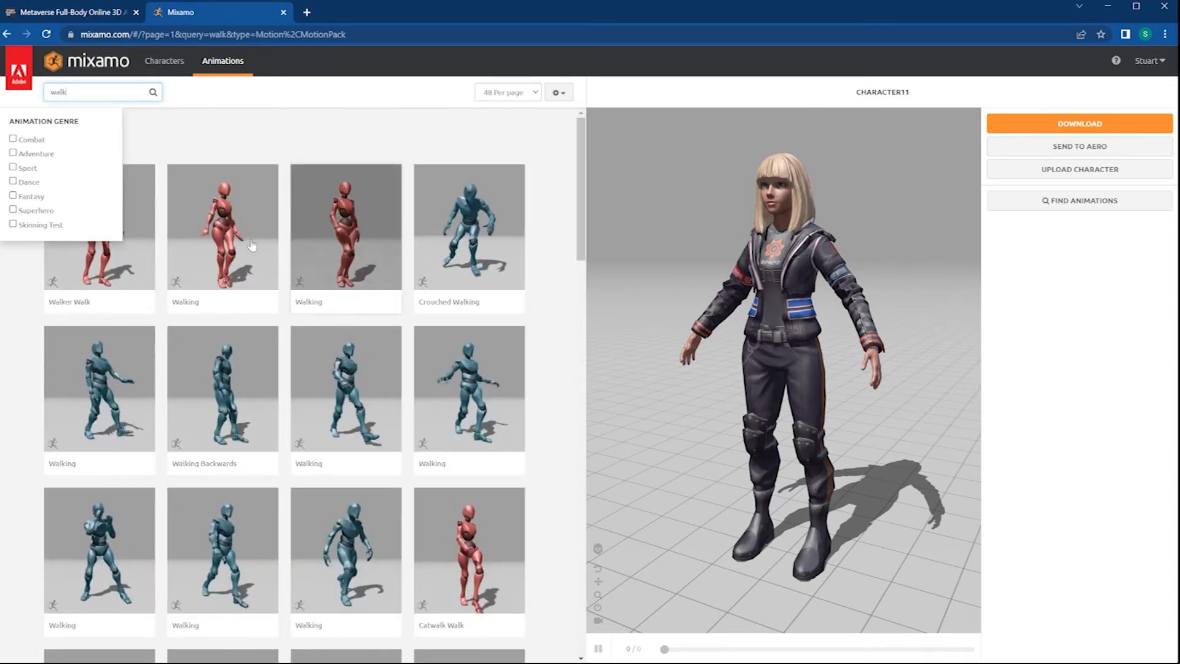
click(222, 238)
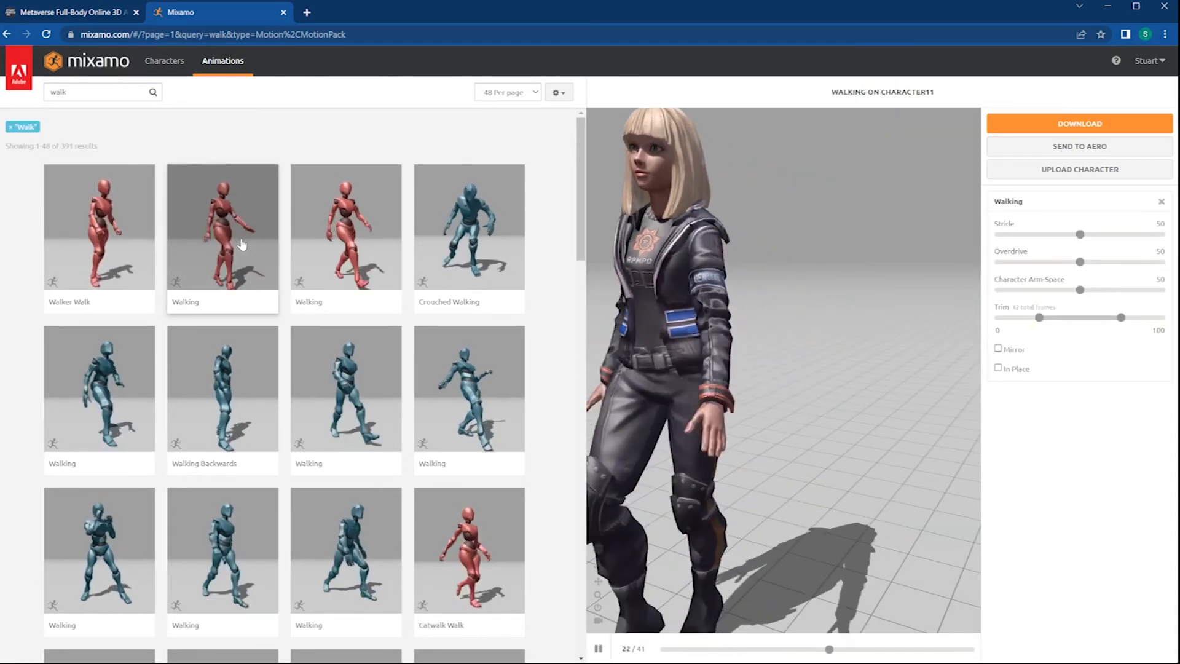
click(346, 226)
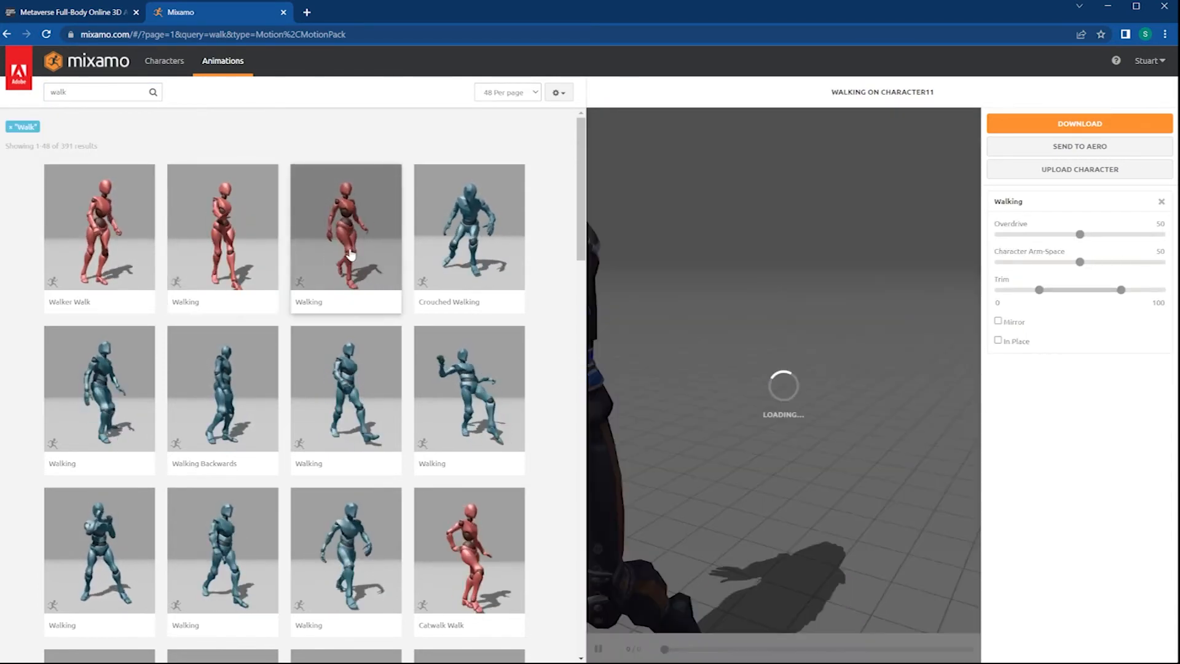
click(469, 232)
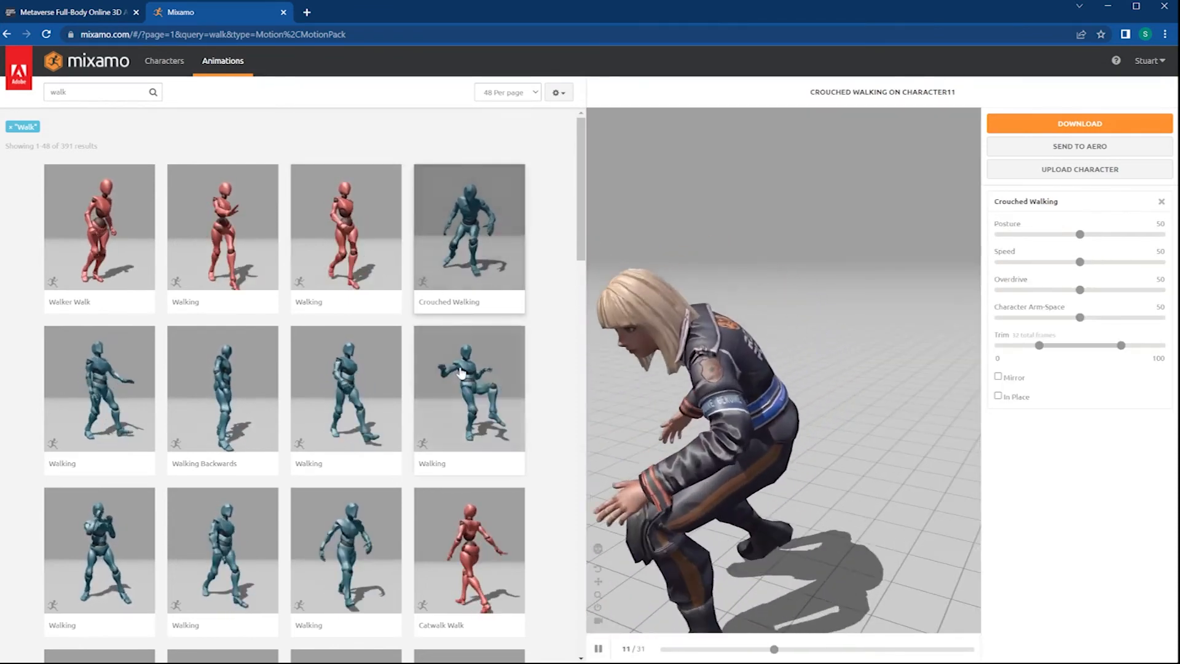
click(461, 373)
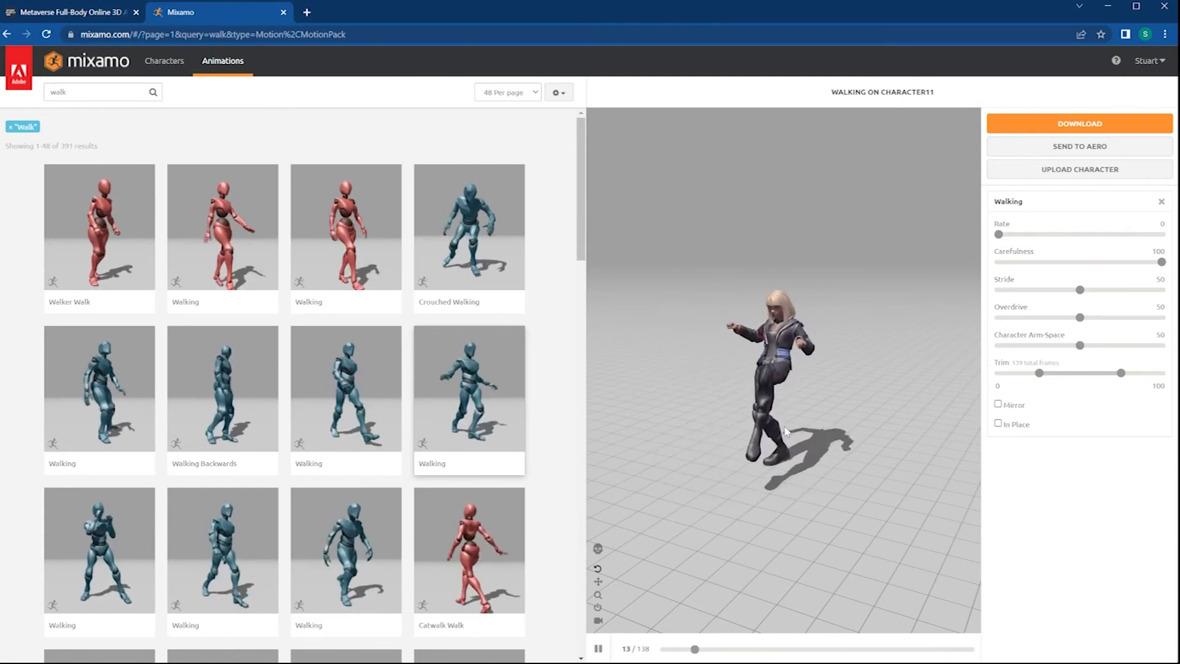
Step: Toggle In Place on the walks, settling on the shorter Walking clip in place
click(998, 423)
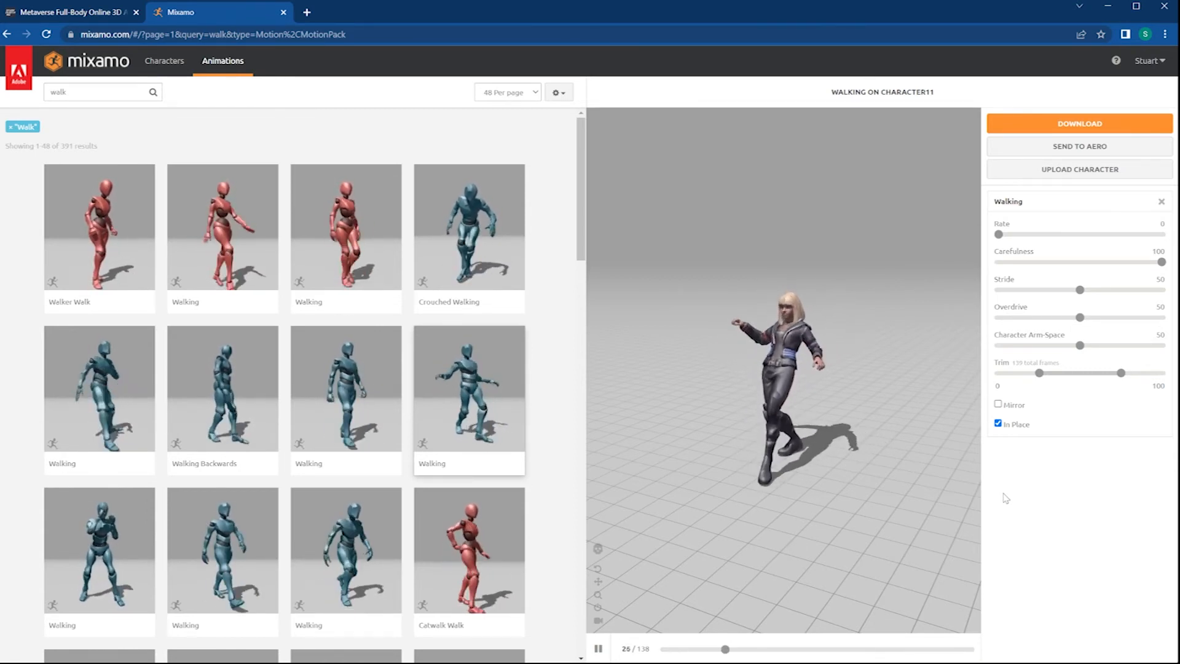
click(998, 424)
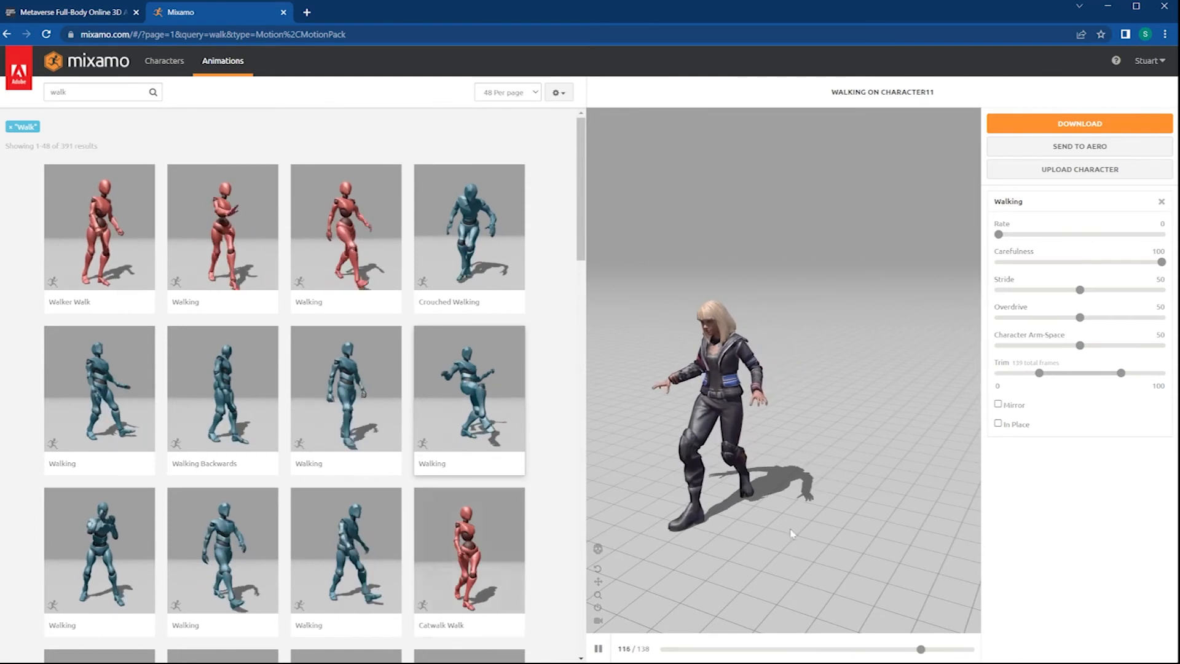
click(998, 425)
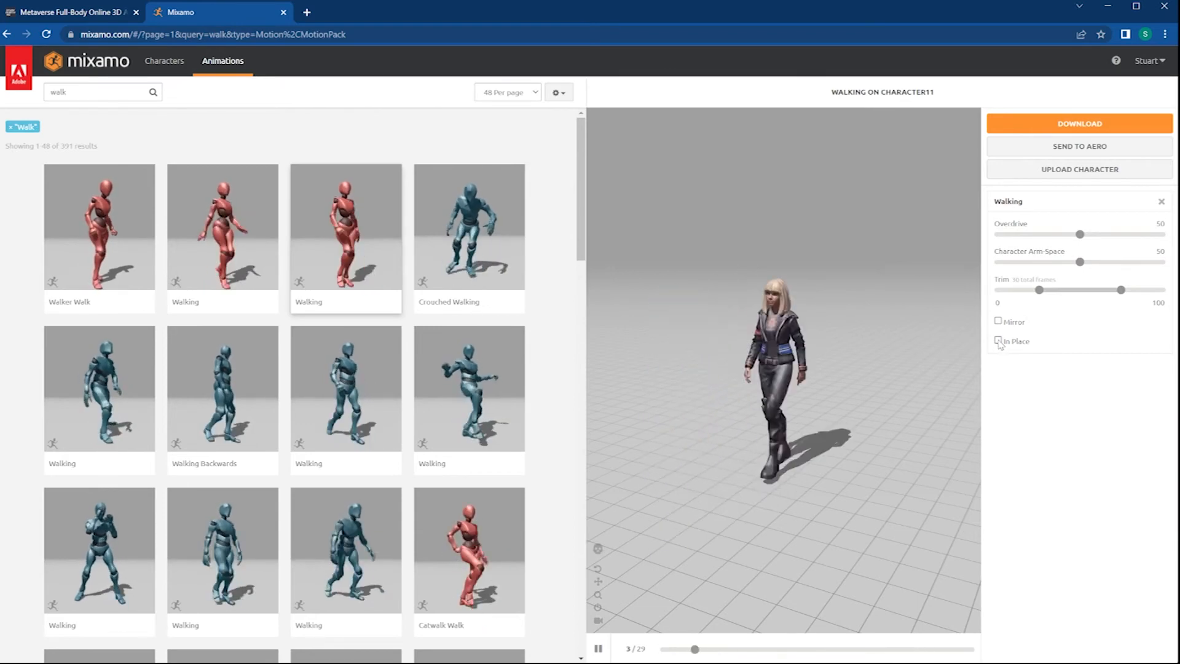
click(998, 341)
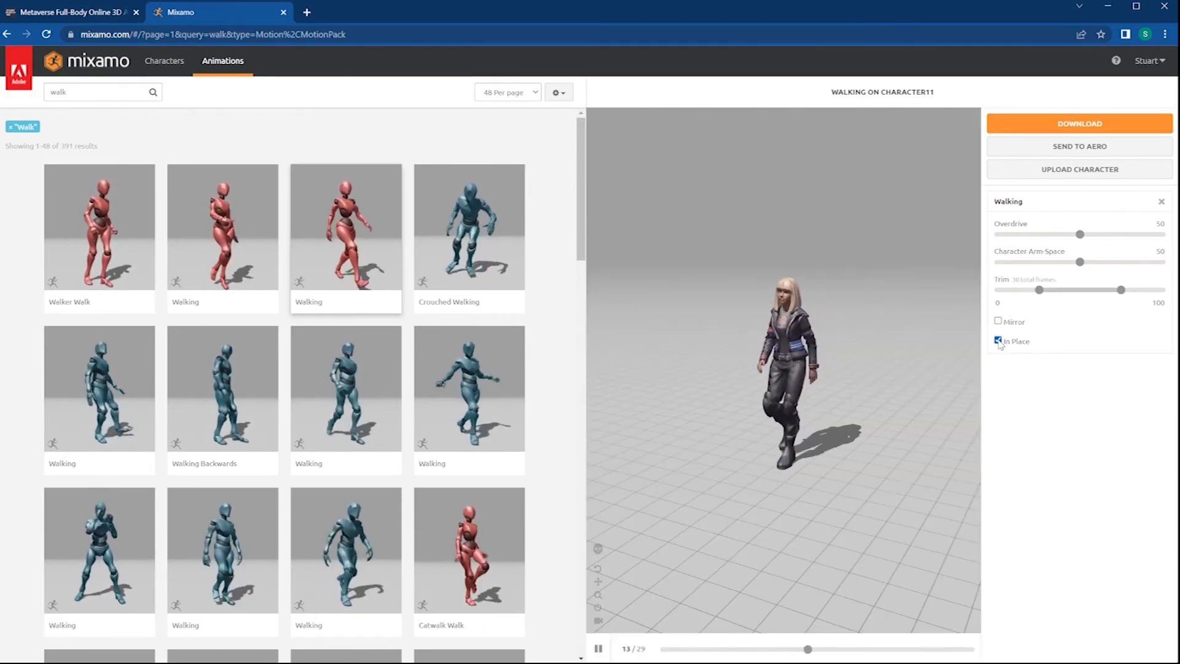
click(1080, 123)
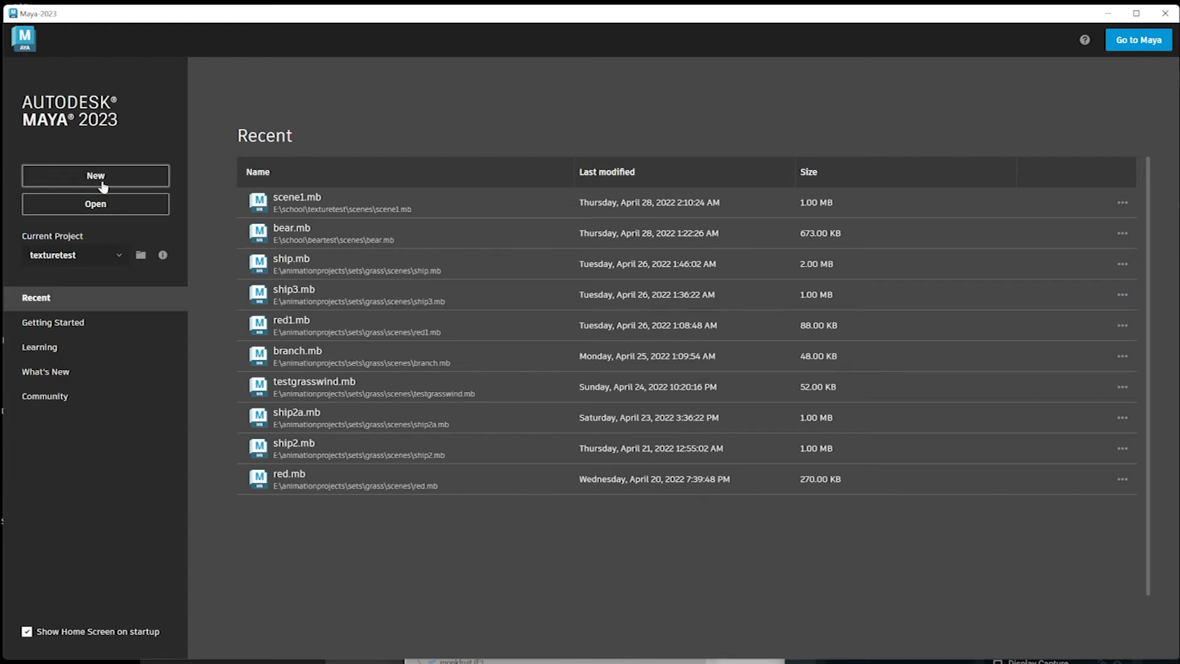
Step: Create a new Maya scene and import Walking.fbx by dragging it into the viewport
click(95, 176)
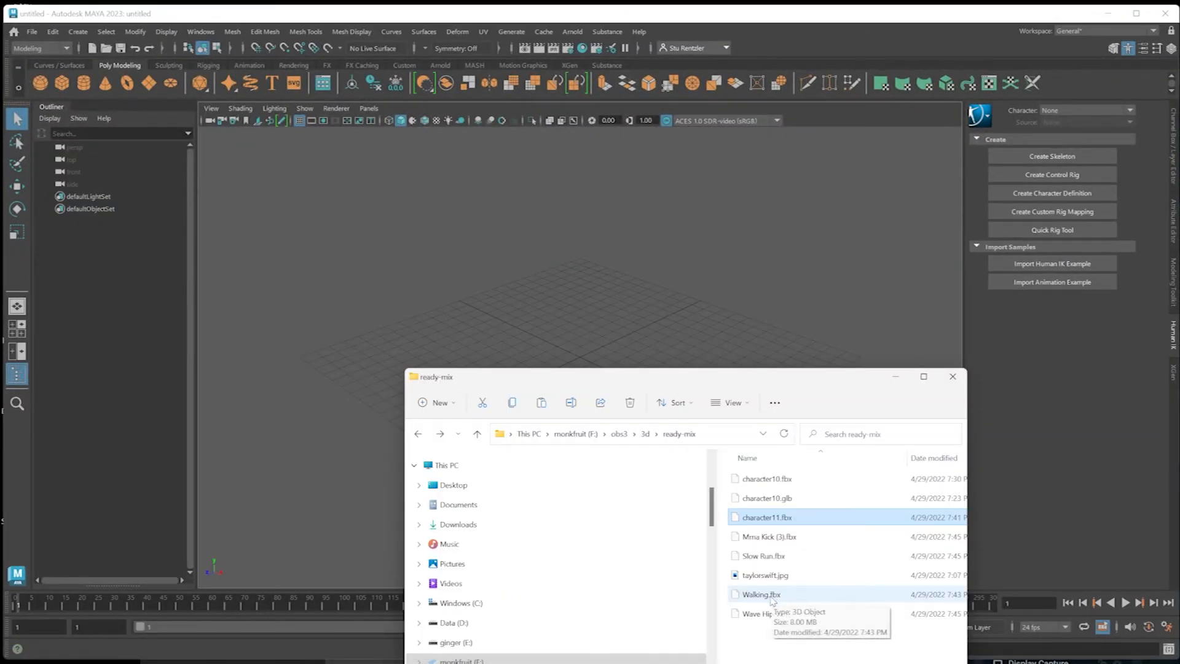
drag(761, 593, 464, 332)
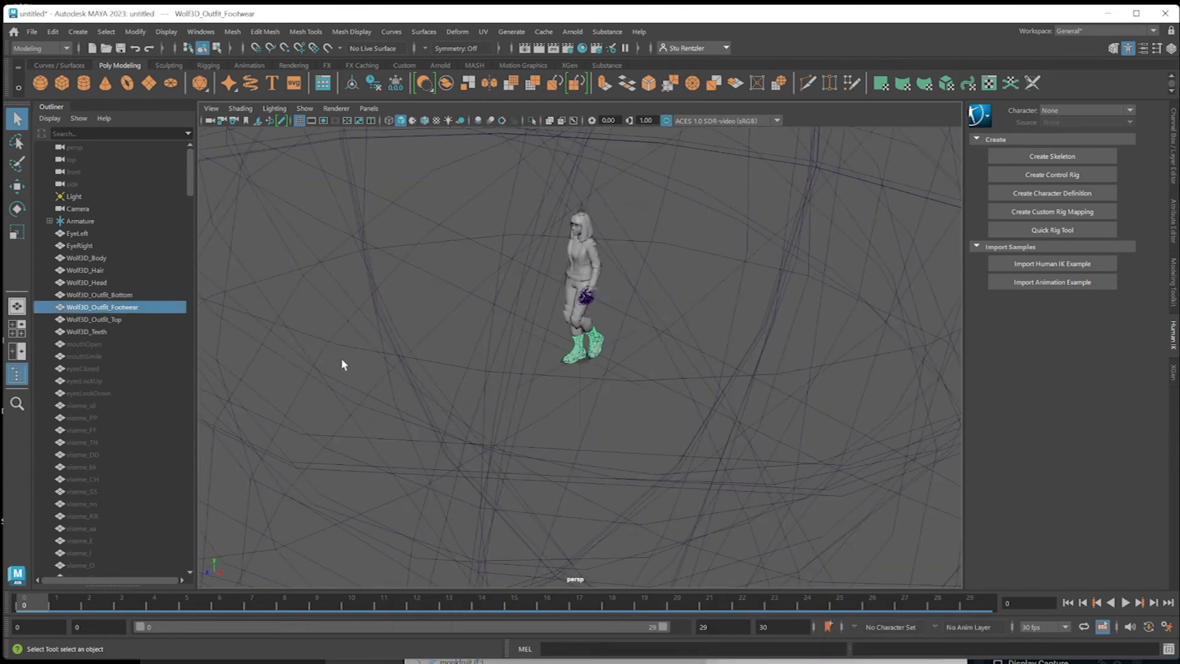
mouse_move(485, 448)
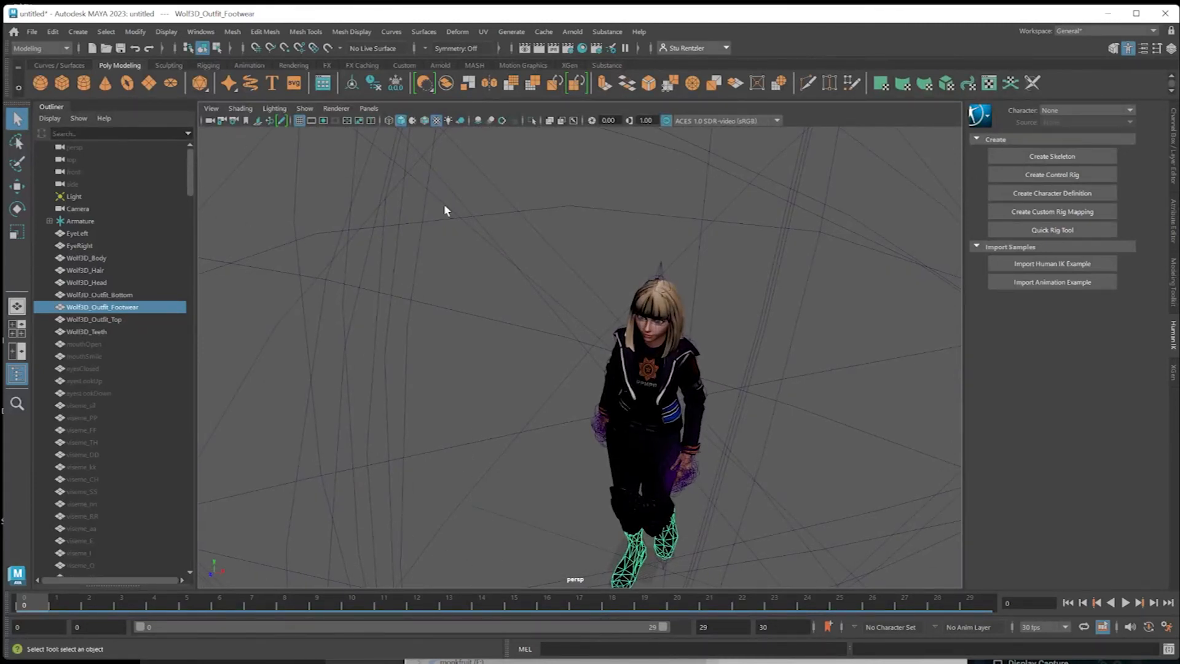
Step: Set the Kinematics joint display size to 0.01 in Maya Preferences and save
scroll(down, 3)
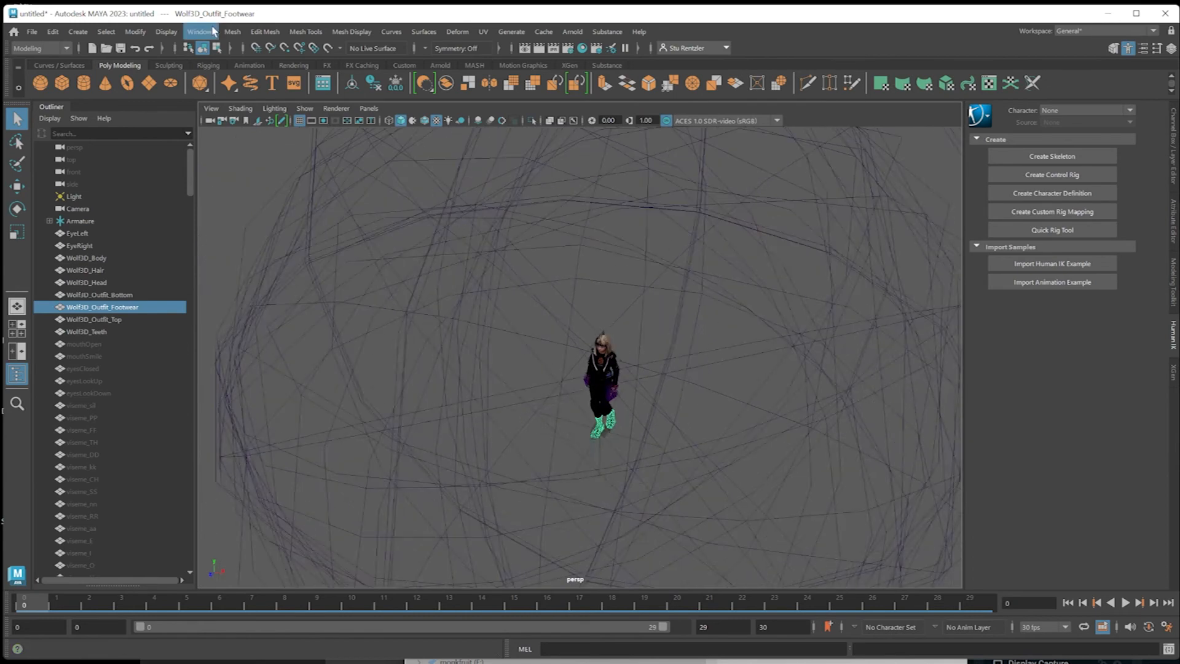
click(202, 31)
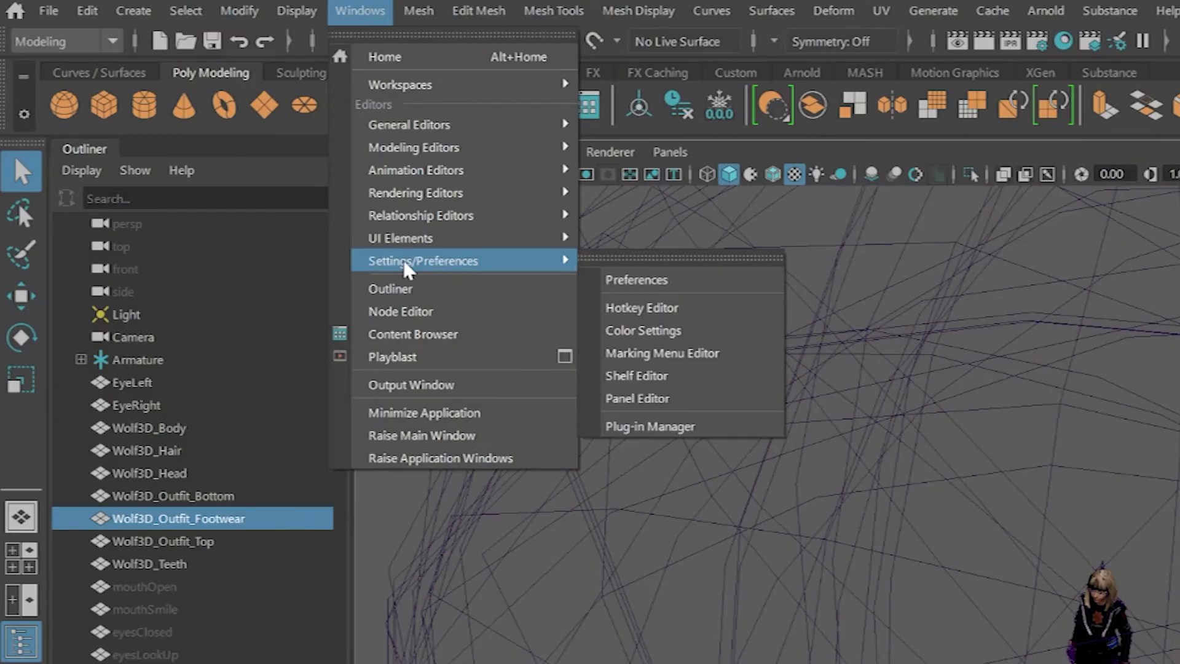
click(636, 280)
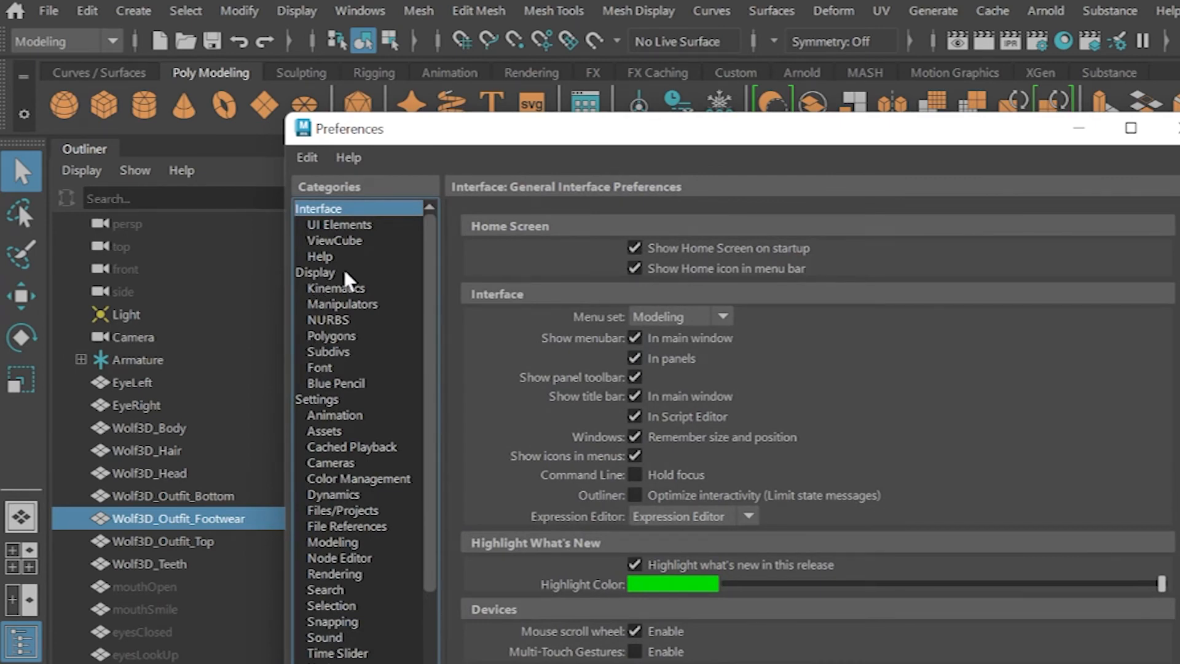
click(336, 288)
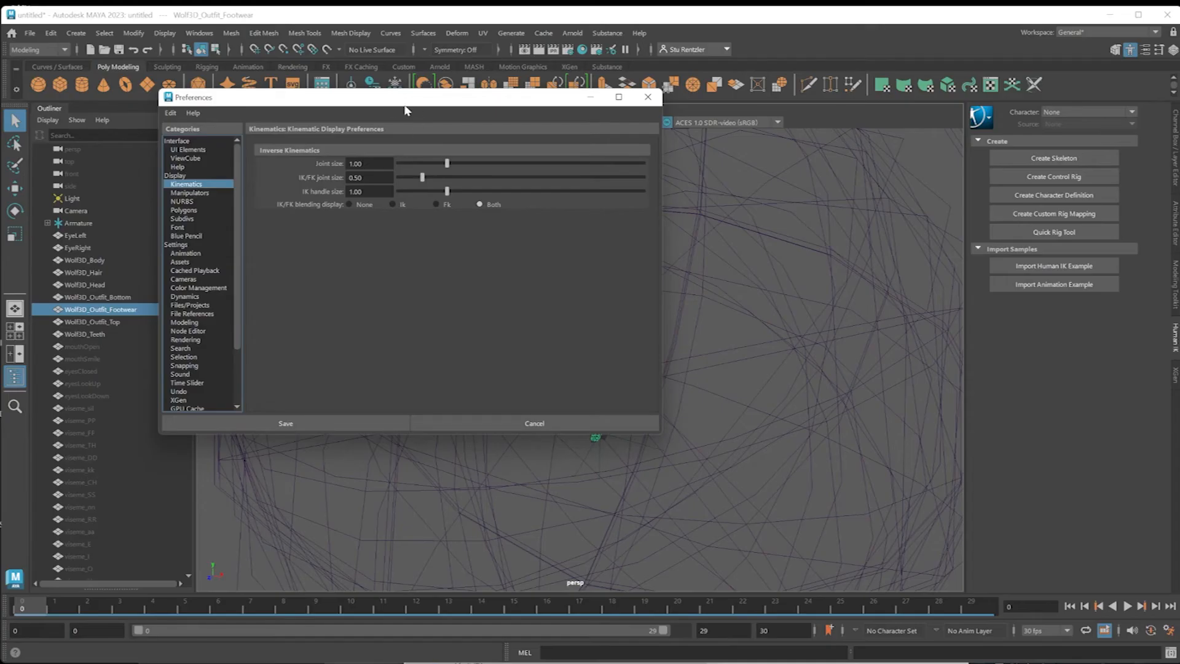
drag(405, 97, 379, 415)
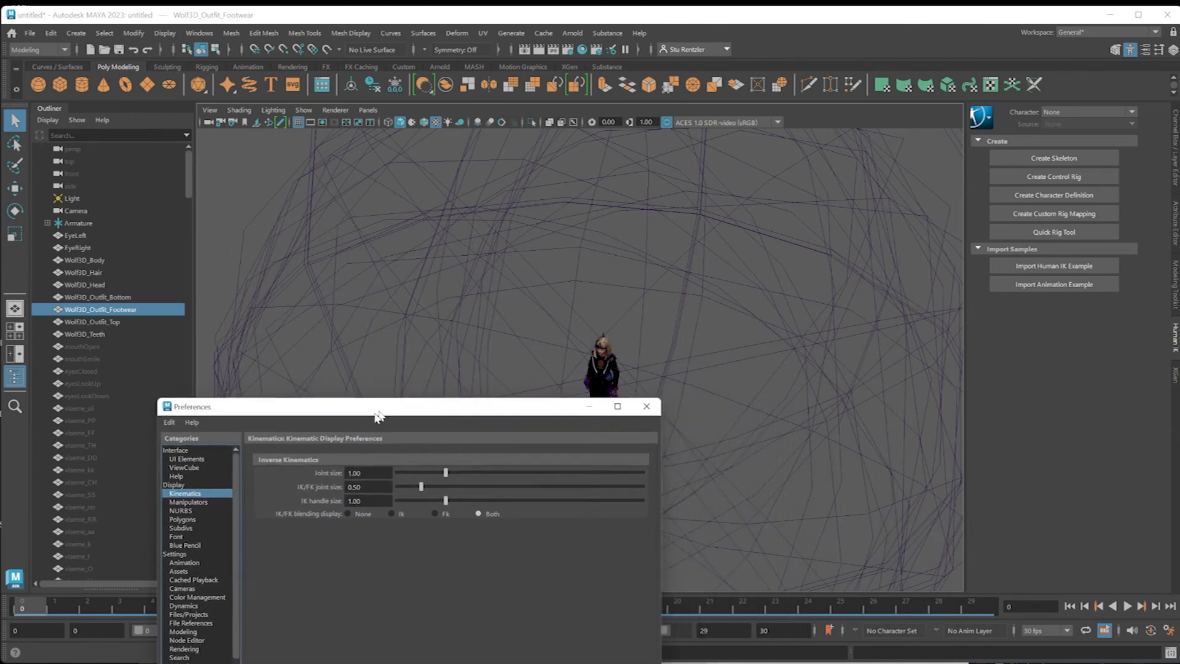
drag(445, 472, 430, 479)
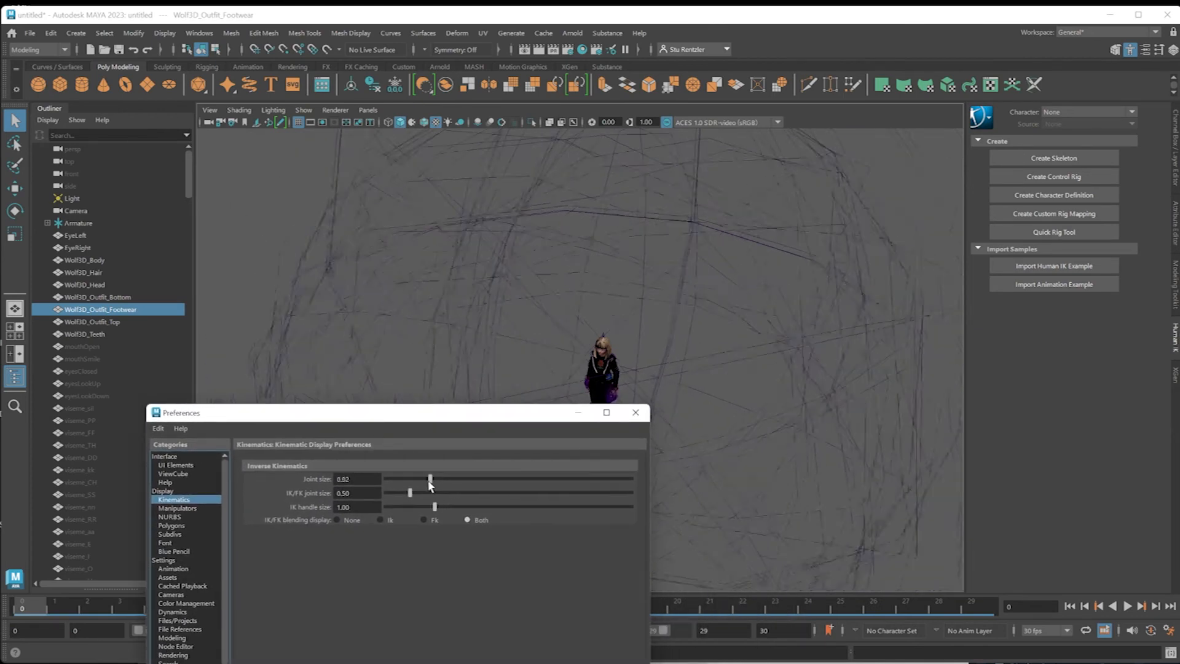
drag(430, 479, 386, 479)
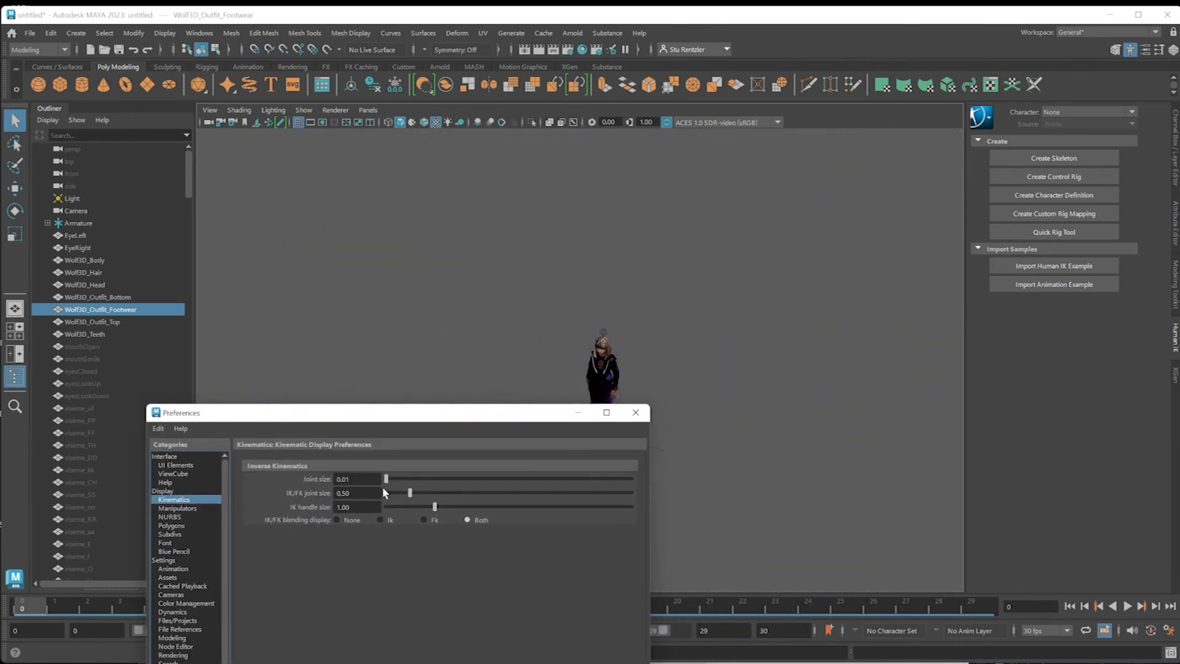
click(636, 412)
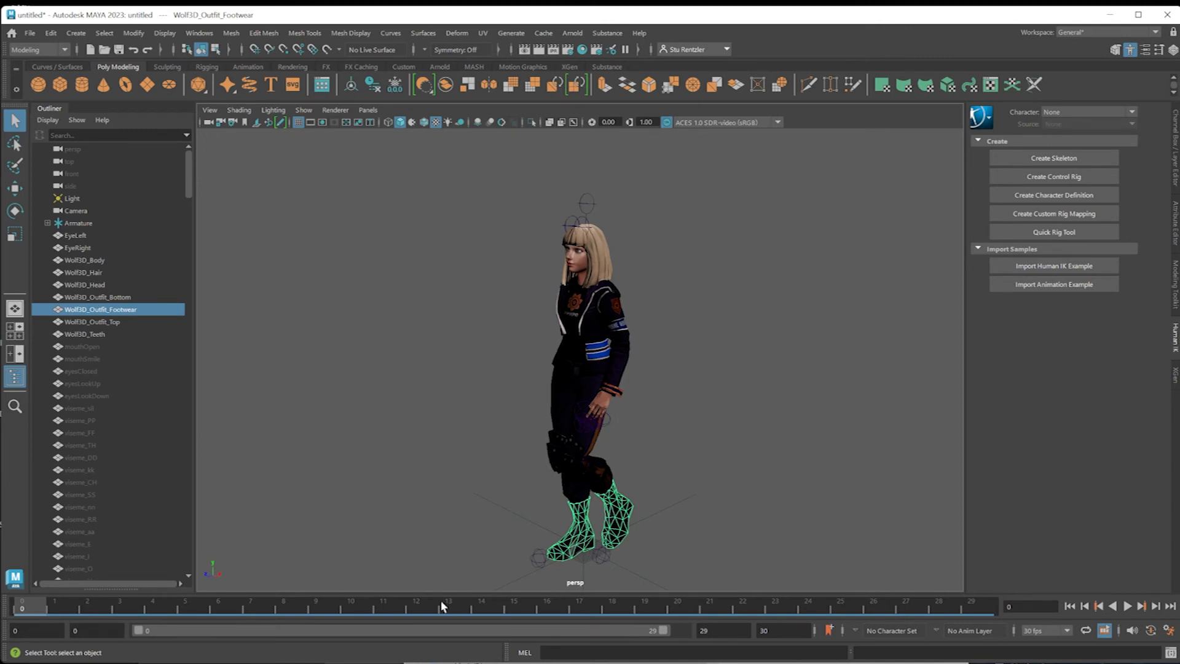
mouse_move(32, 607)
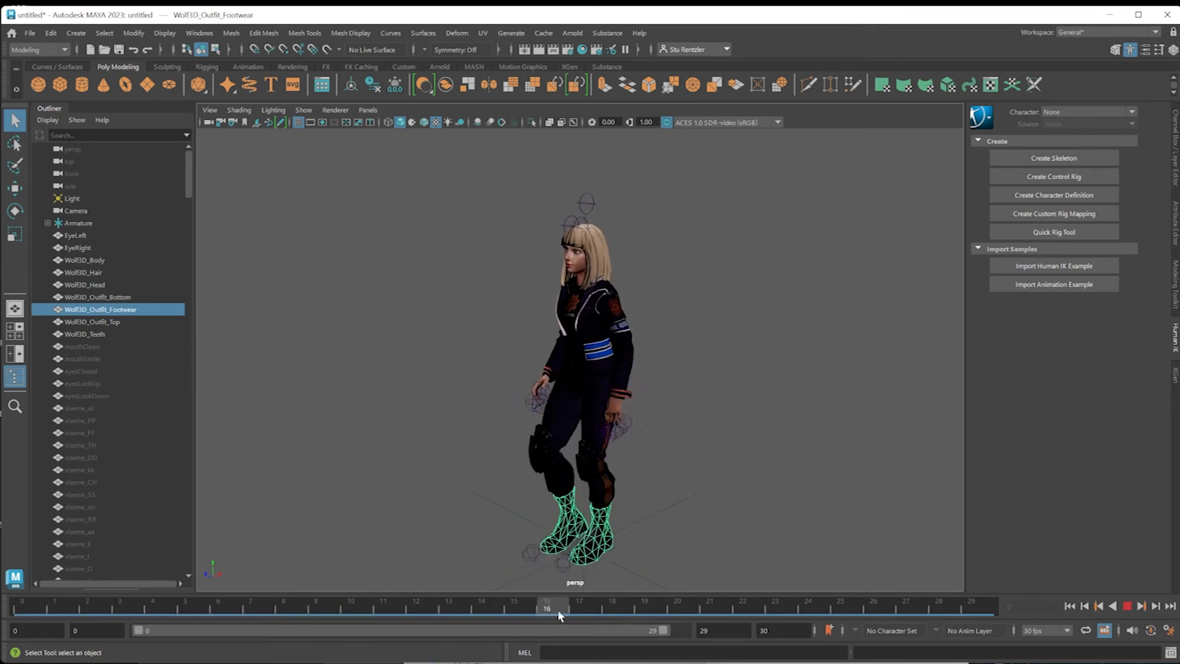
Step: Scrub the time slider through the avatar's walk animation frames
drag(560, 607, 908, 608)
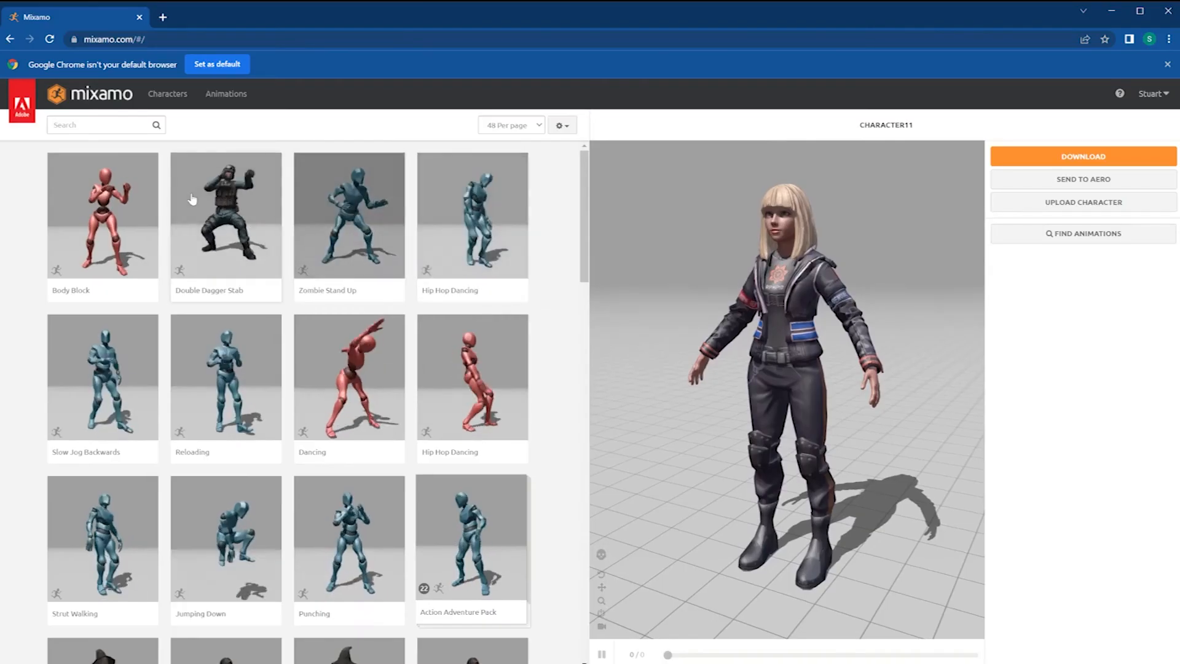
Step: Preview the Walking animation and download it as FBX Binary with skin at 30 fps
click(98, 125)
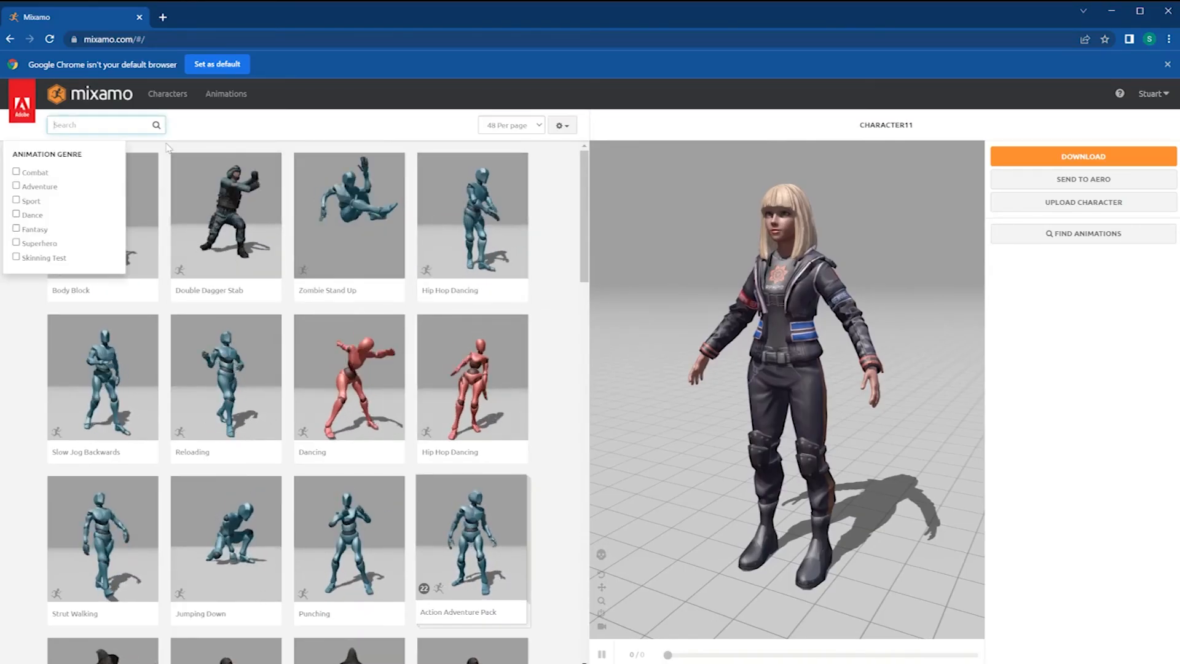
text(walk)
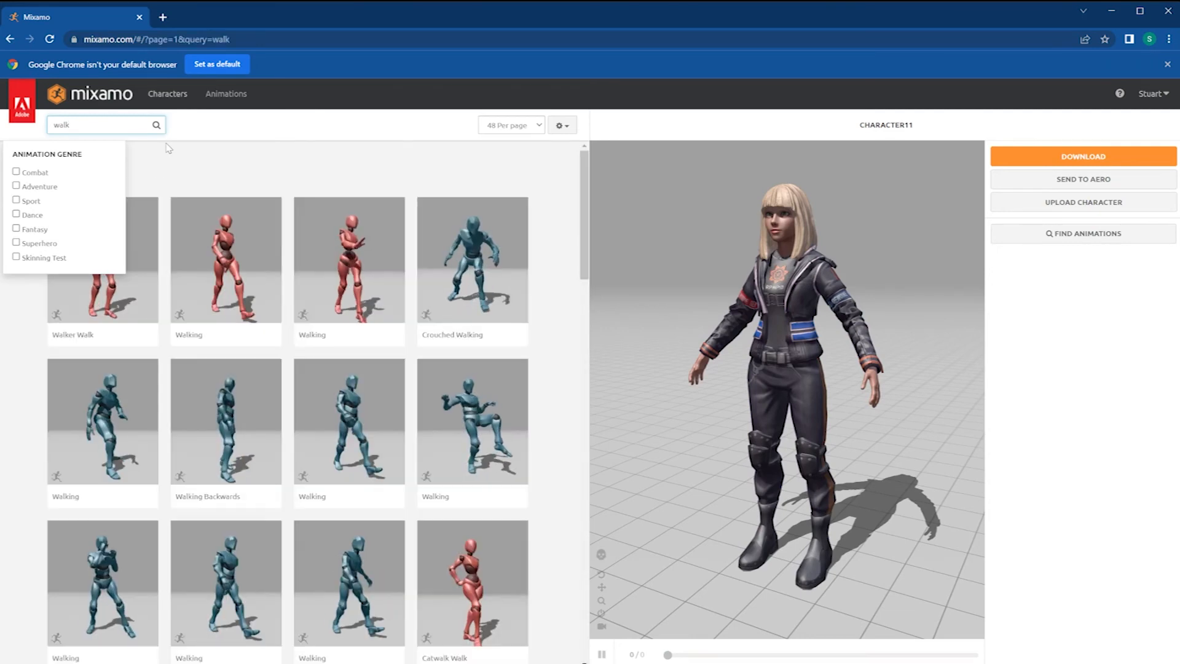
click(225, 271)
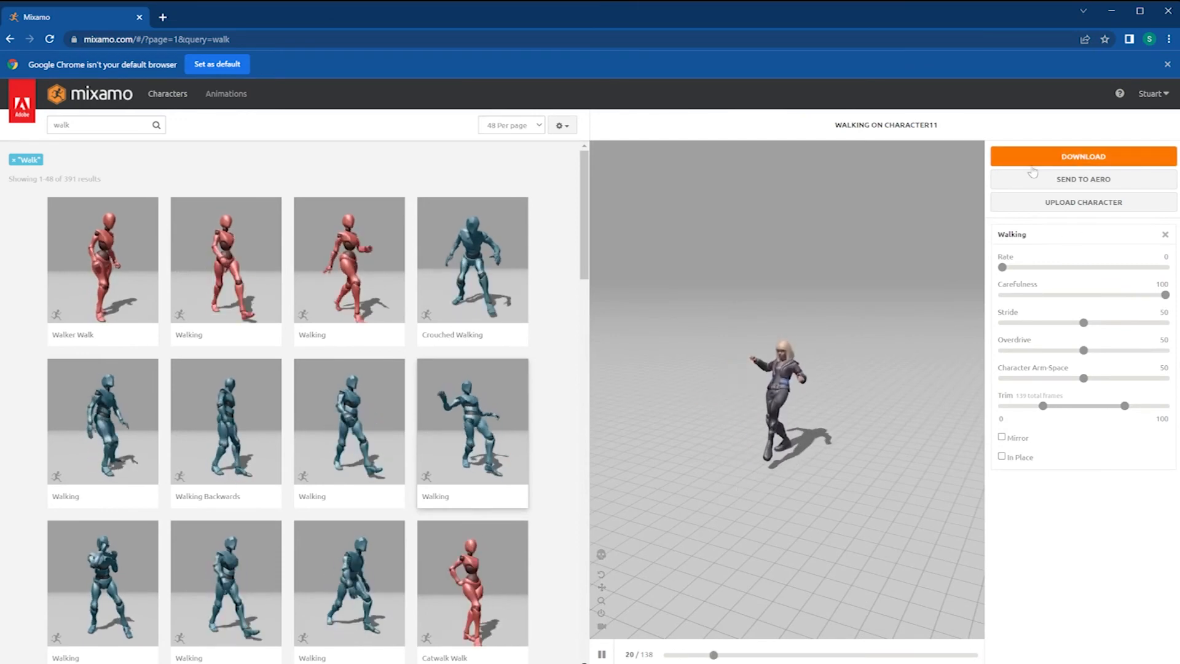
click(1084, 156)
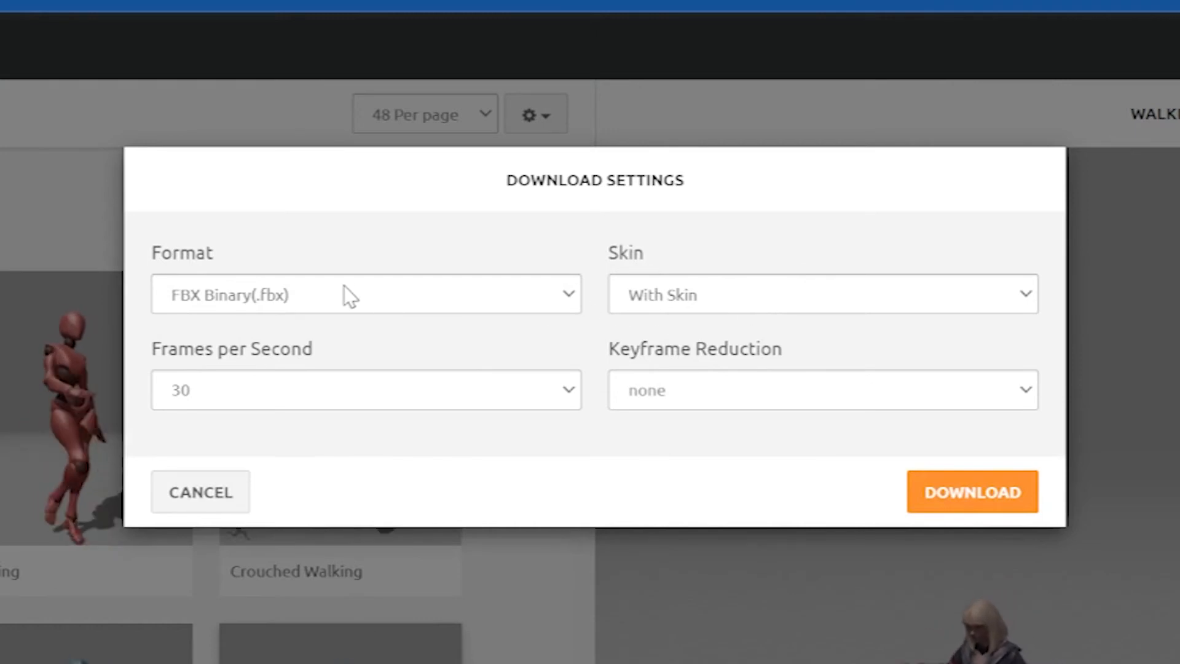
mouse_move(997, 515)
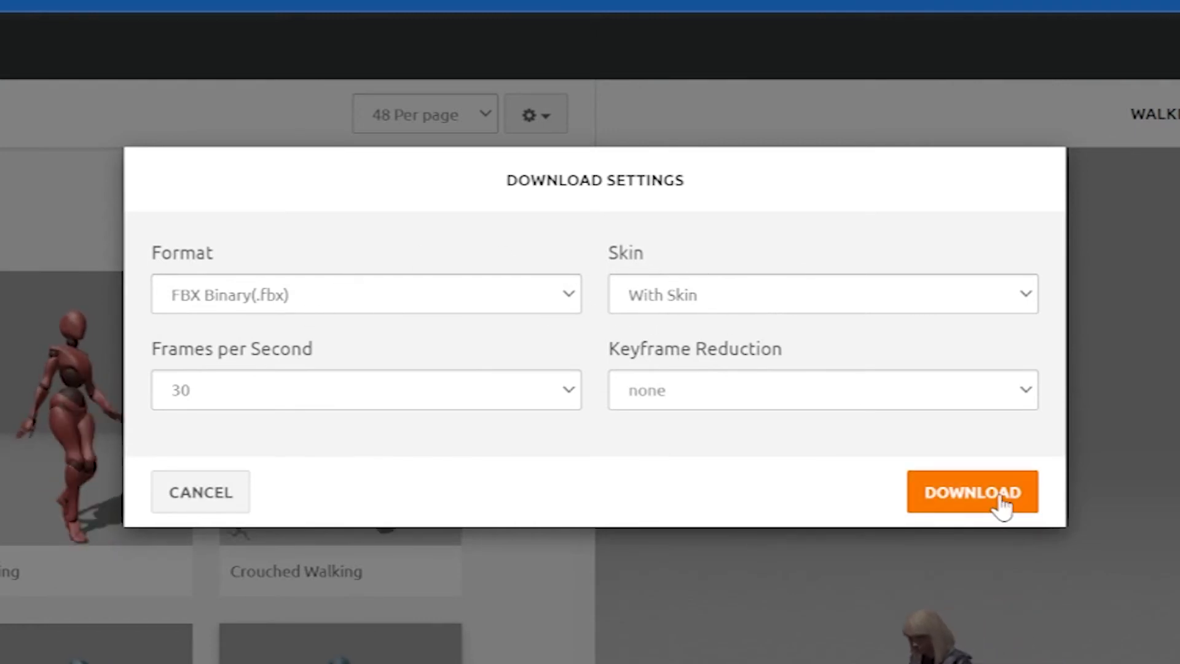
click(972, 491)
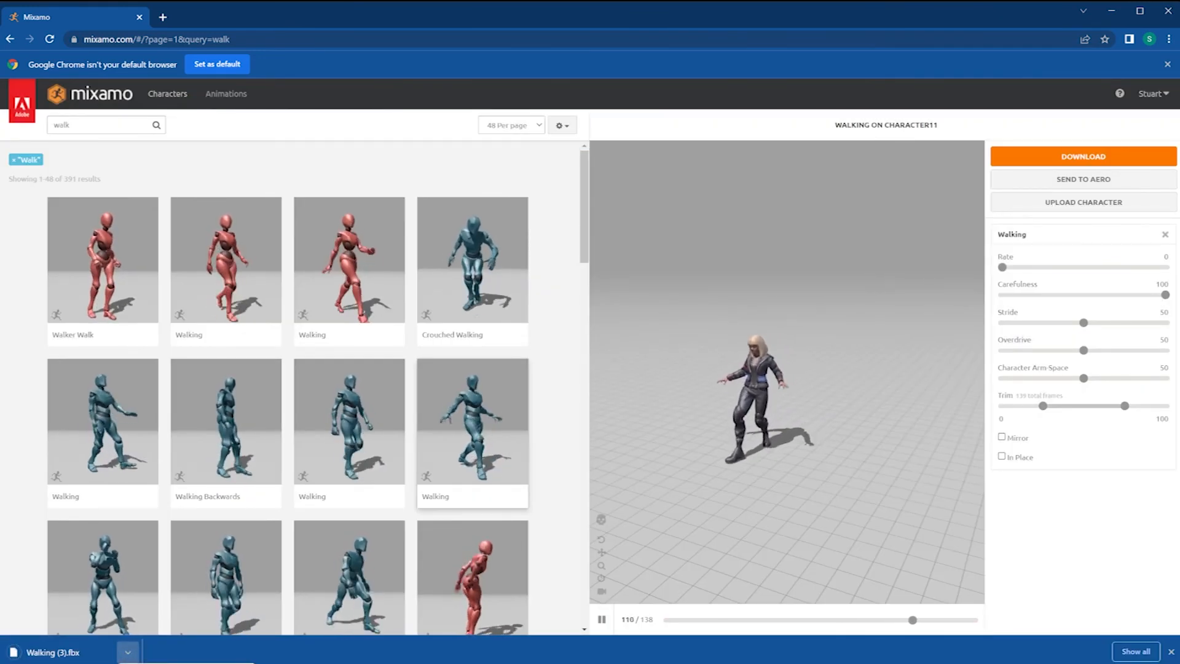
click(55, 652)
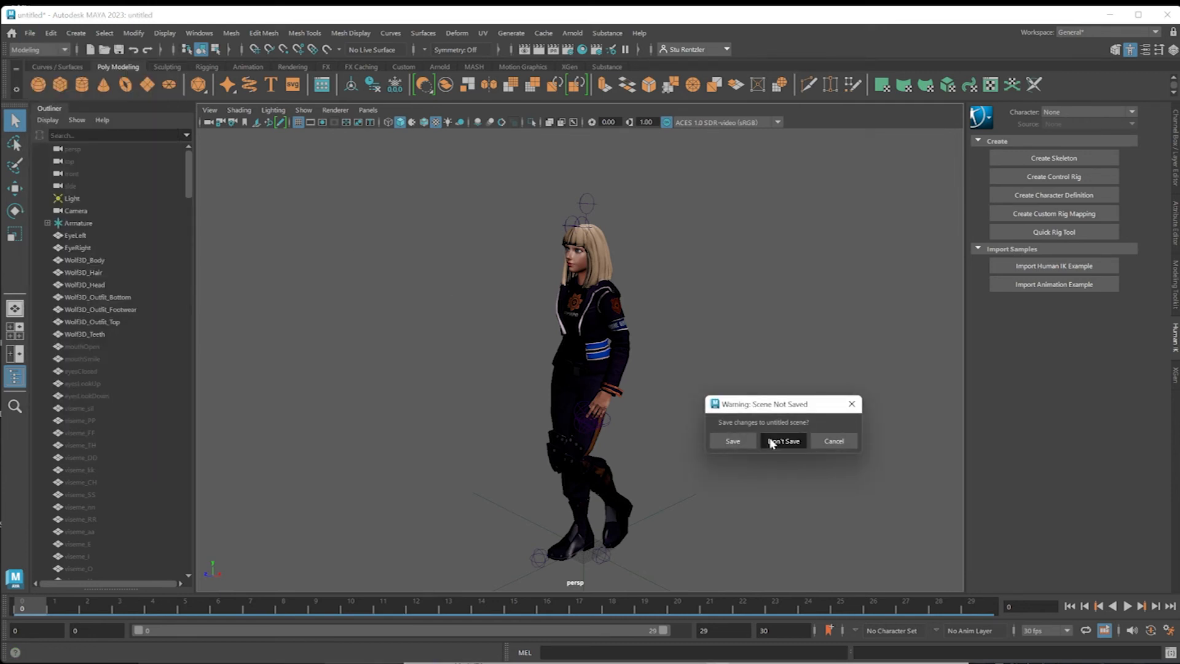
Step: Discard the current scene, import sneak.fbx, and play the 138-frame walk to check it
click(784, 440)
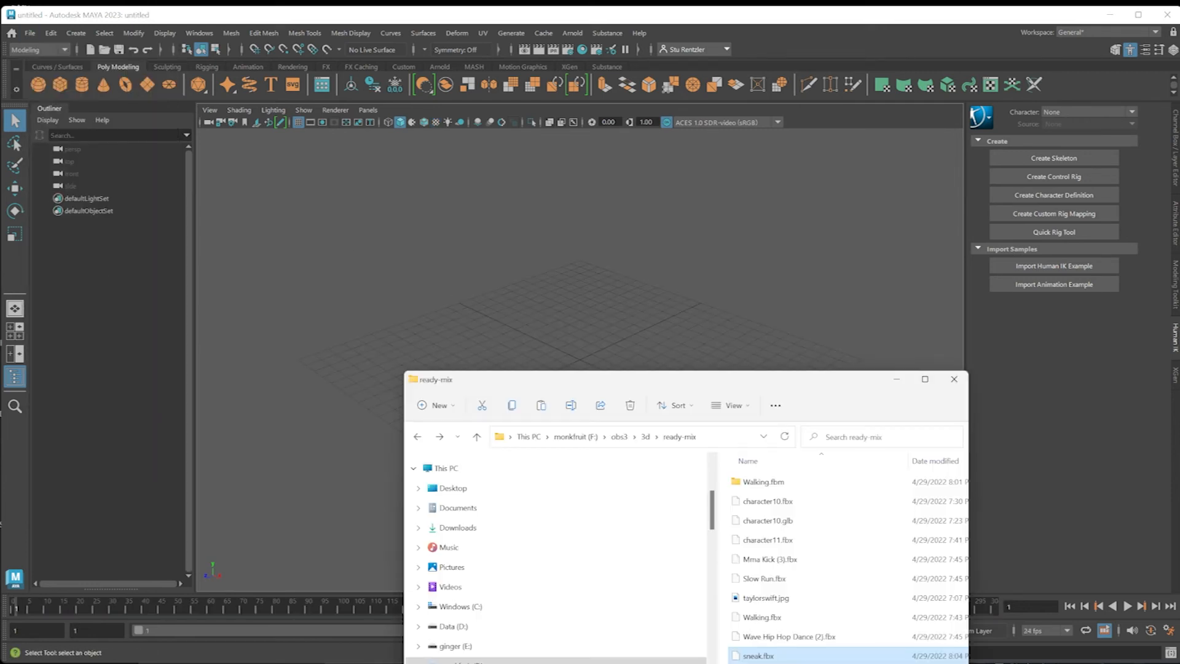
double_click(760, 656)
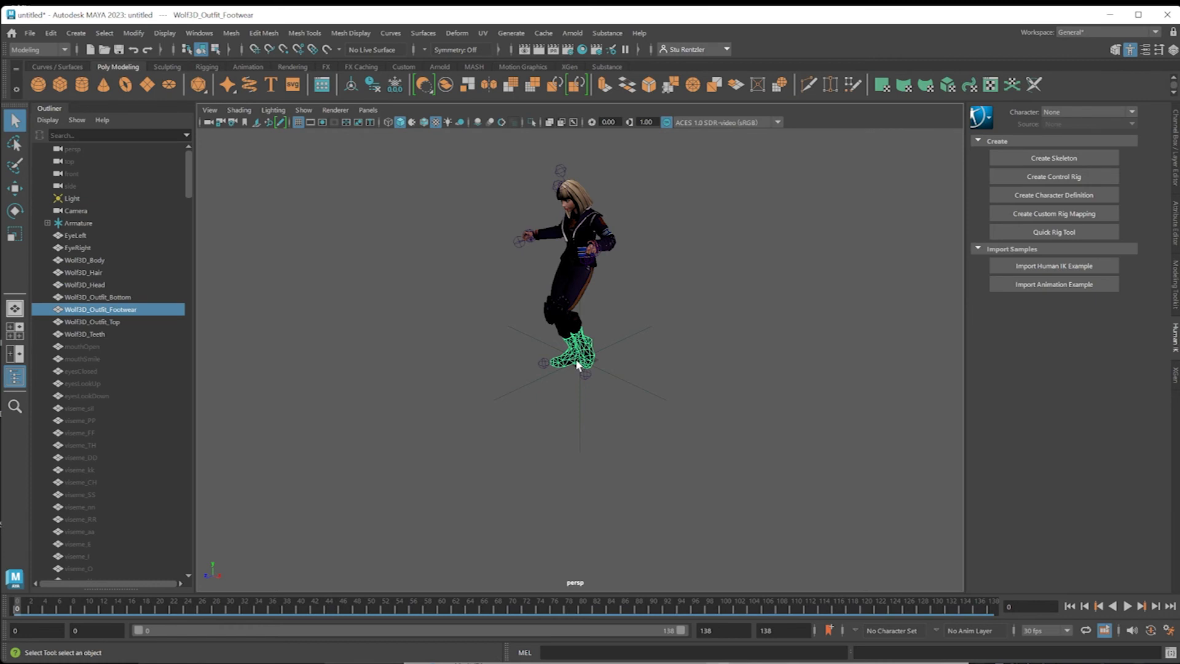
mouse_move(128, 574)
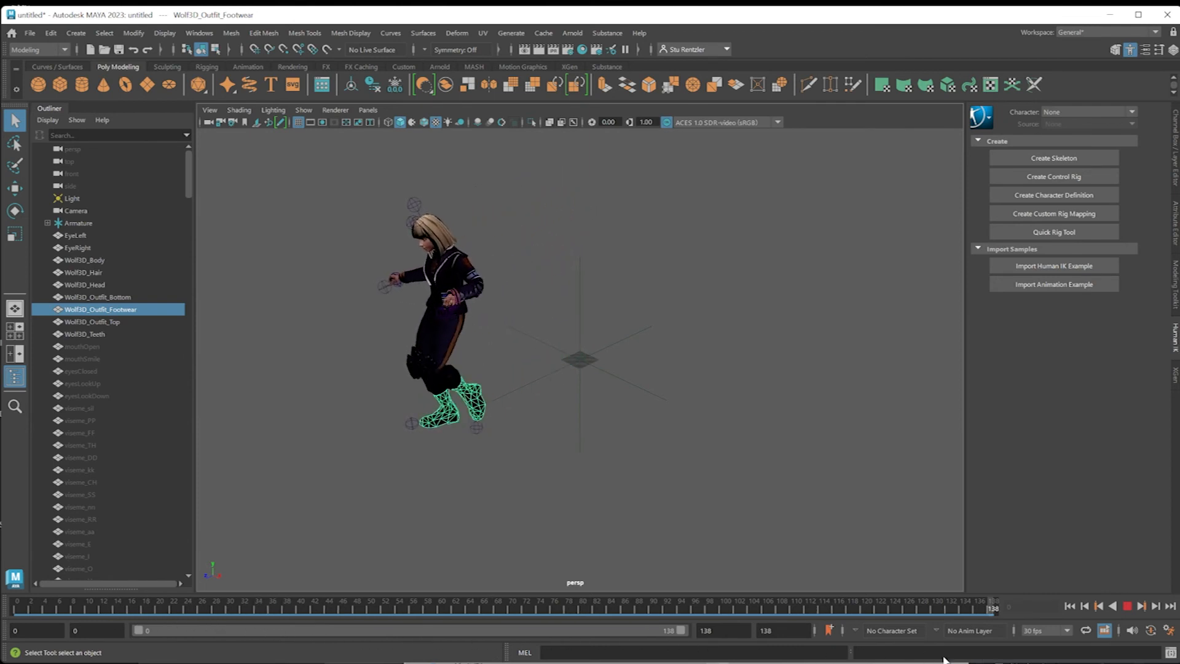
click(21, 606)
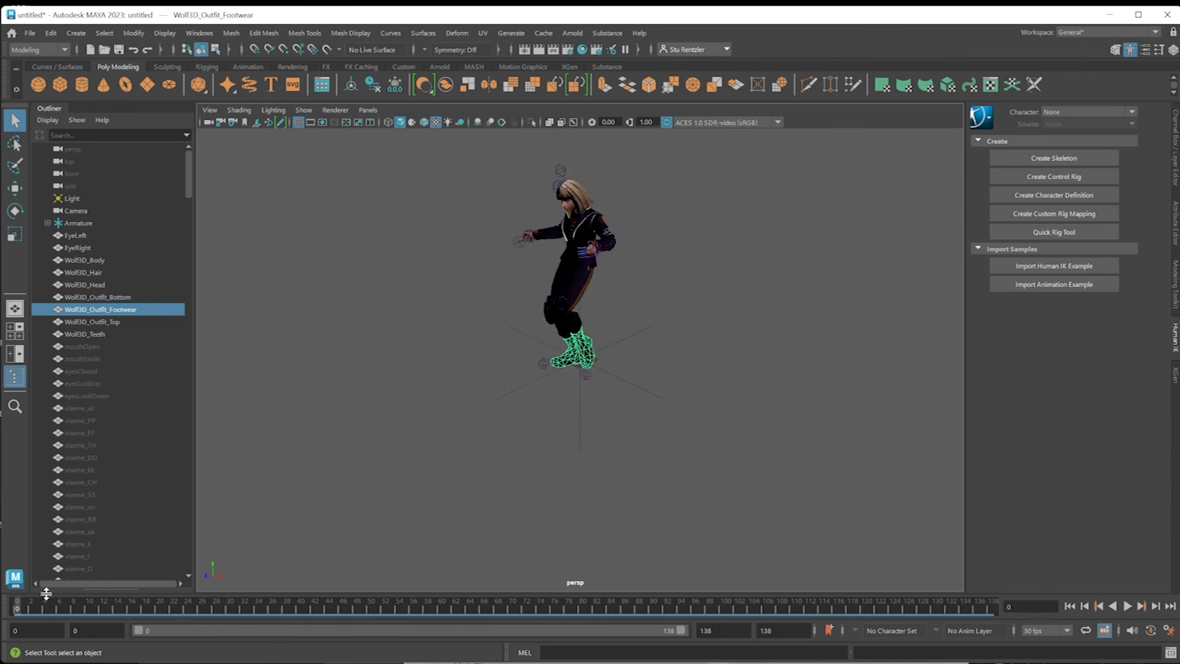
click(1128, 606)
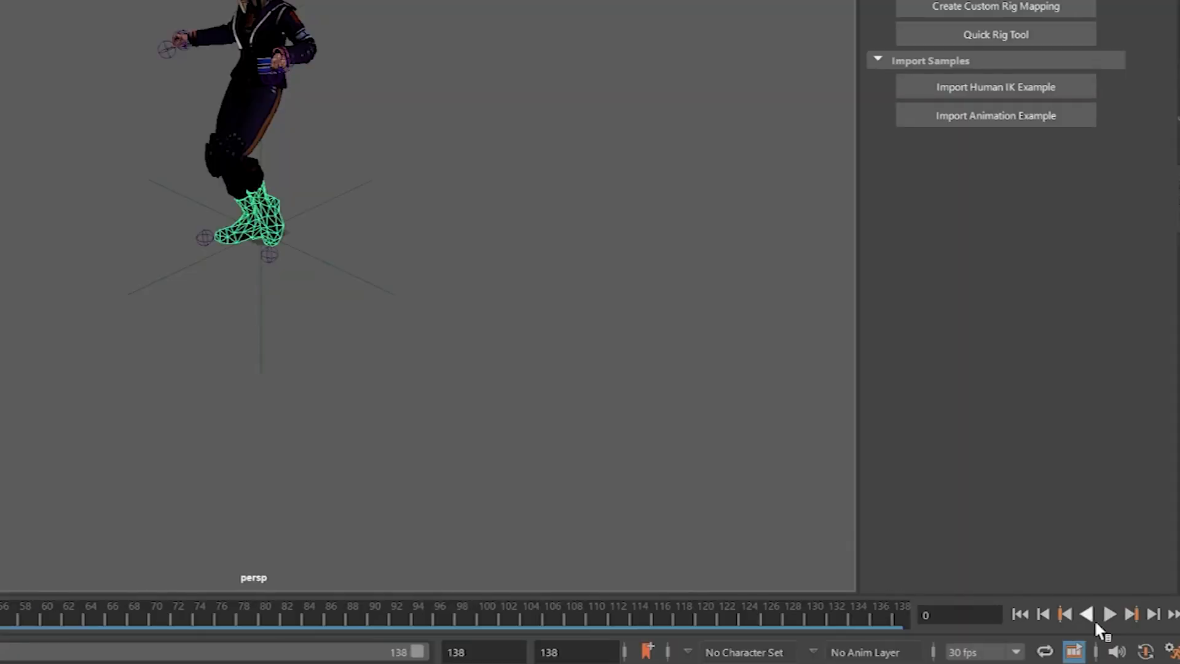
click(1110, 614)
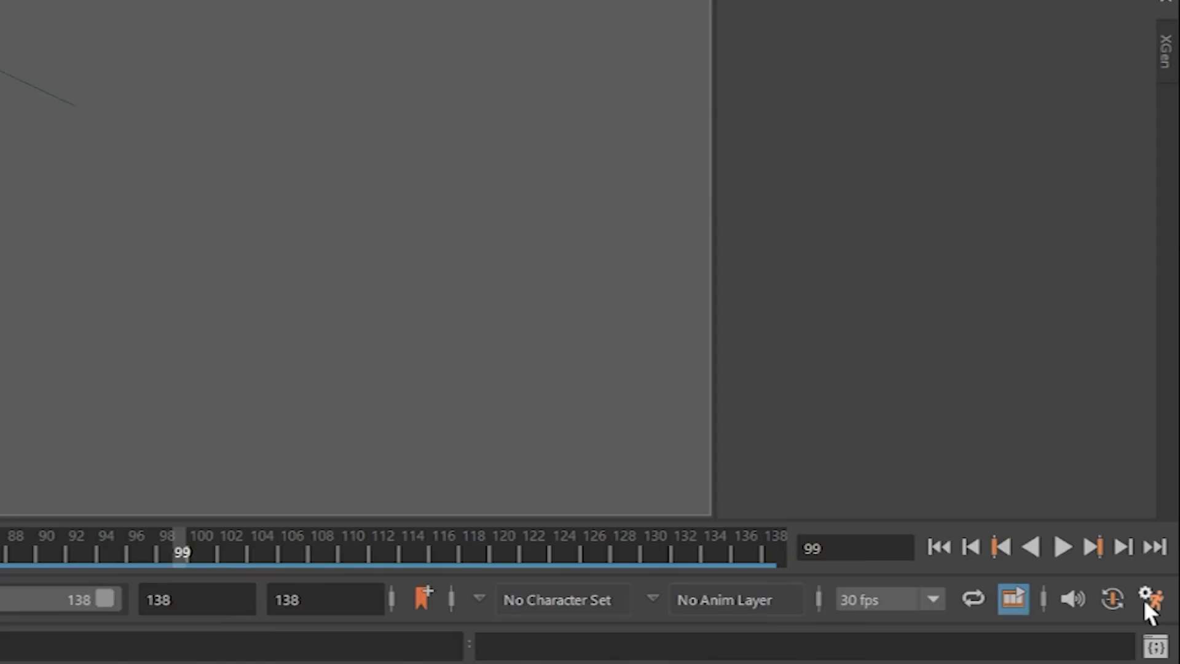
mouse_move(1151, 614)
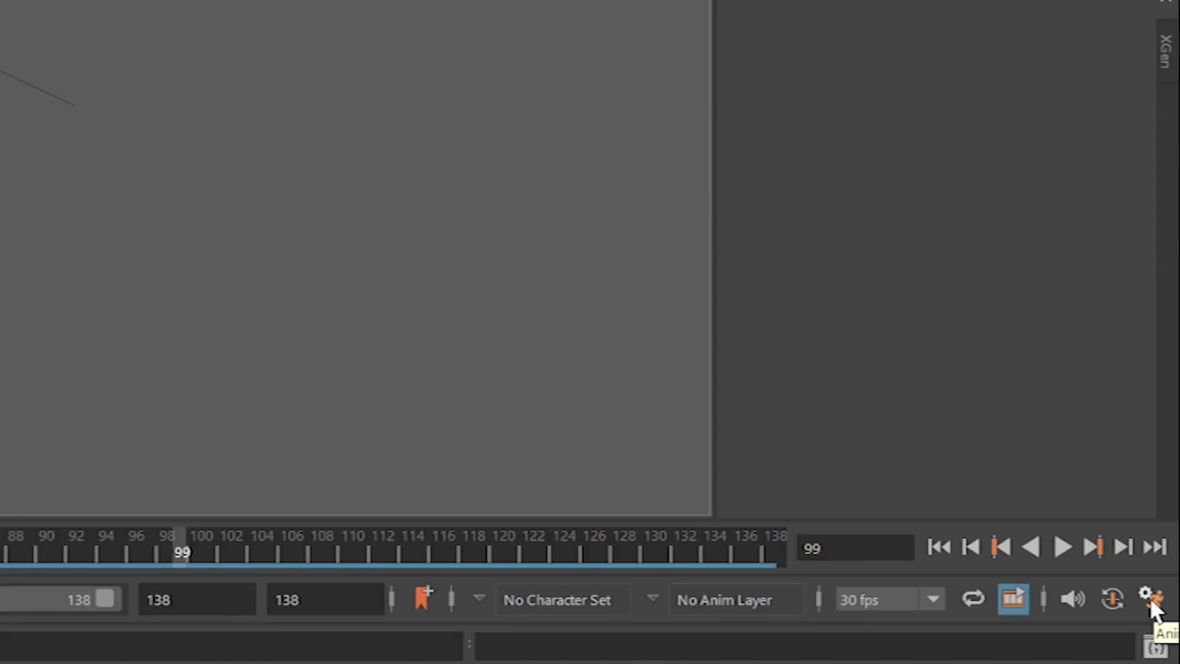
Step: Set Time Slider playback speed to 30 fps x 1, save preferences, and start playback
click(1148, 598)
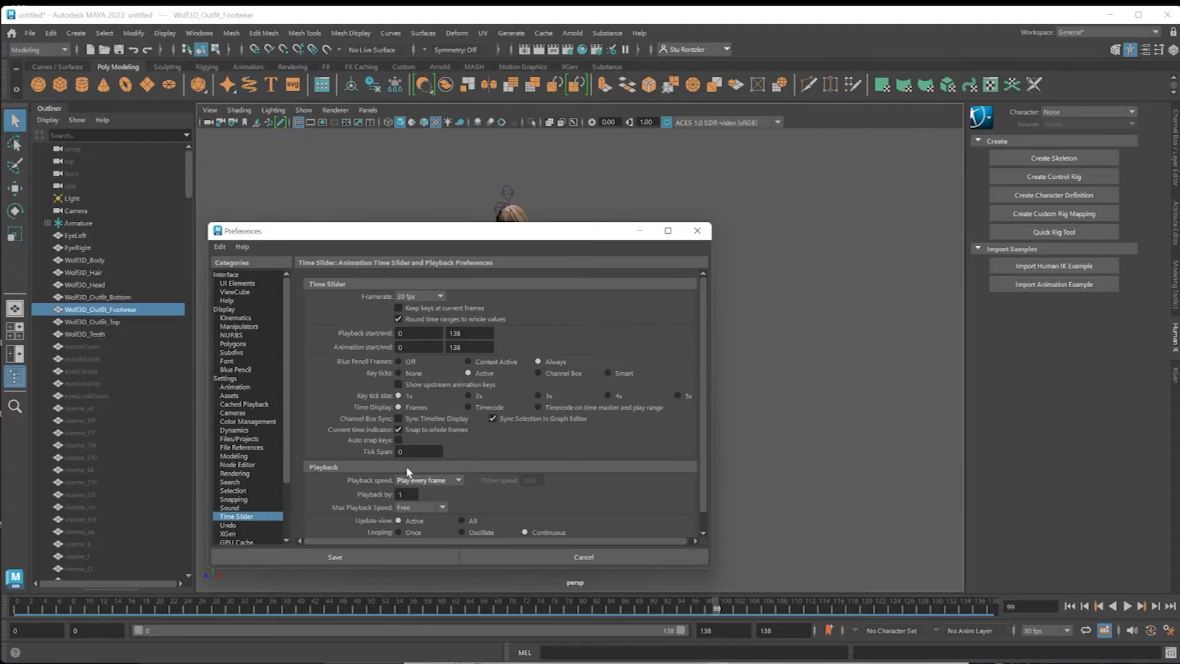
click(335, 557)
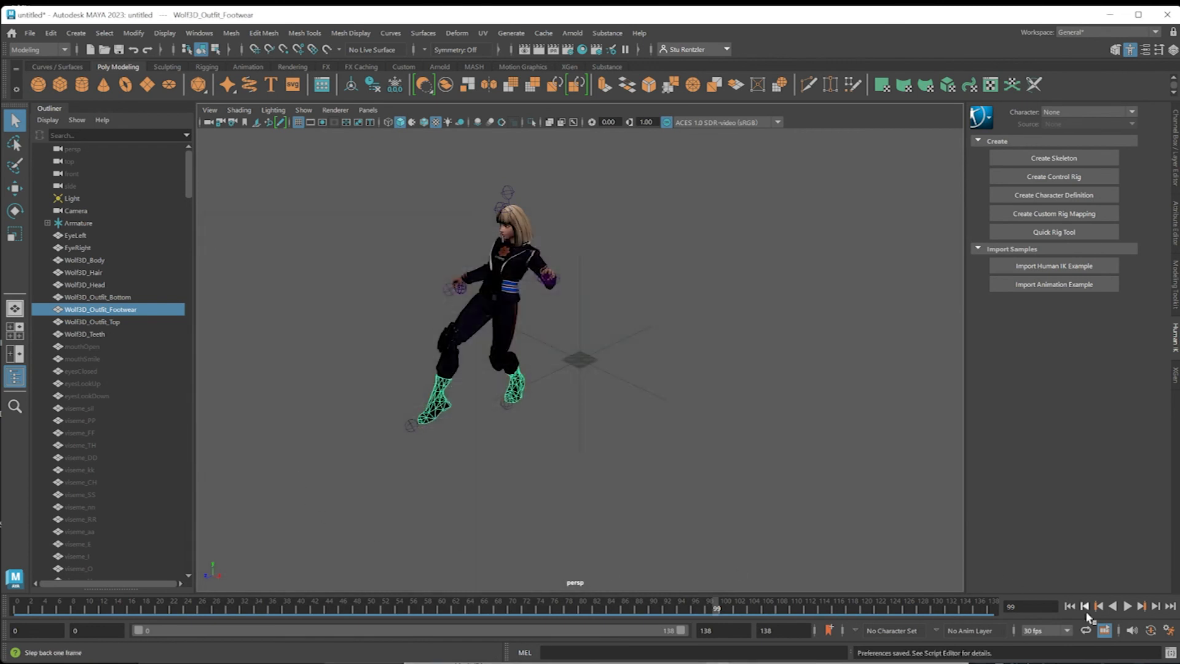
click(1128, 621)
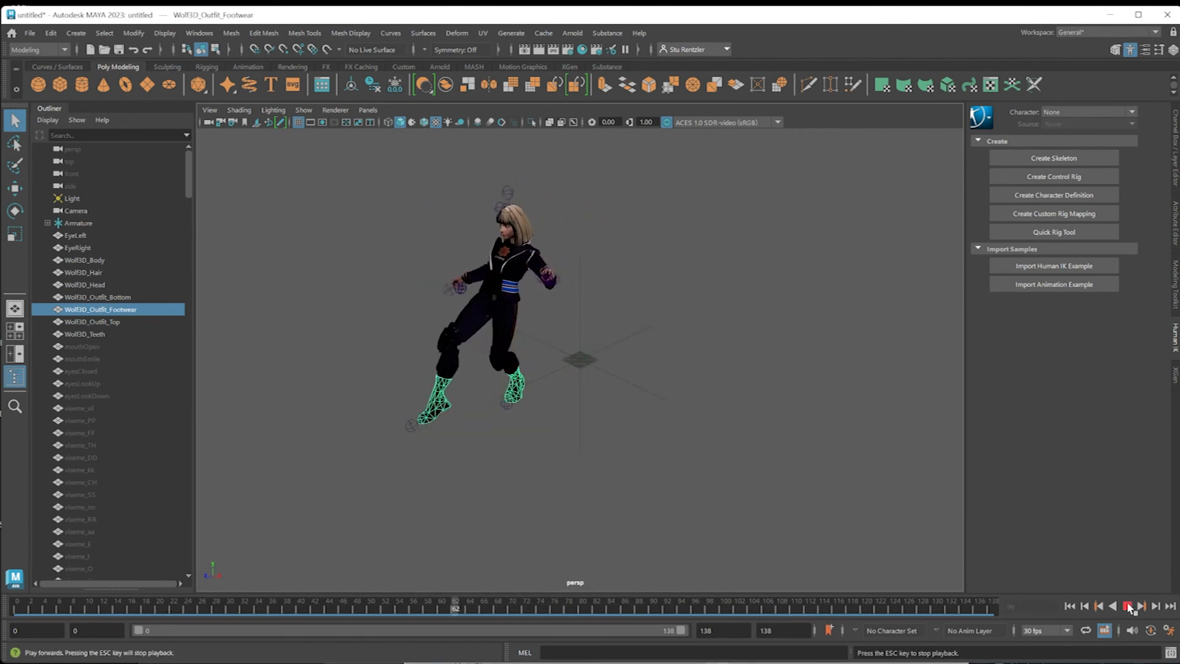
Step: Rewind to the first frame and replay the walk animation at real-time speed
click(1127, 603)
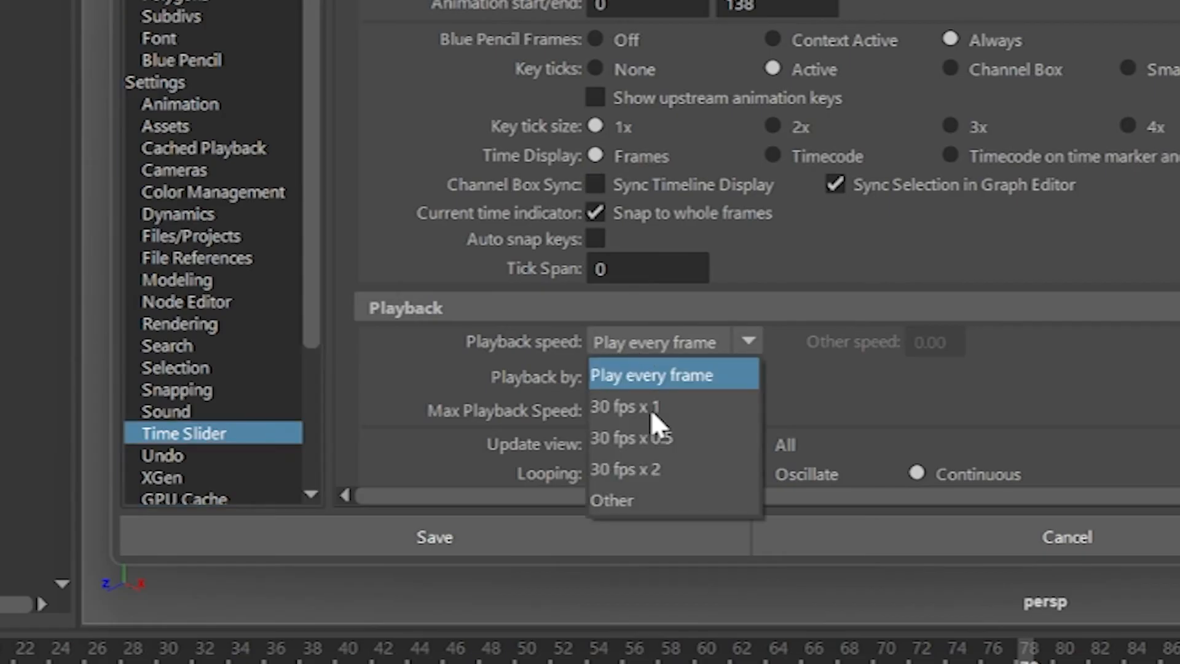
mouse_move(652, 416)
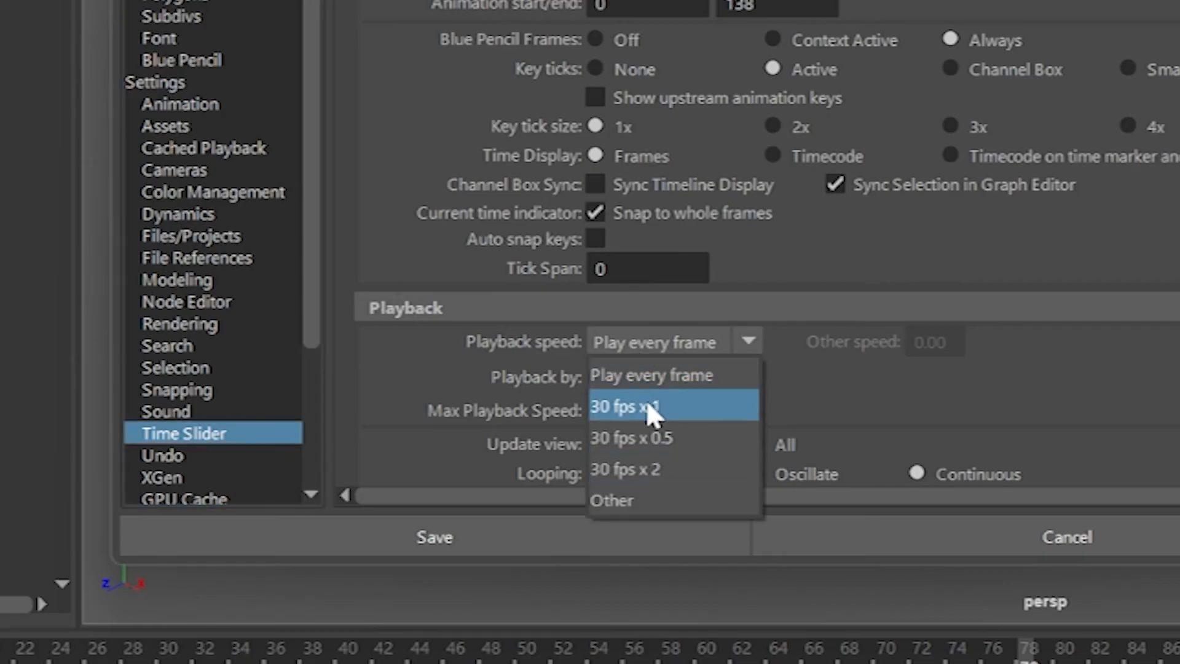
mouse_move(677, 416)
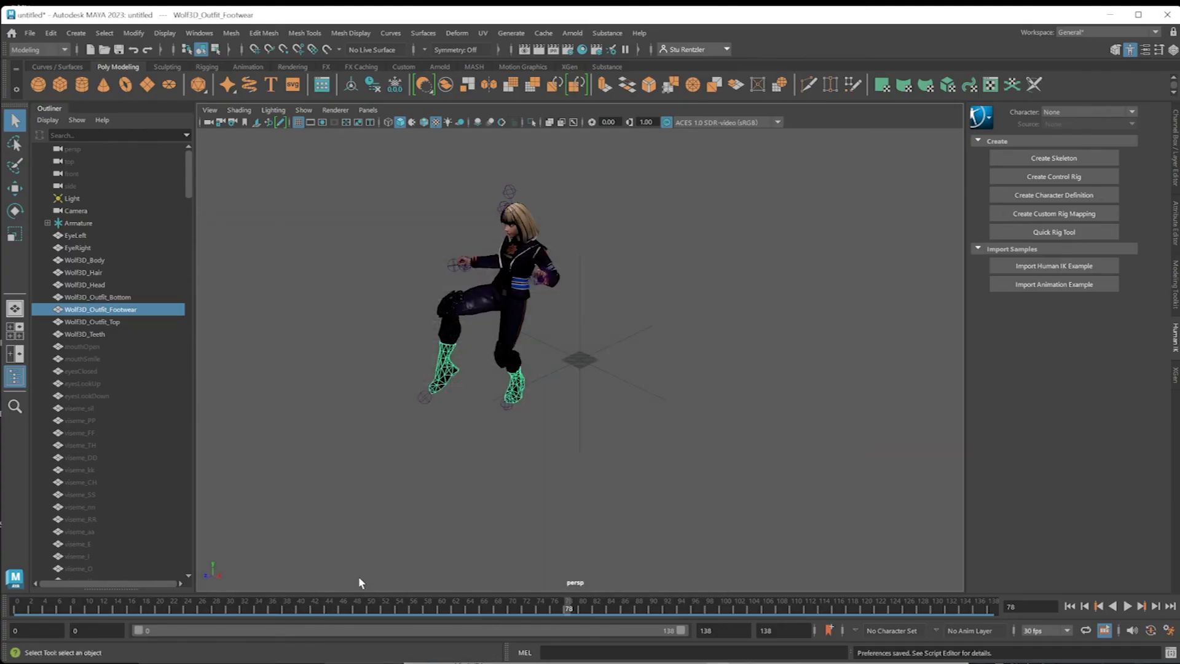
click(1133, 605)
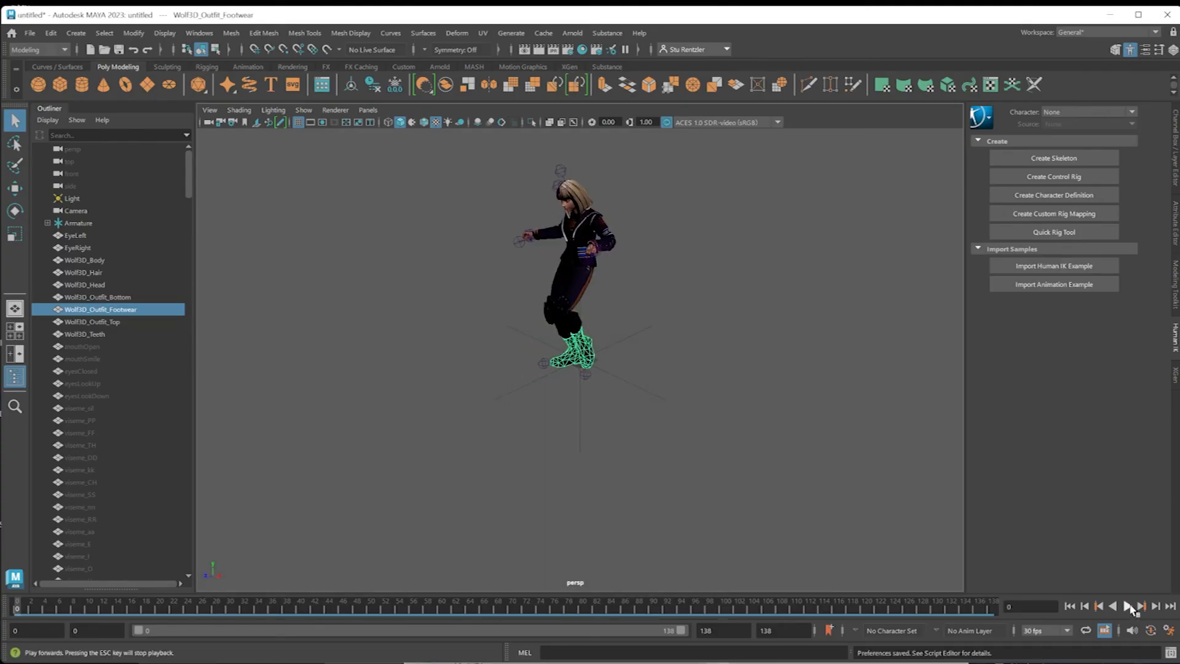
click(1130, 605)
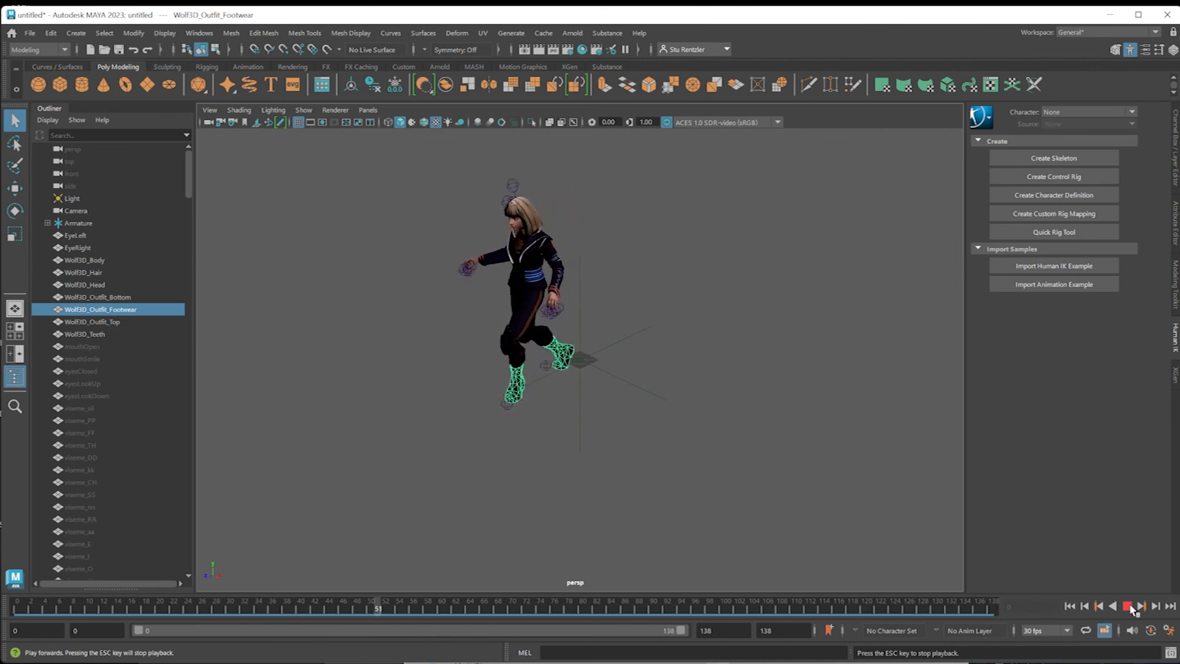
click(1113, 606)
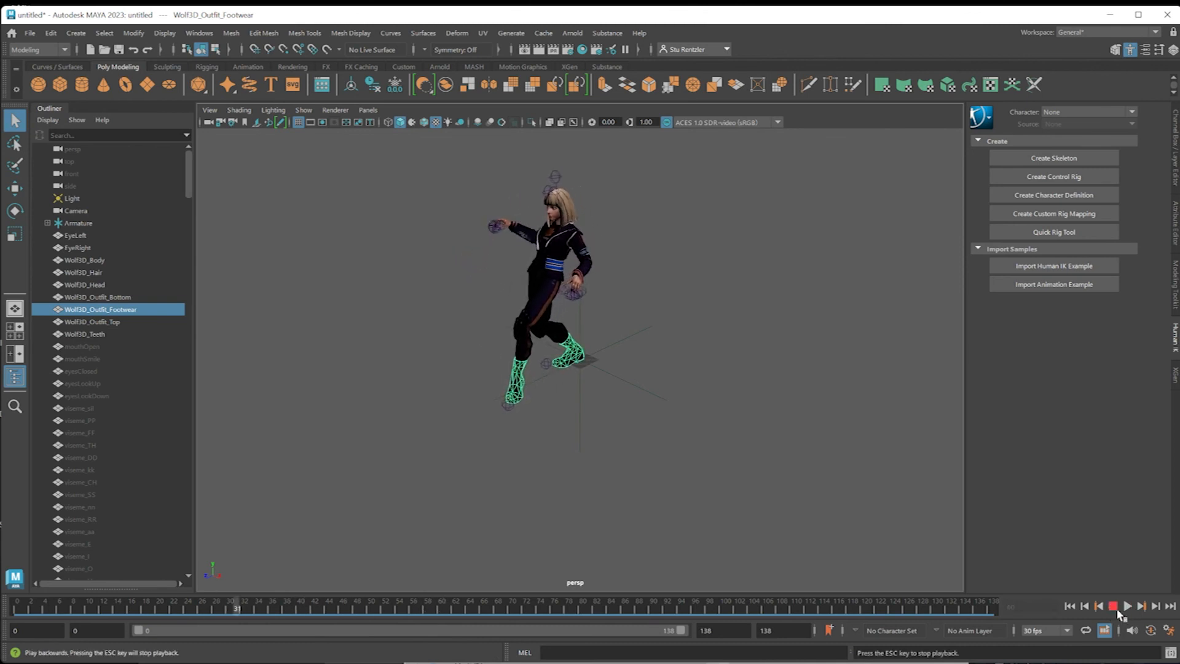